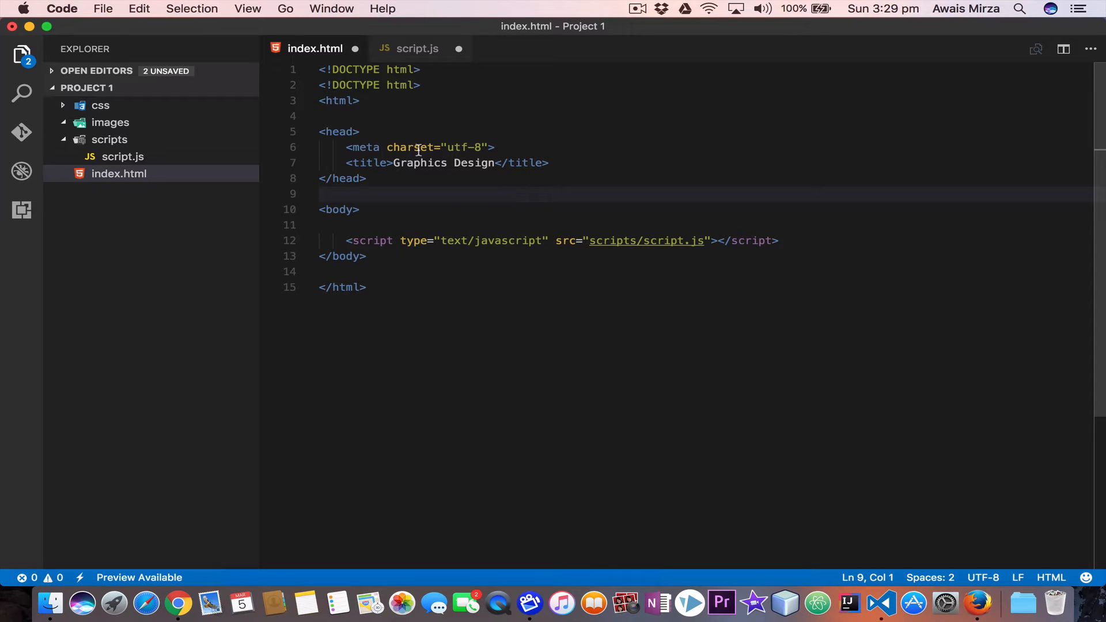
Switch from index.html to the empty script.js tab.
left_click(479, 256)
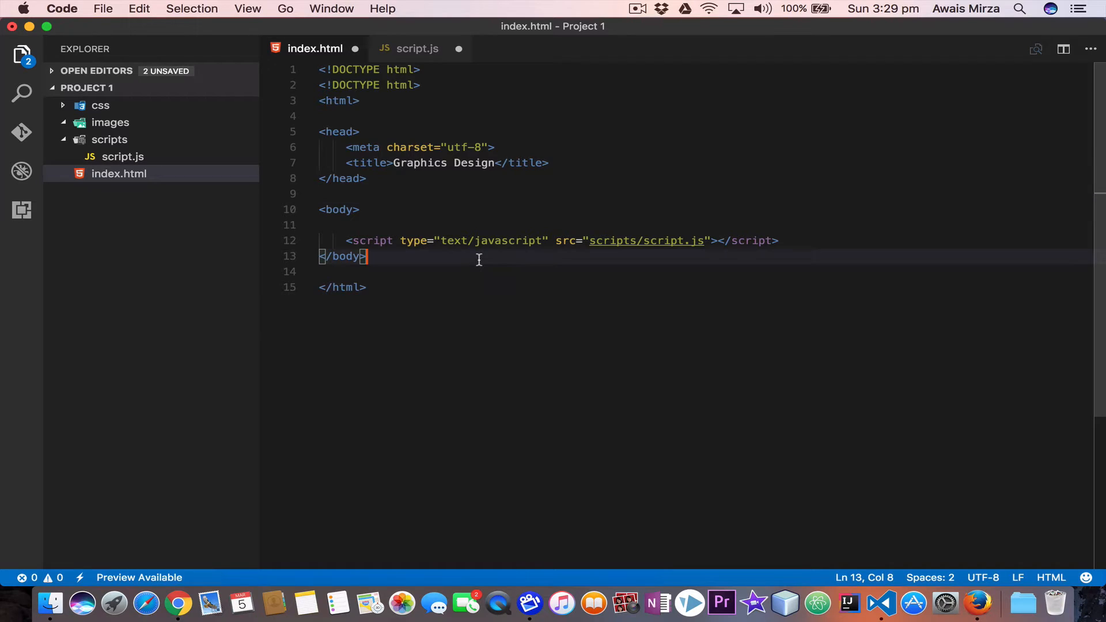
mouse_move(415, 251)
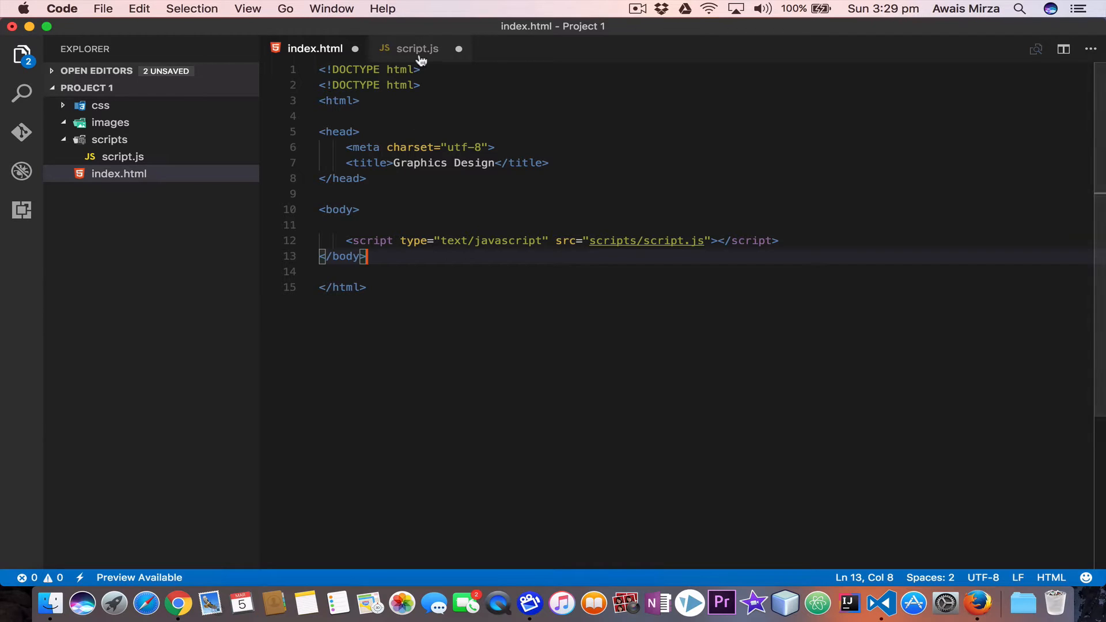
left_click(416, 48)
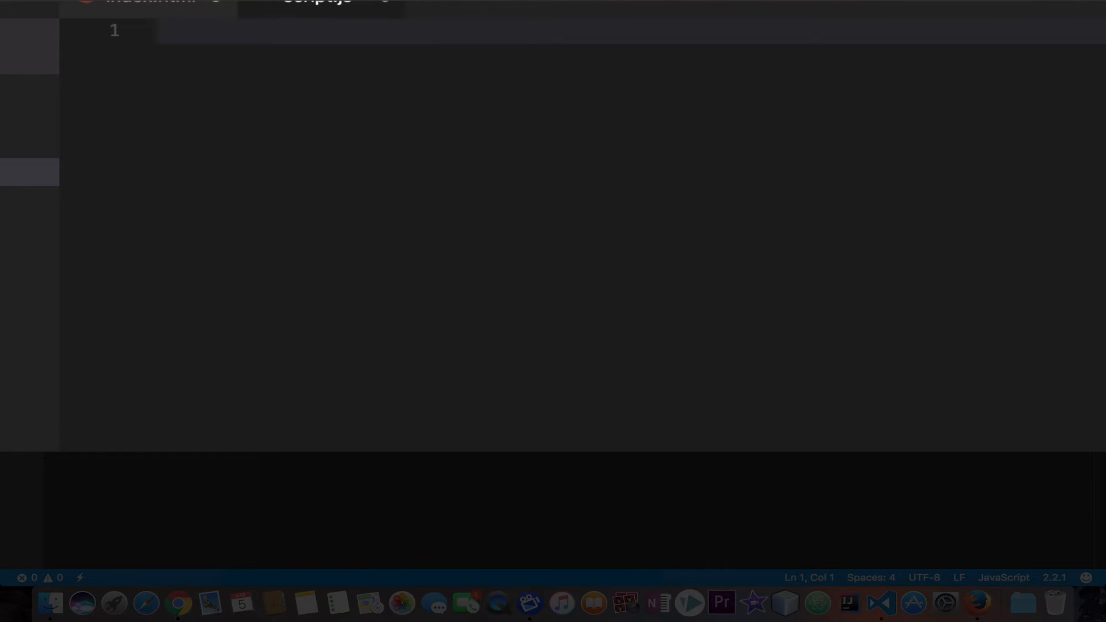
Declare var count = 10; on line 1, followed by a blank line.
left_click(183, 44)
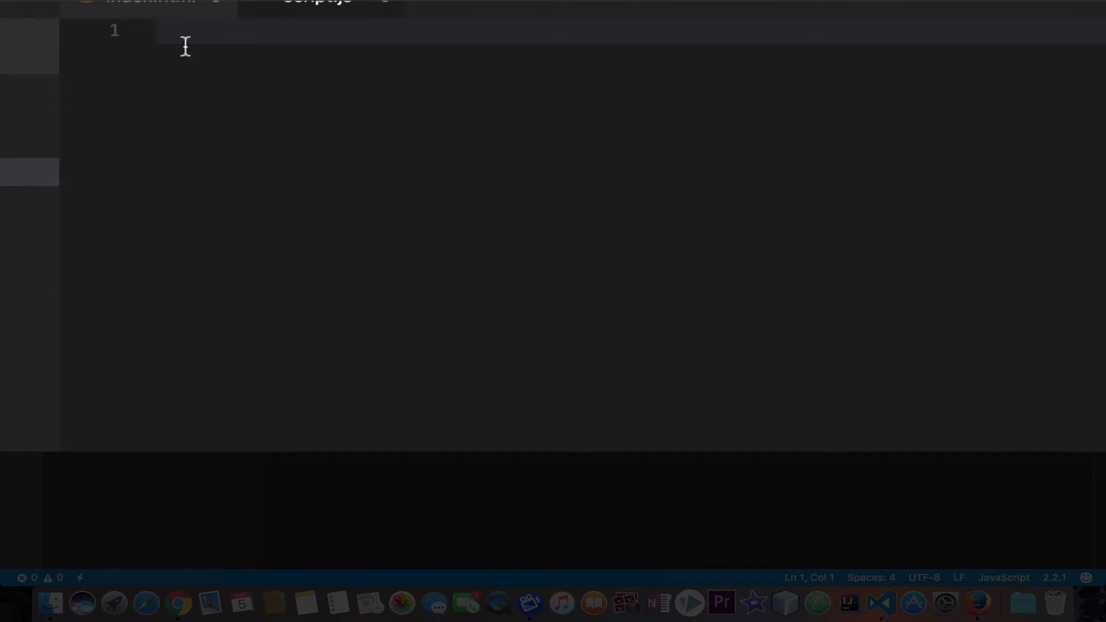
type("var")
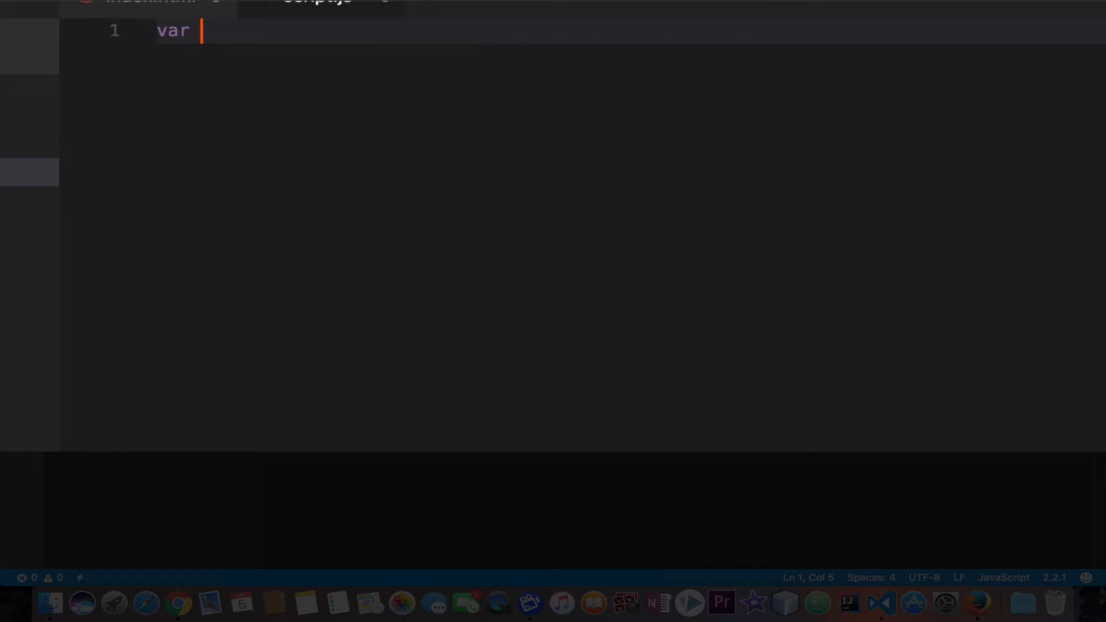
type("co")
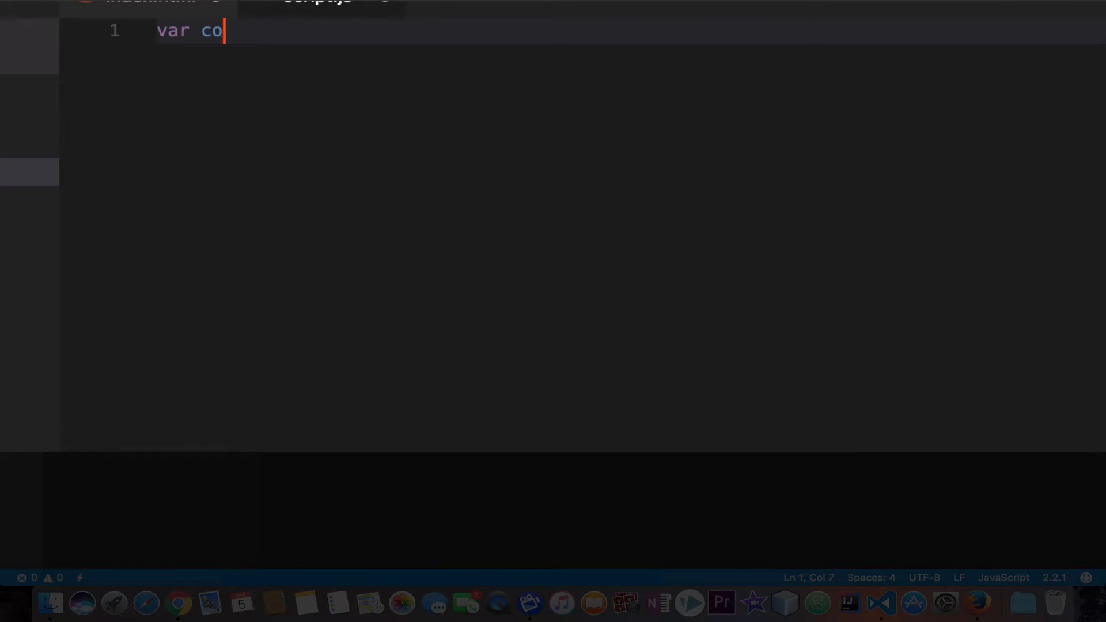
type("unt =")
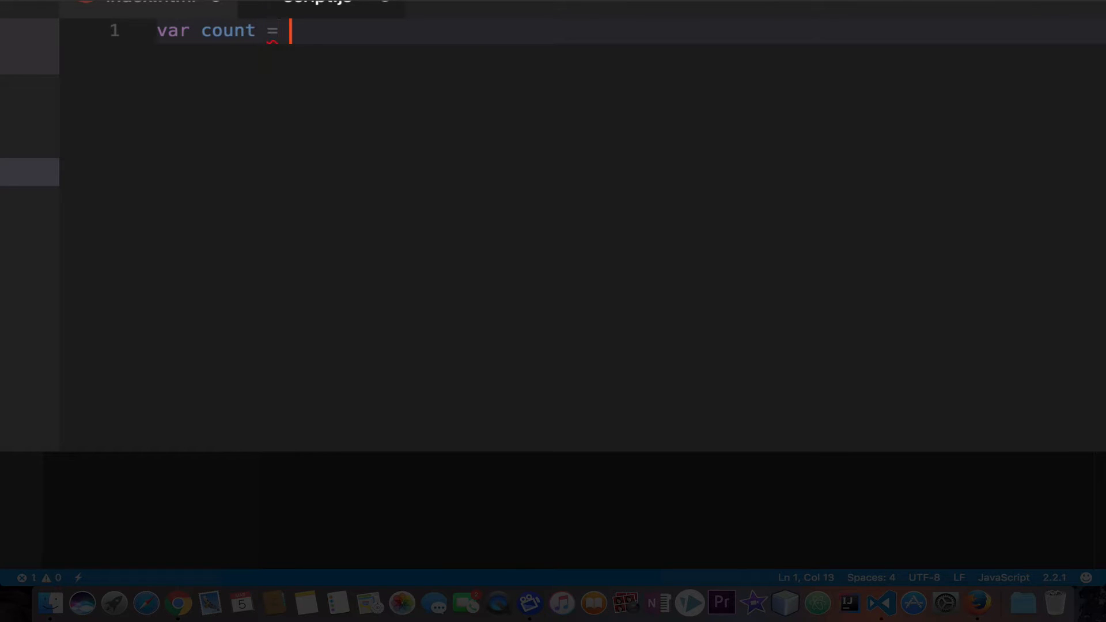
type("10;")
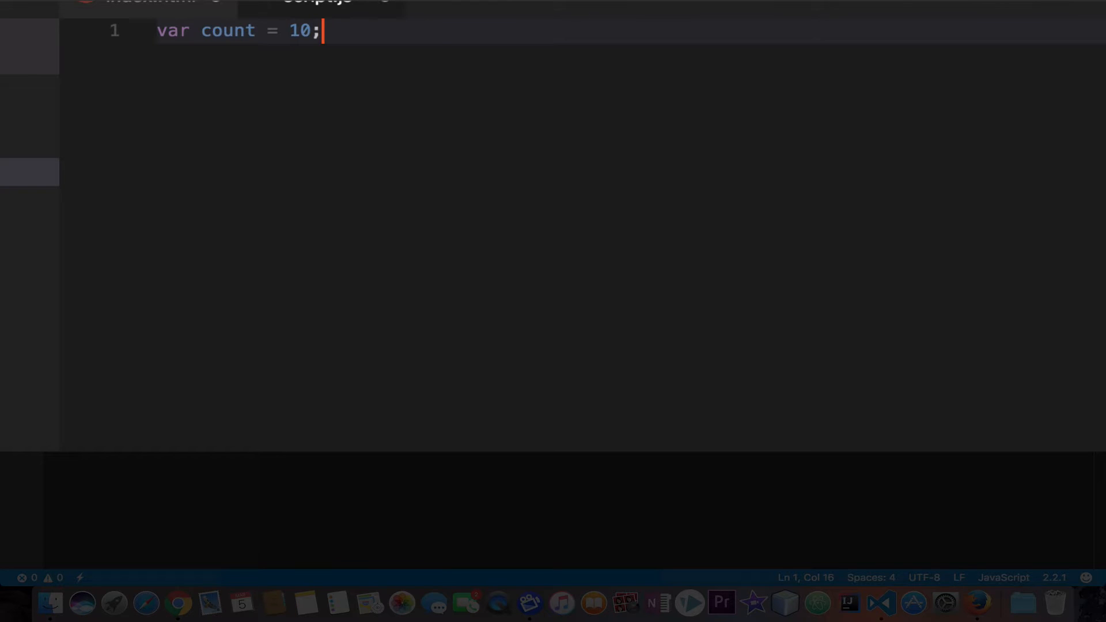
key("Enter")
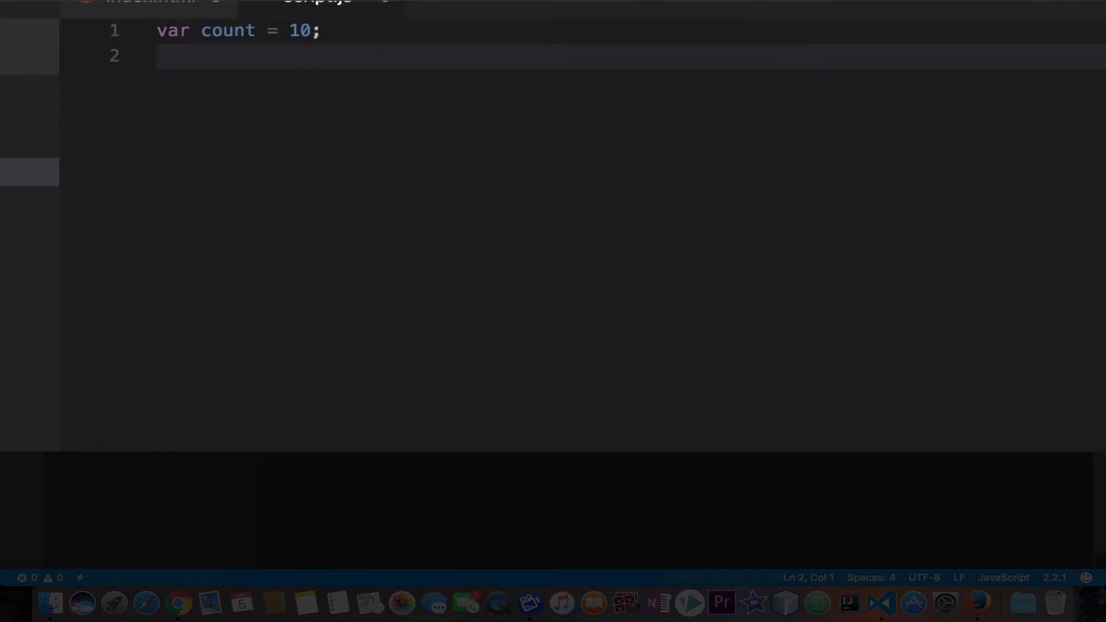
key("Enter")
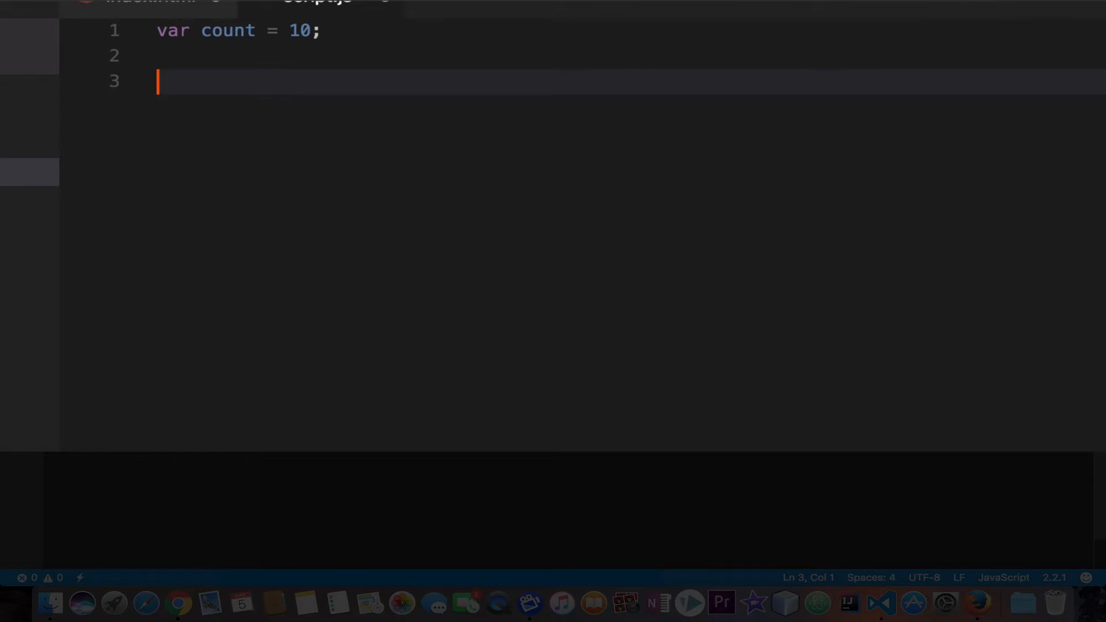
Add an empty while loop with the condition count < 10.
type("whi")
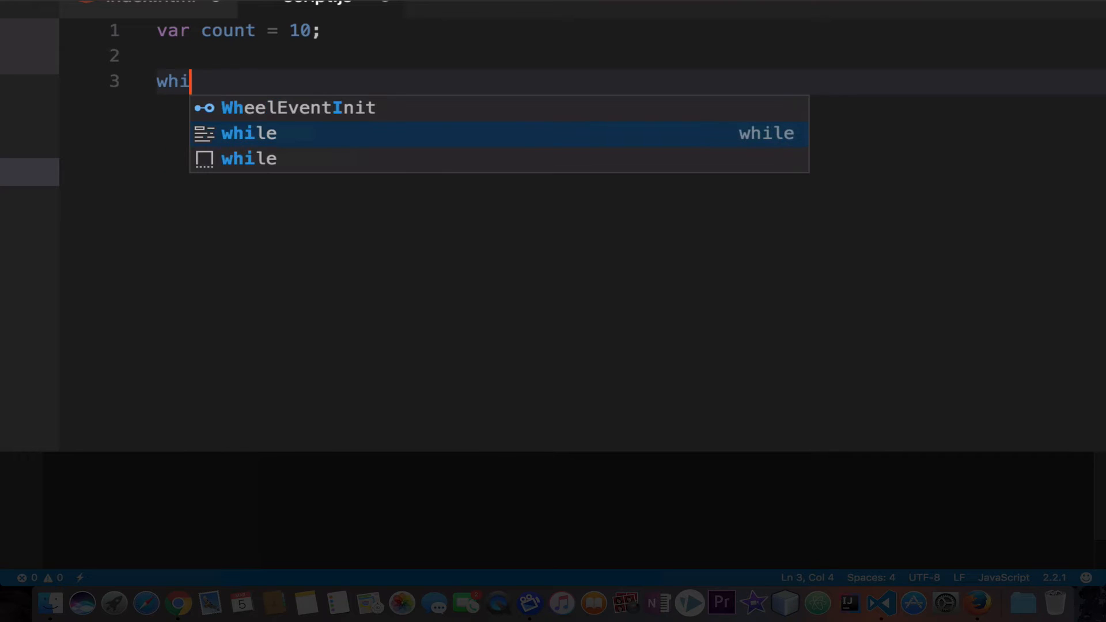
type("le (")
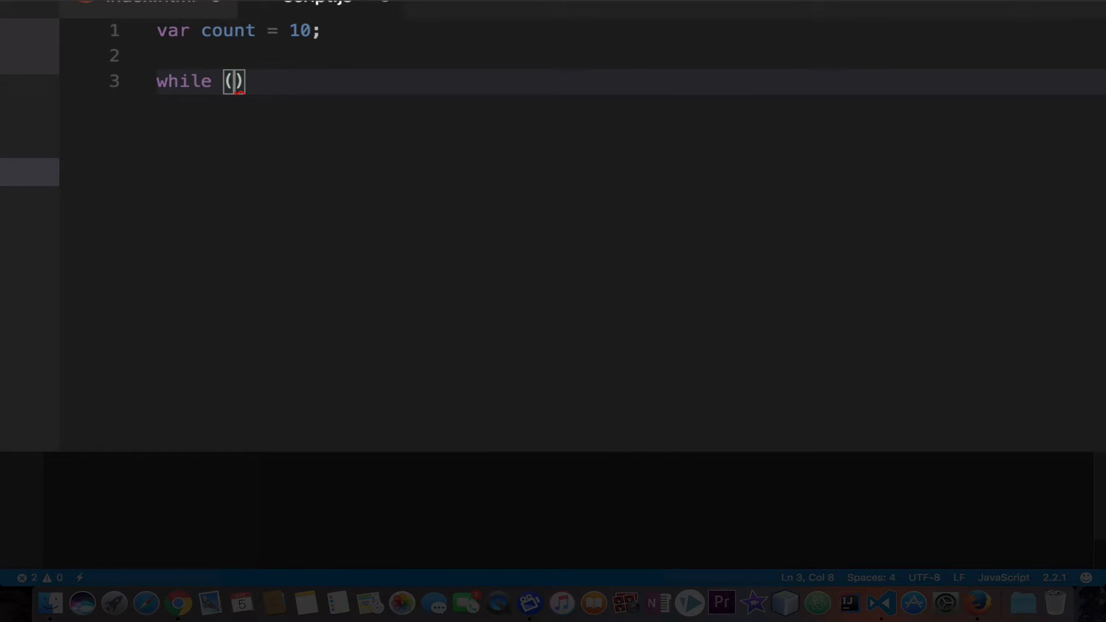
key("Right")
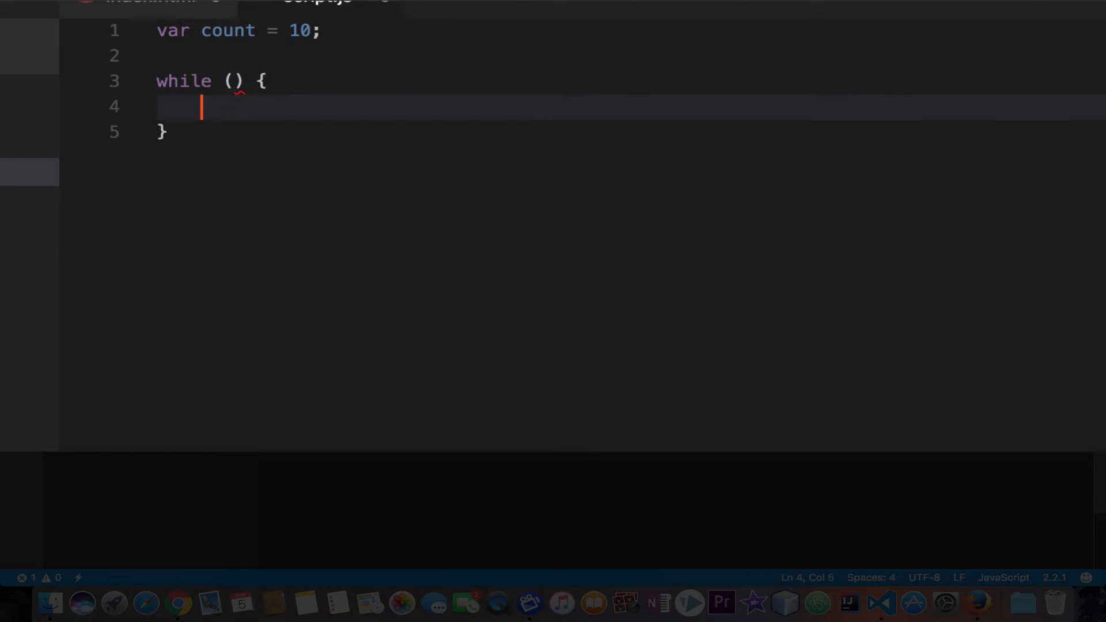
mouse_move(243, 95)
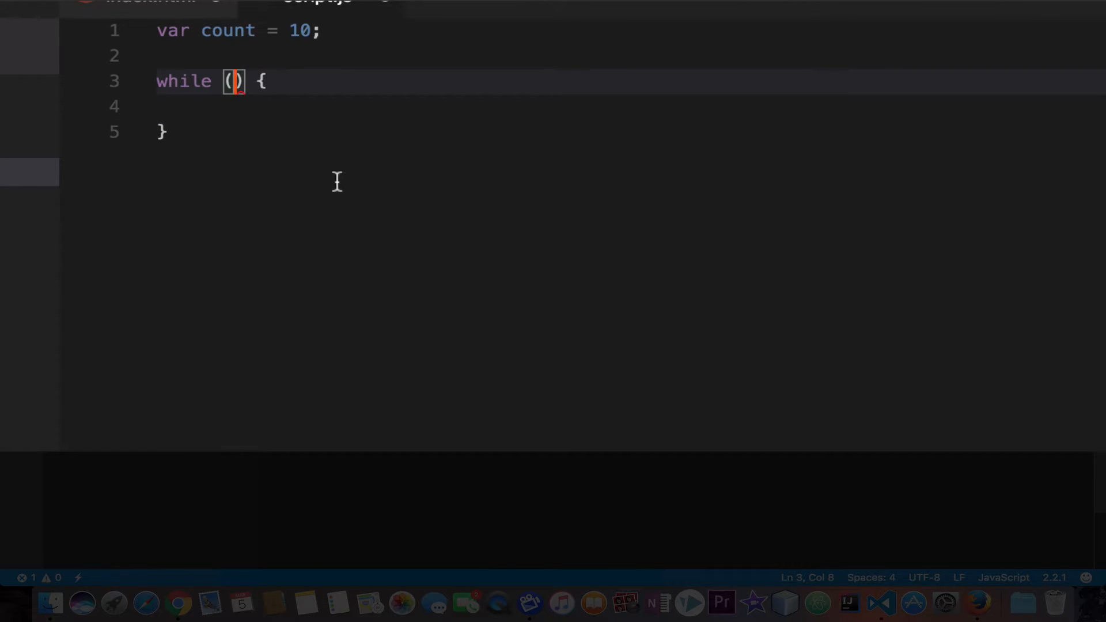
mouse_move(270, 145)
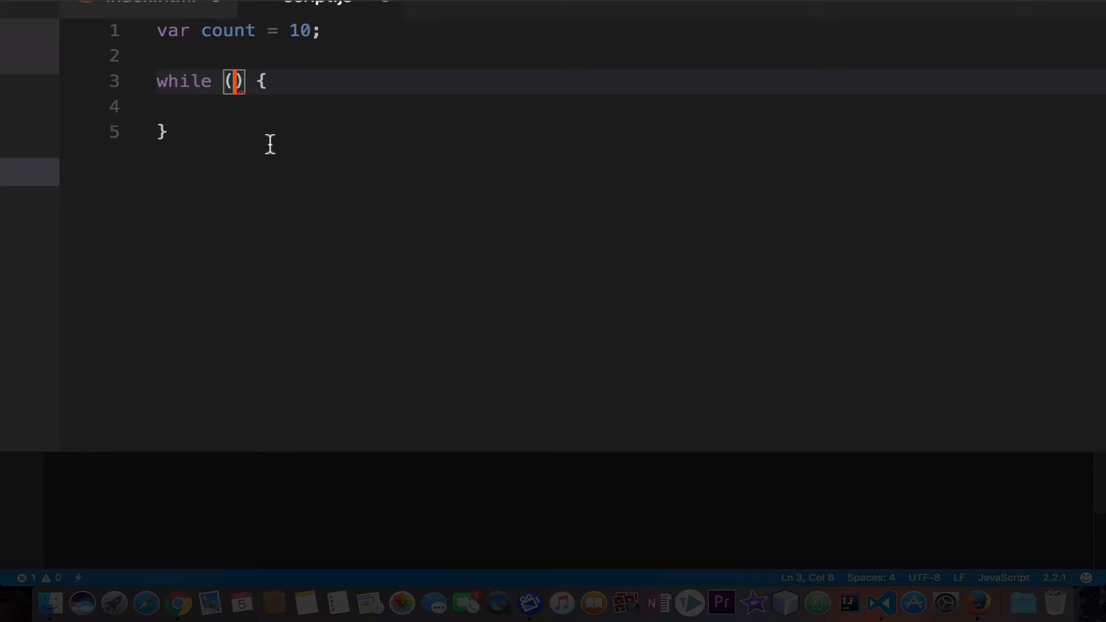
type("count <")
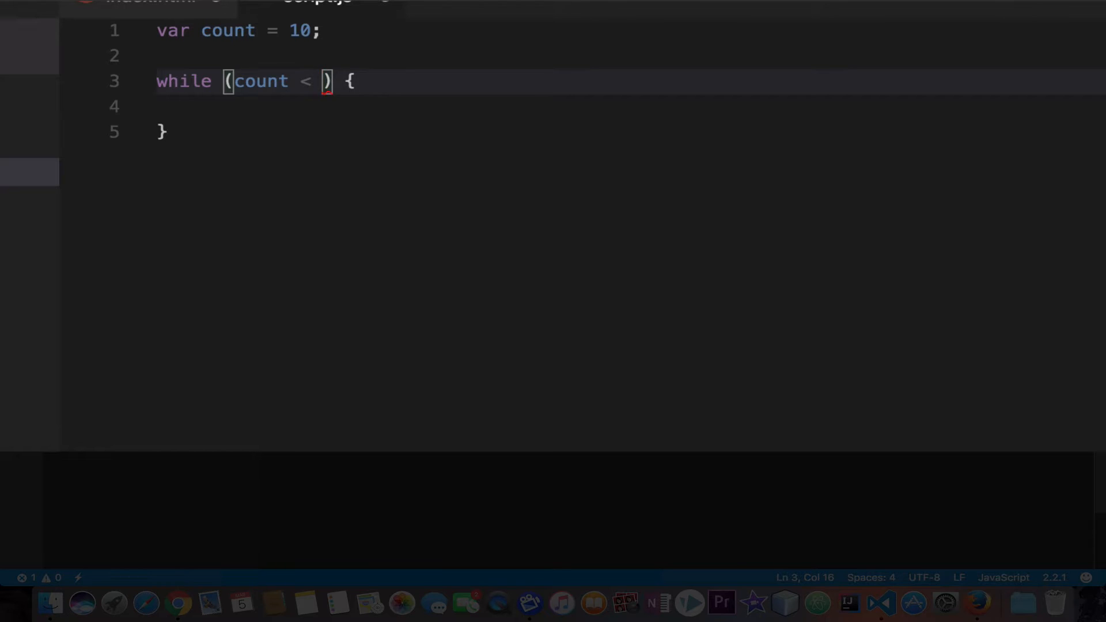
type("10")
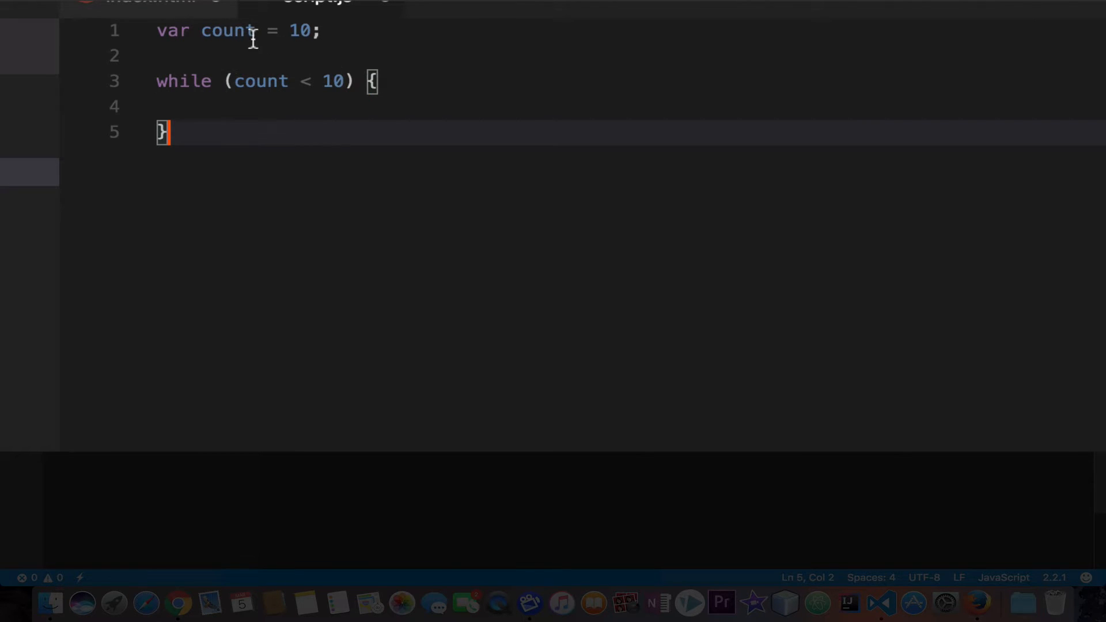
mouse_move(288, 112)
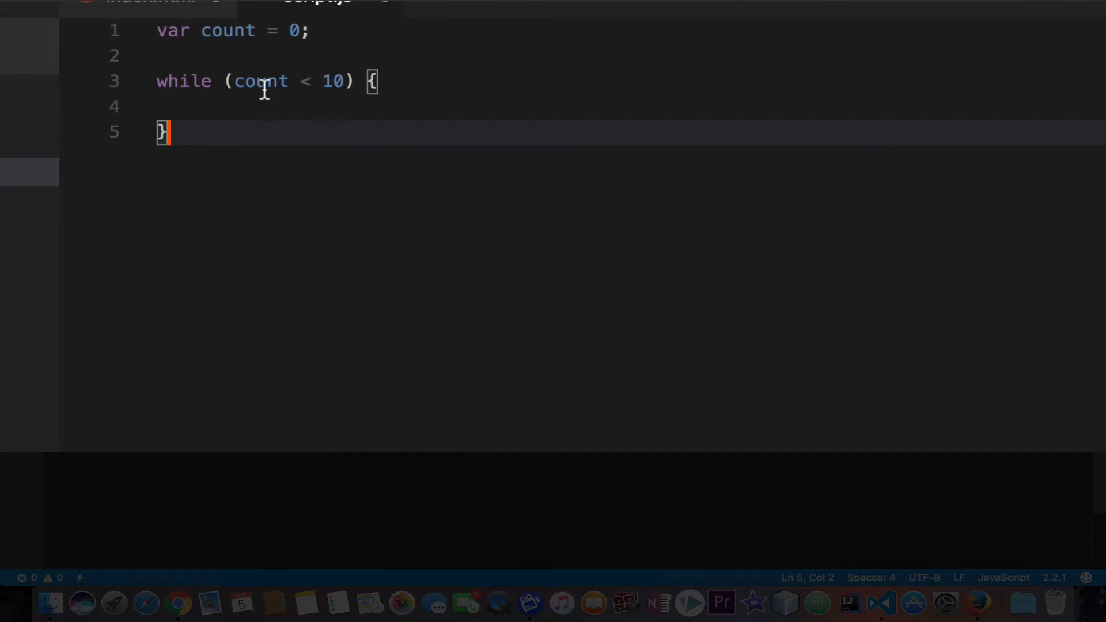
mouse_move(333, 92)
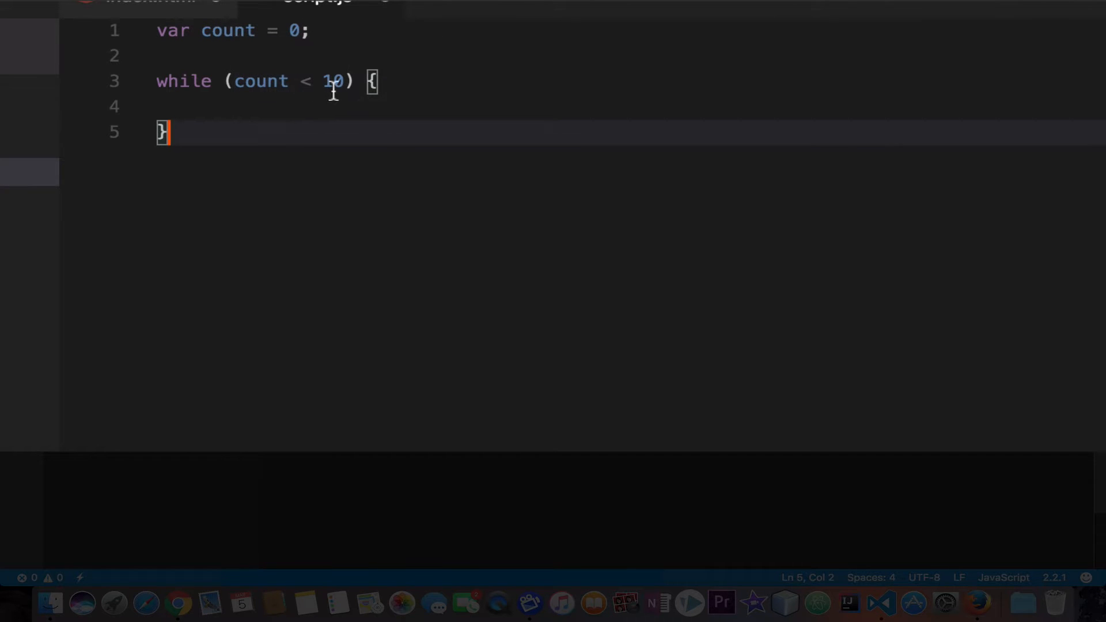
Put document.write("Hellor world") inside the while loop body.
left_click(235, 81)
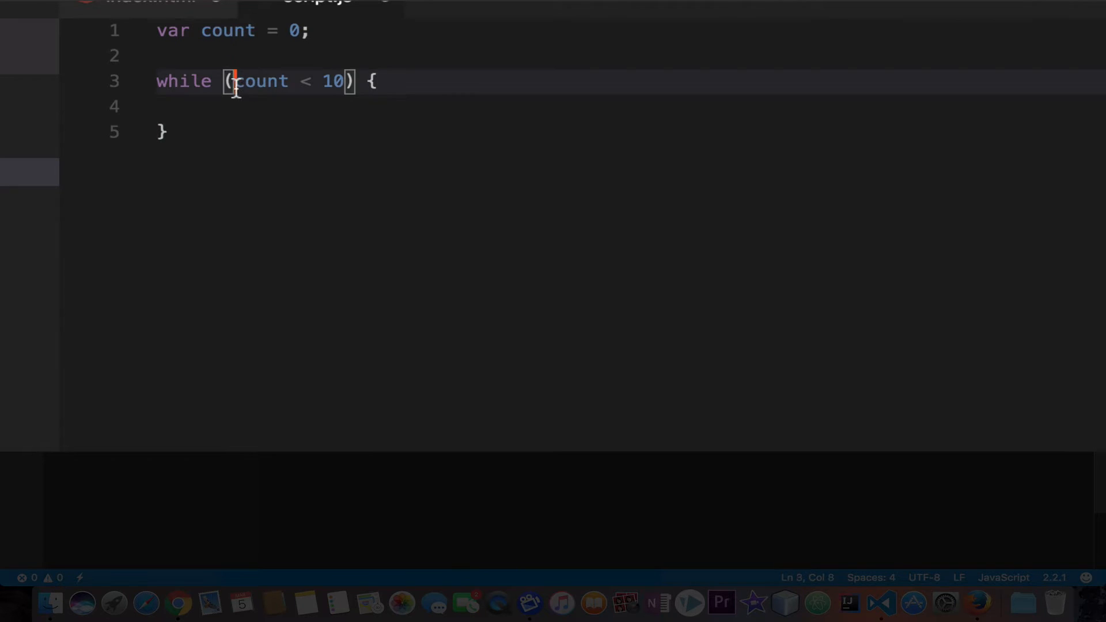
left_click_drag(235, 81, 345, 81)
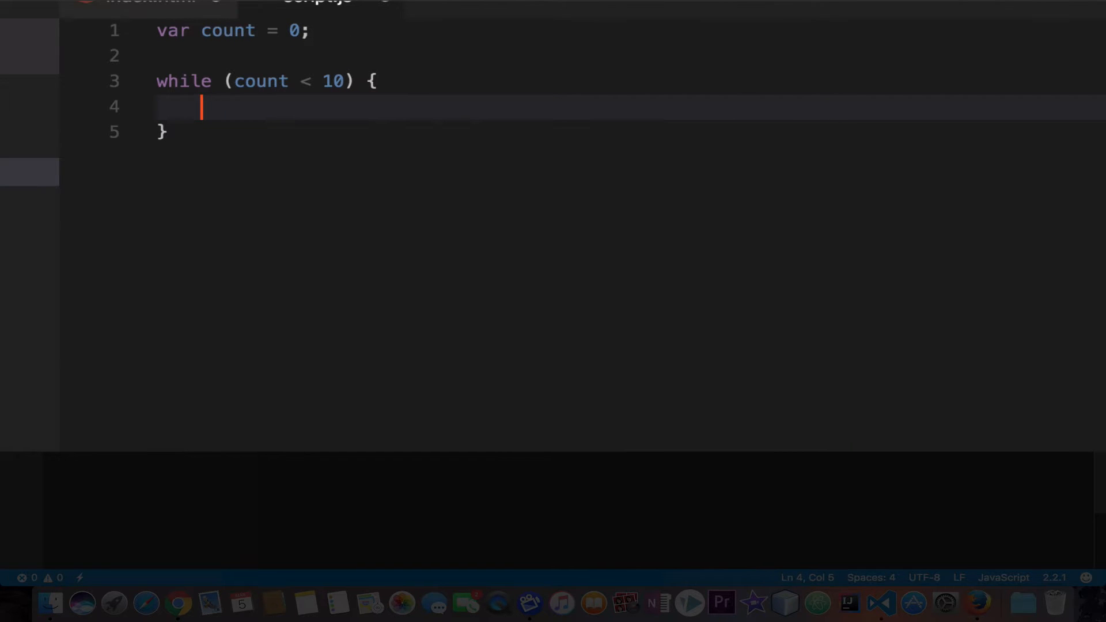
type("document.write(\"")
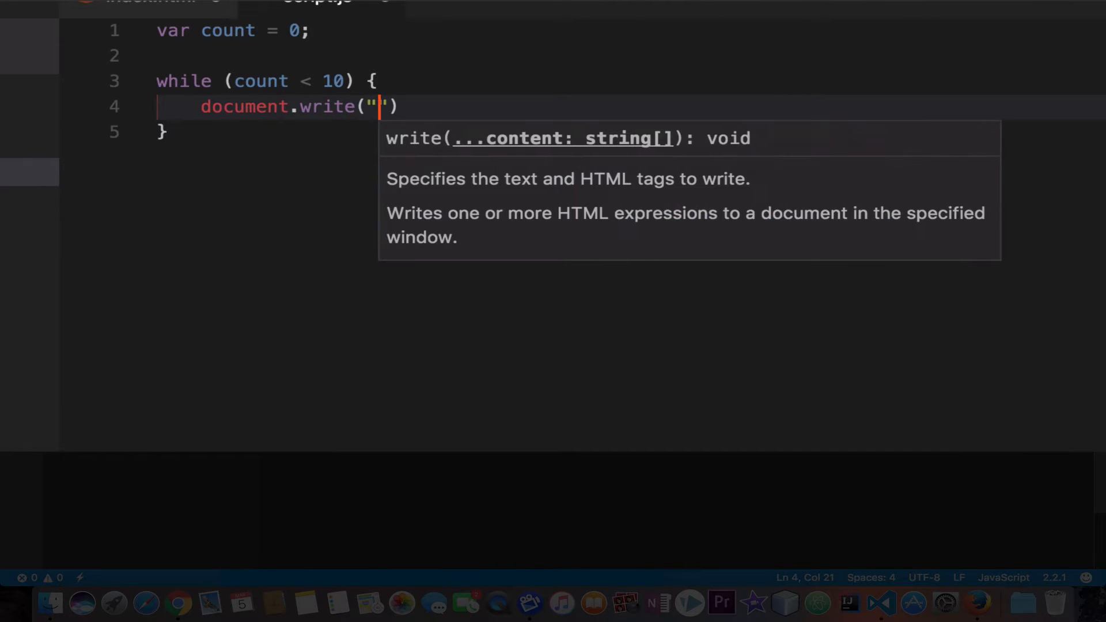
type("Hellor")
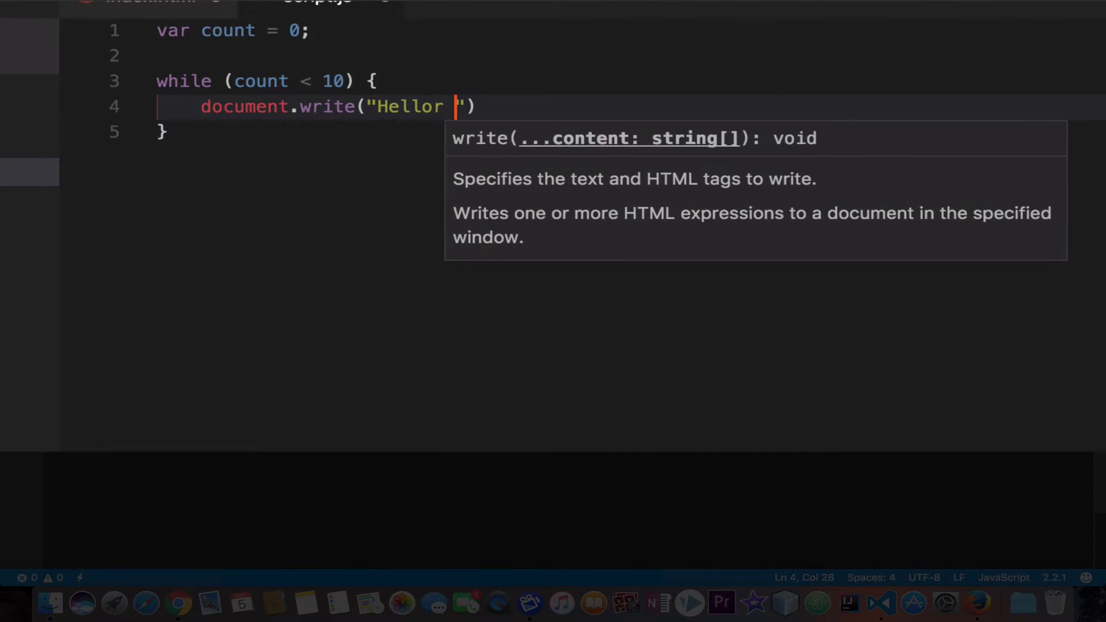
type("world\"")
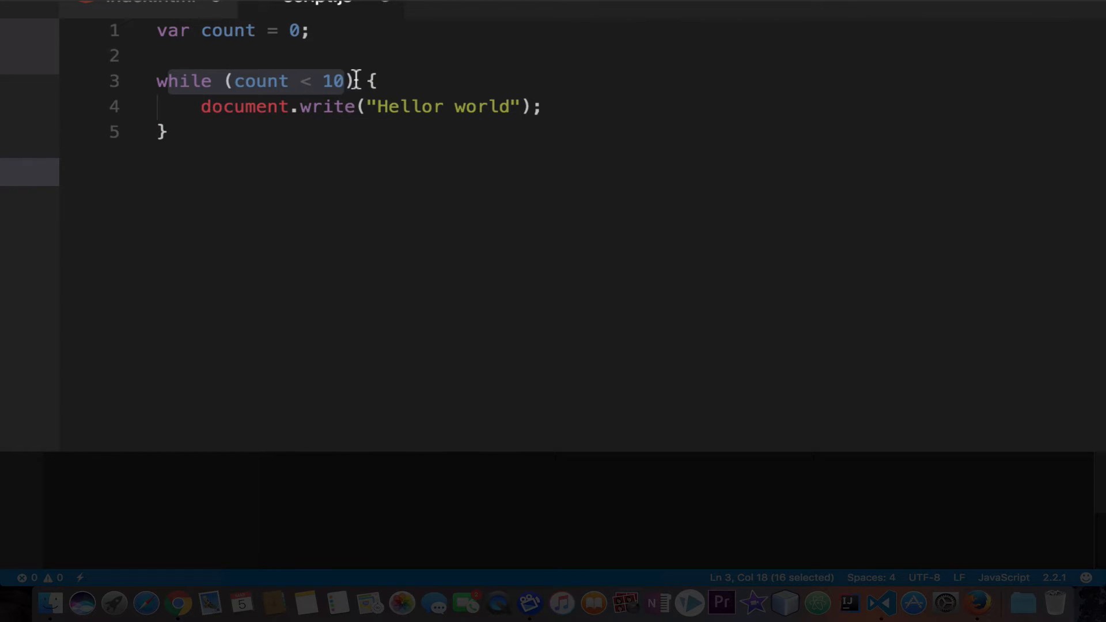
mouse_move(195, 108)
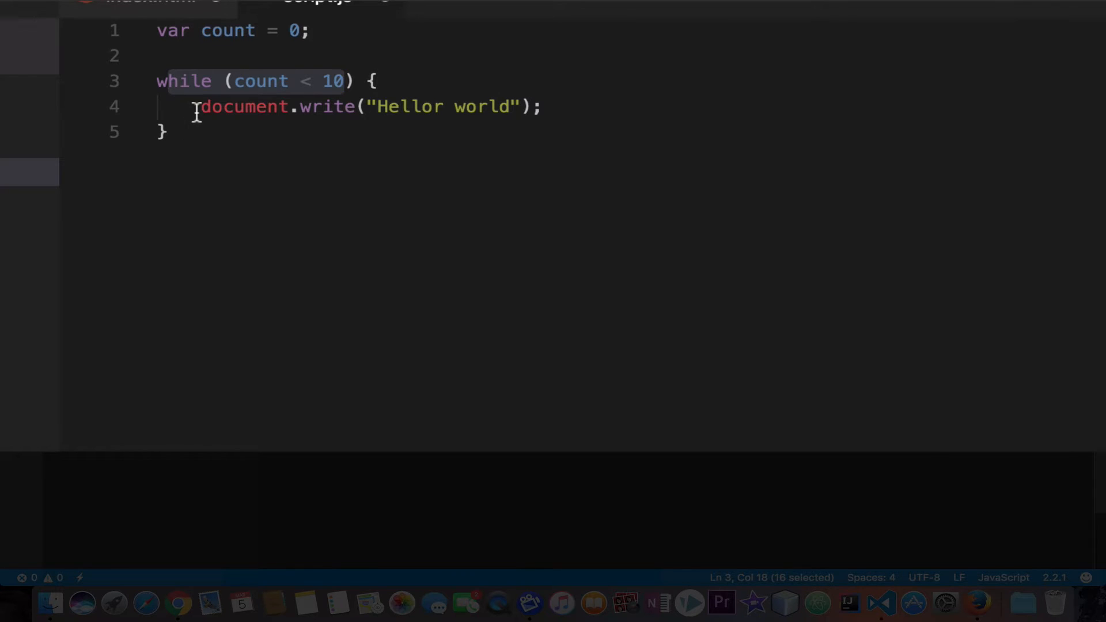
left_click_drag(201, 106, 166, 132)
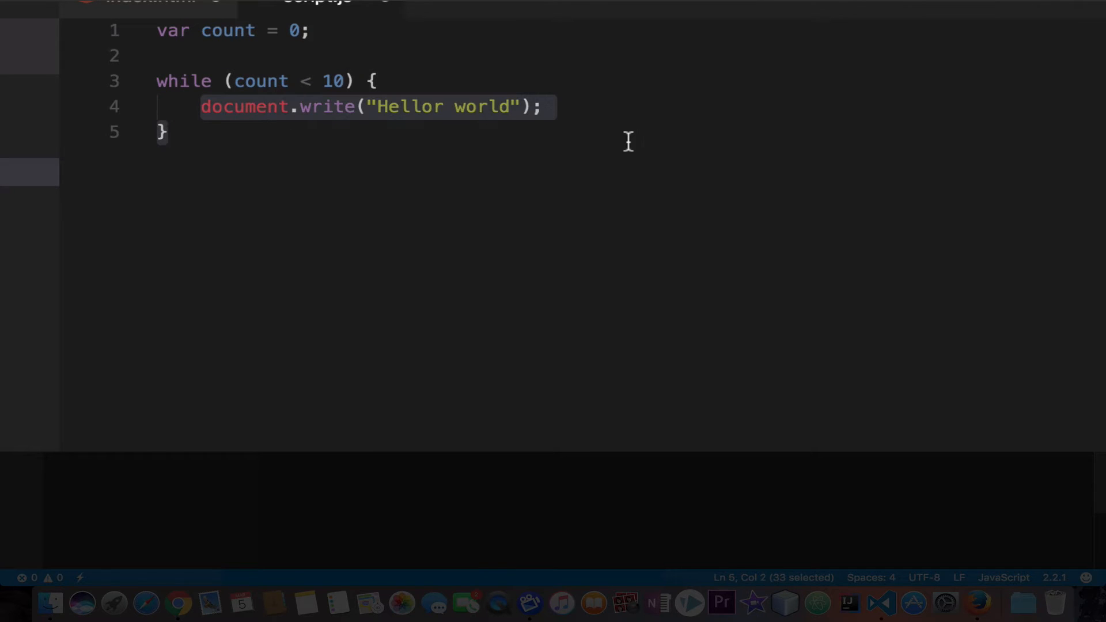
mouse_move(314, 168)
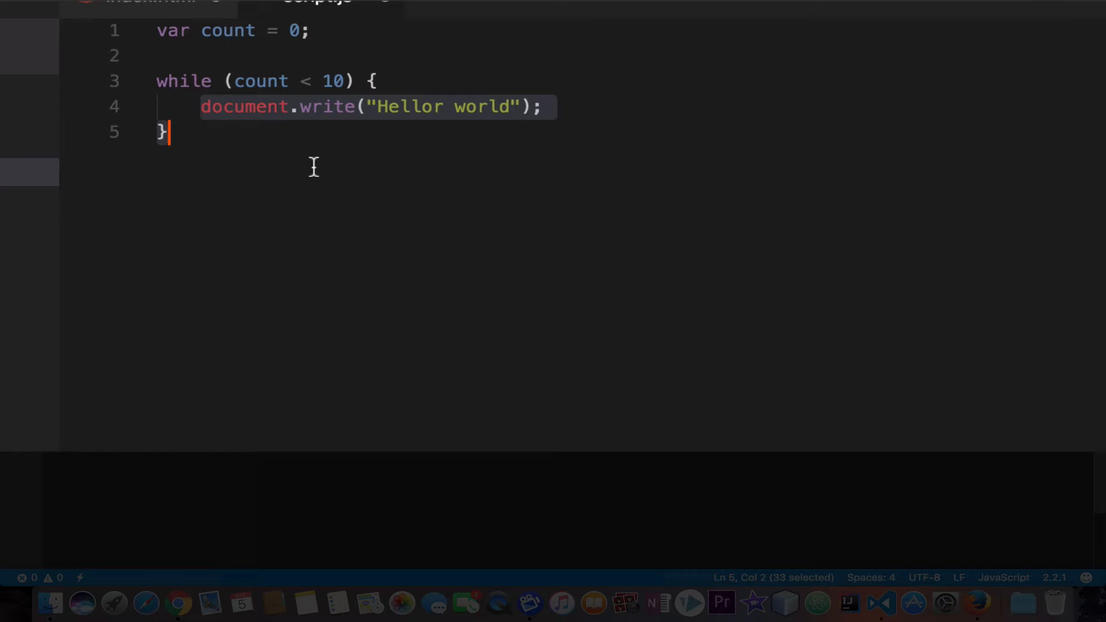
mouse_move(264, 81)
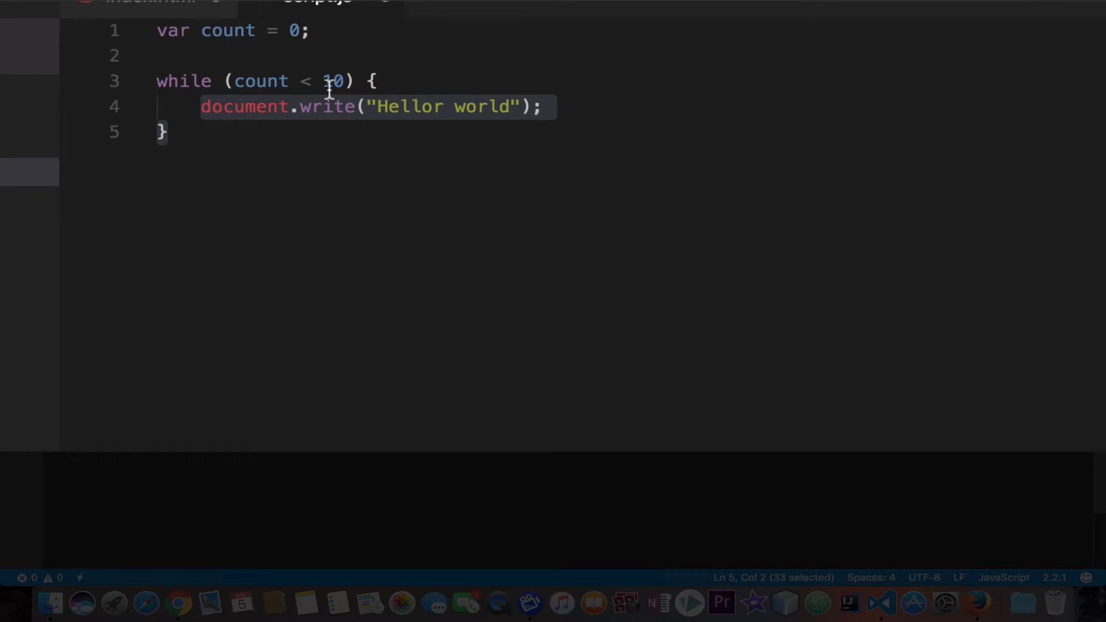
Add count++ below the write statement, replacing the longhand count = count + 1.
left_click(559, 106)
type("cou")
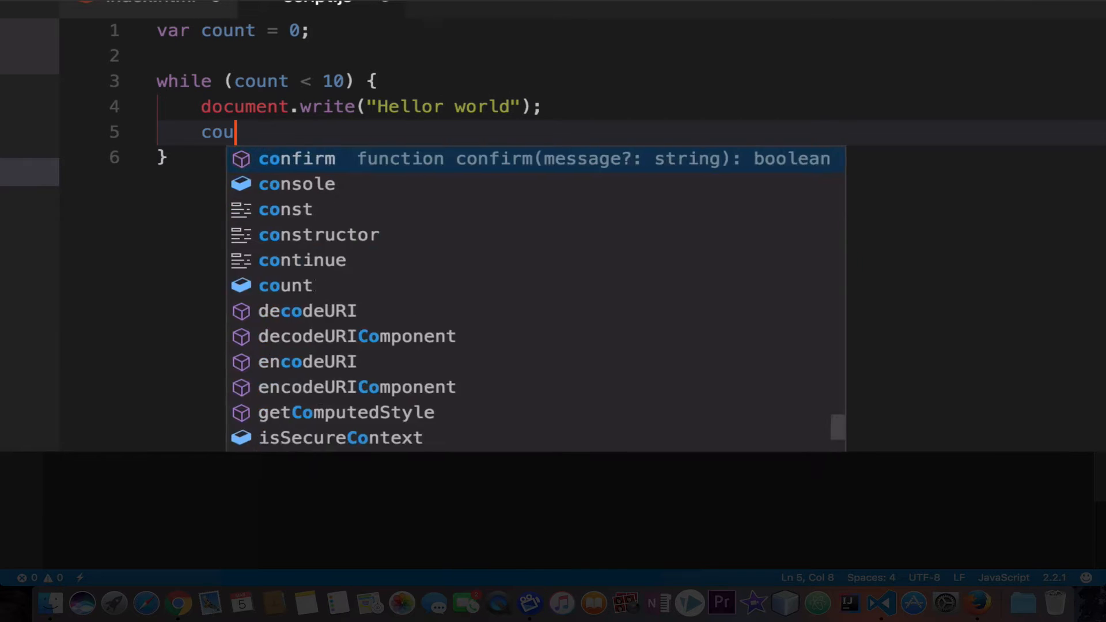
type("nt+")
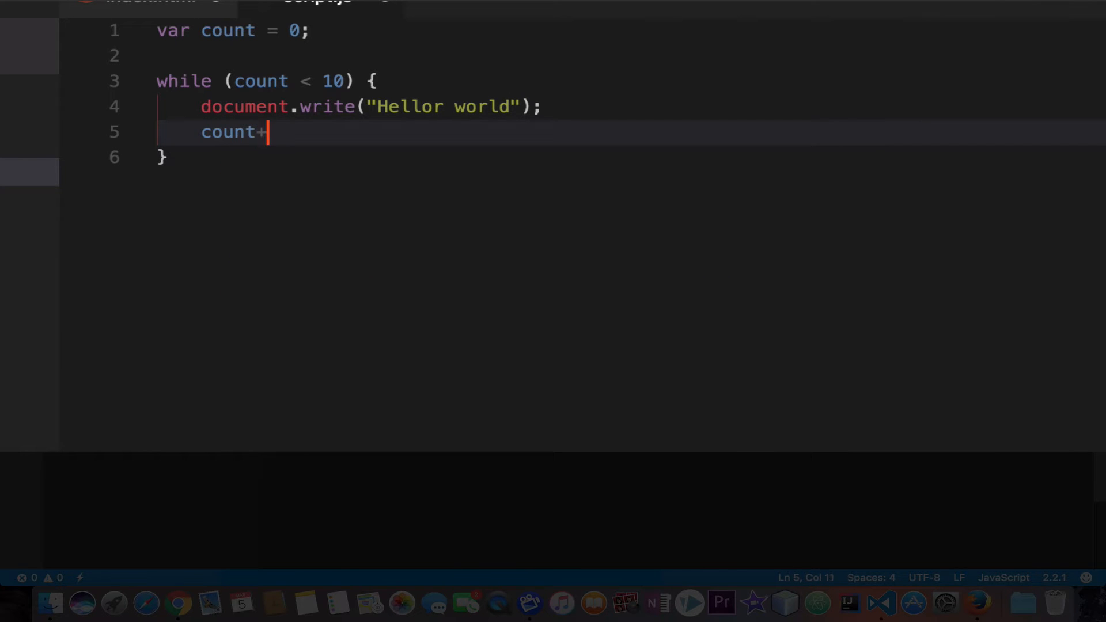
key("Backspace")
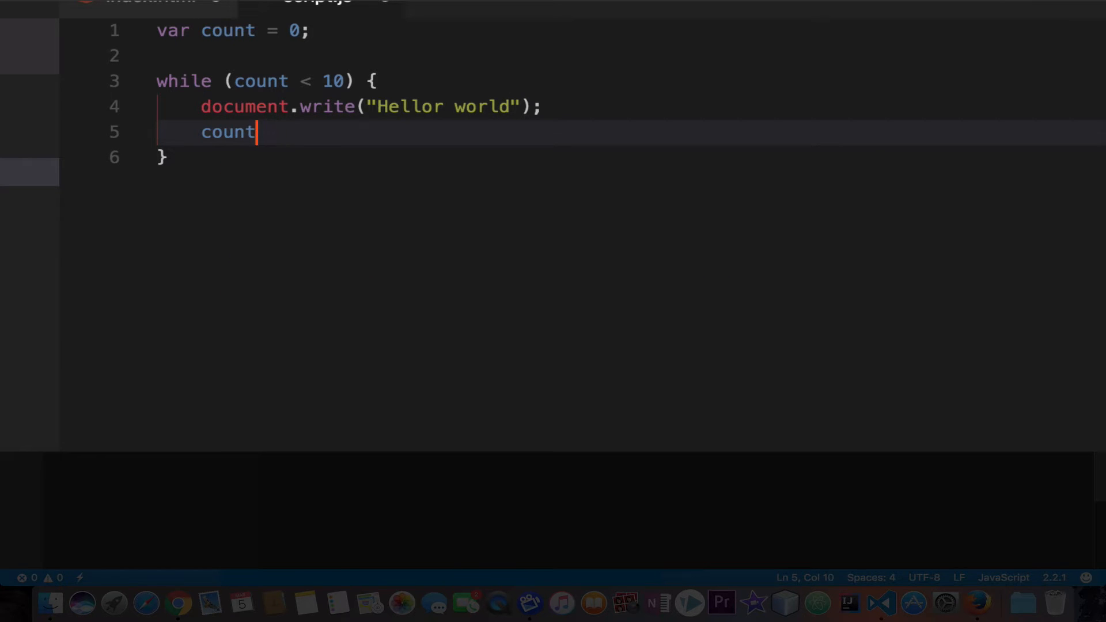
type("= count + 1")
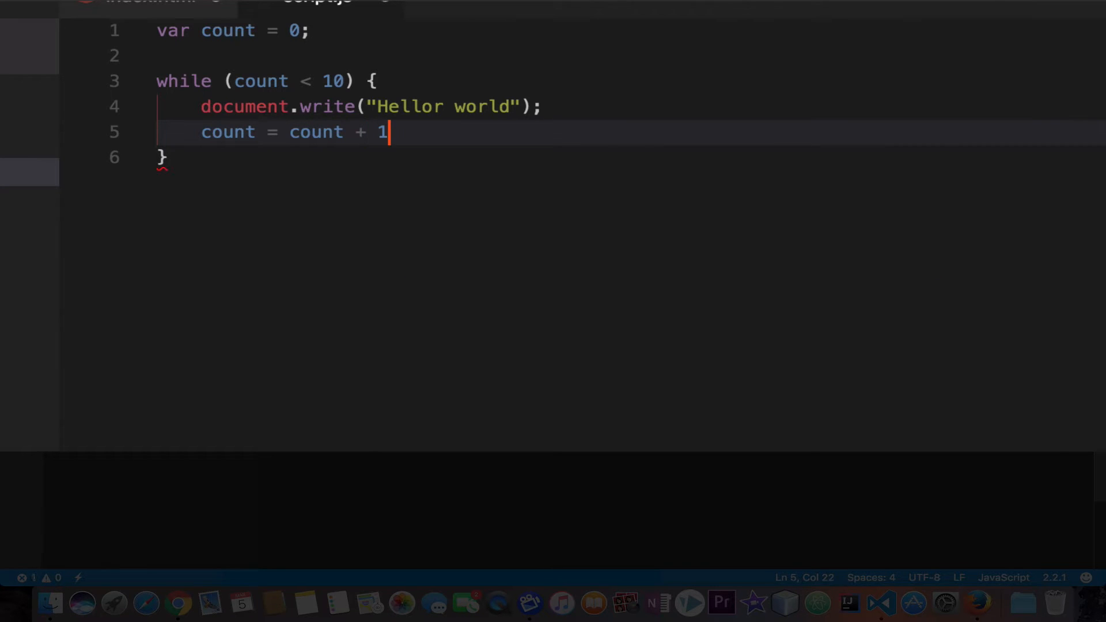
key("Backspace")
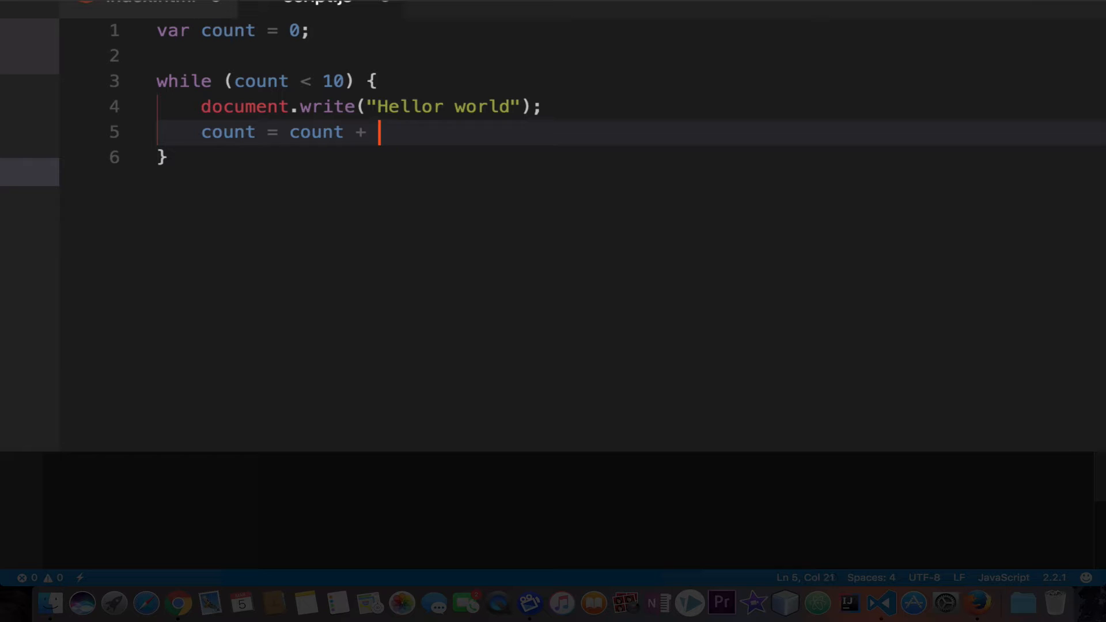
key("Backspace")
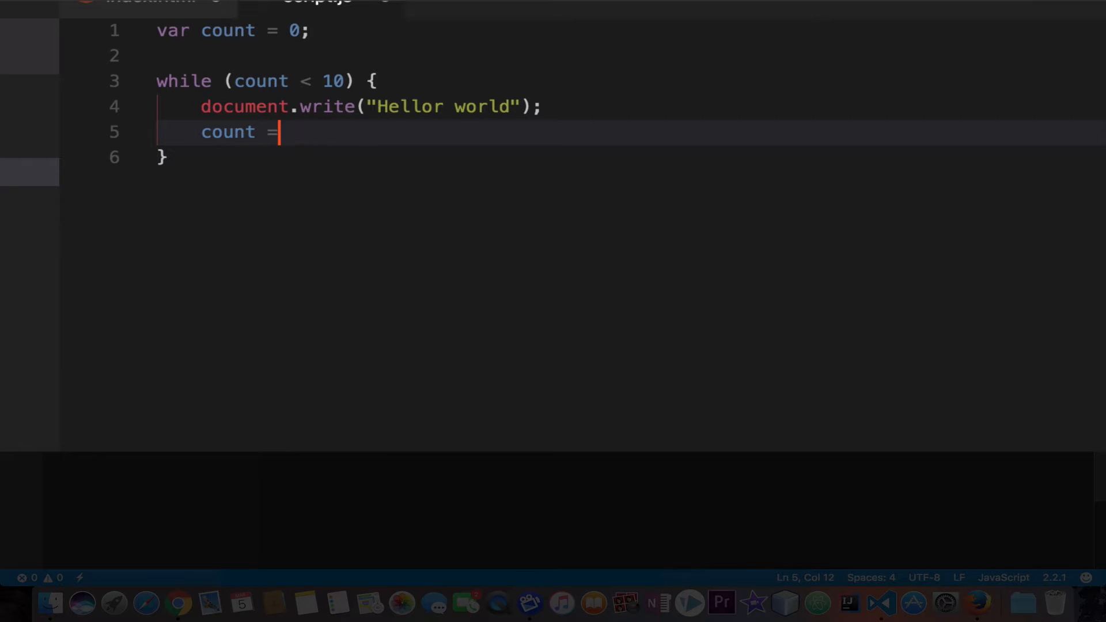
type("++;")
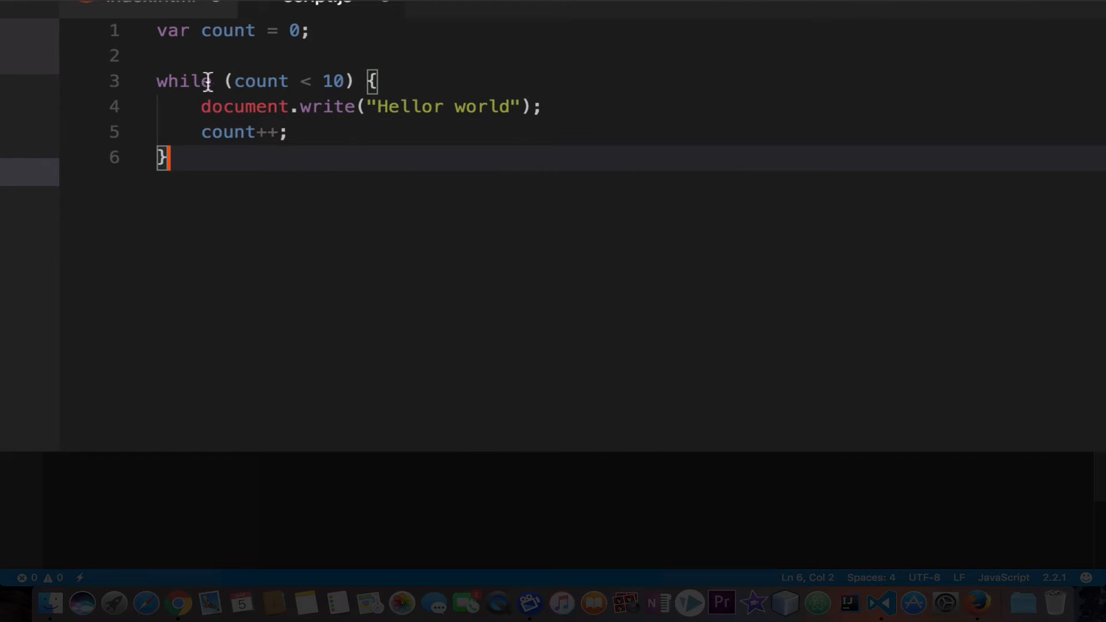
Highlight the write statement, count++ and the loop condition to explain the loop.
left_click_drag(225, 81, 346, 81)
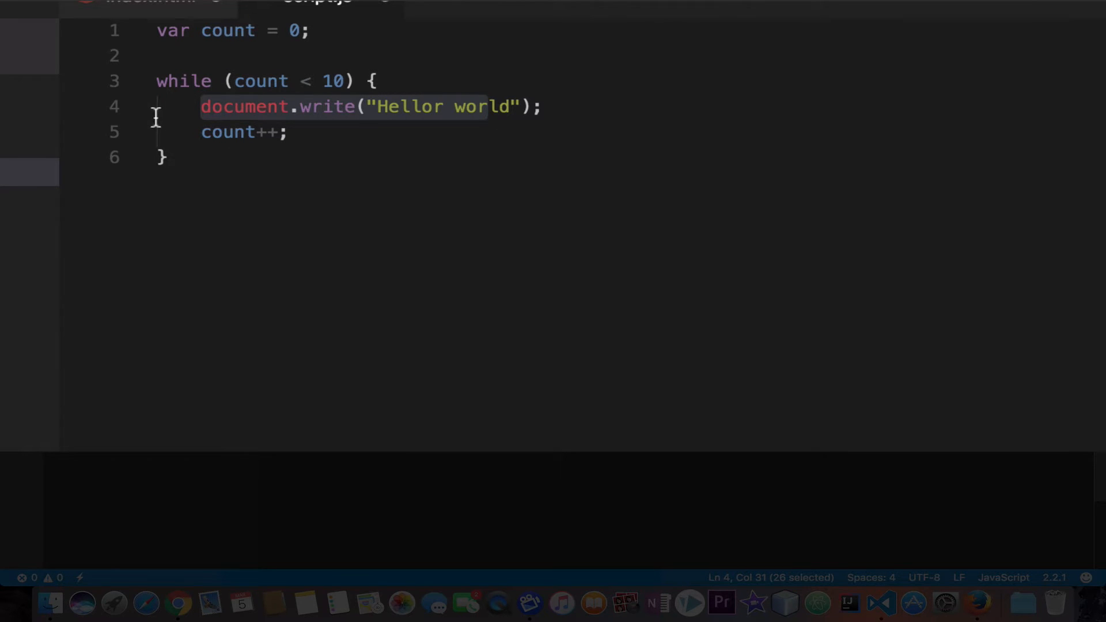
left_click(200, 132)
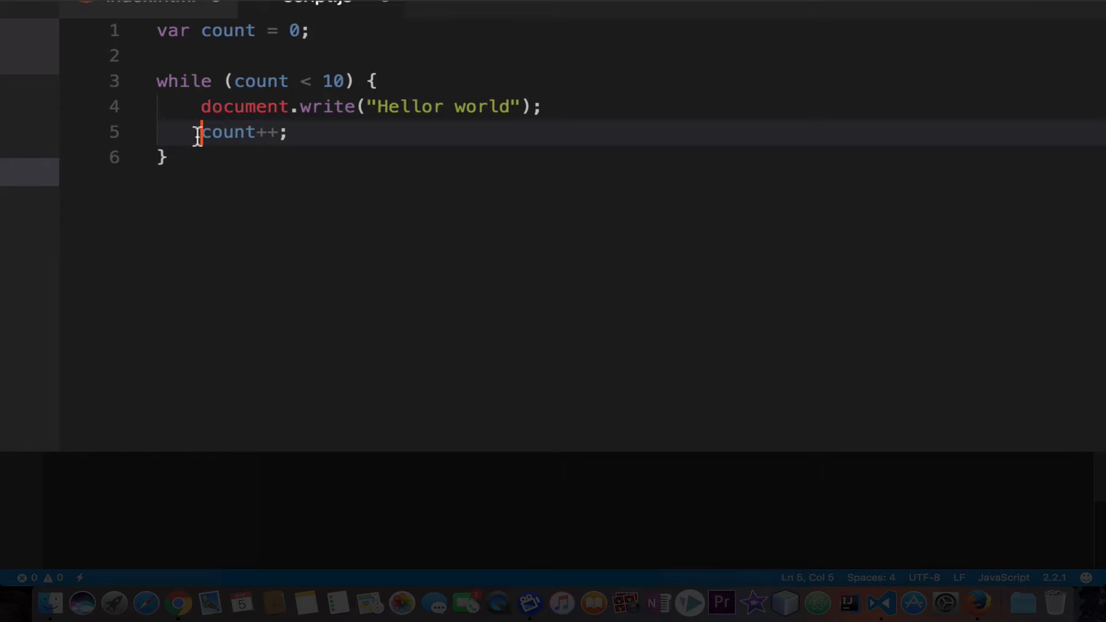
left_click_drag(201, 132, 285, 132)
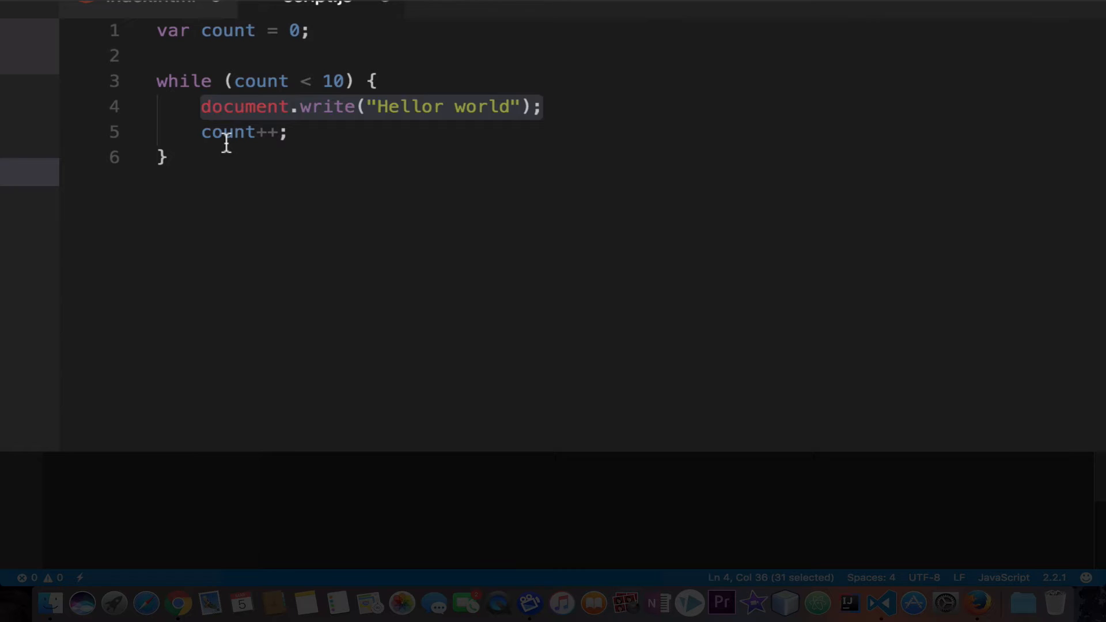
double_click(224, 132)
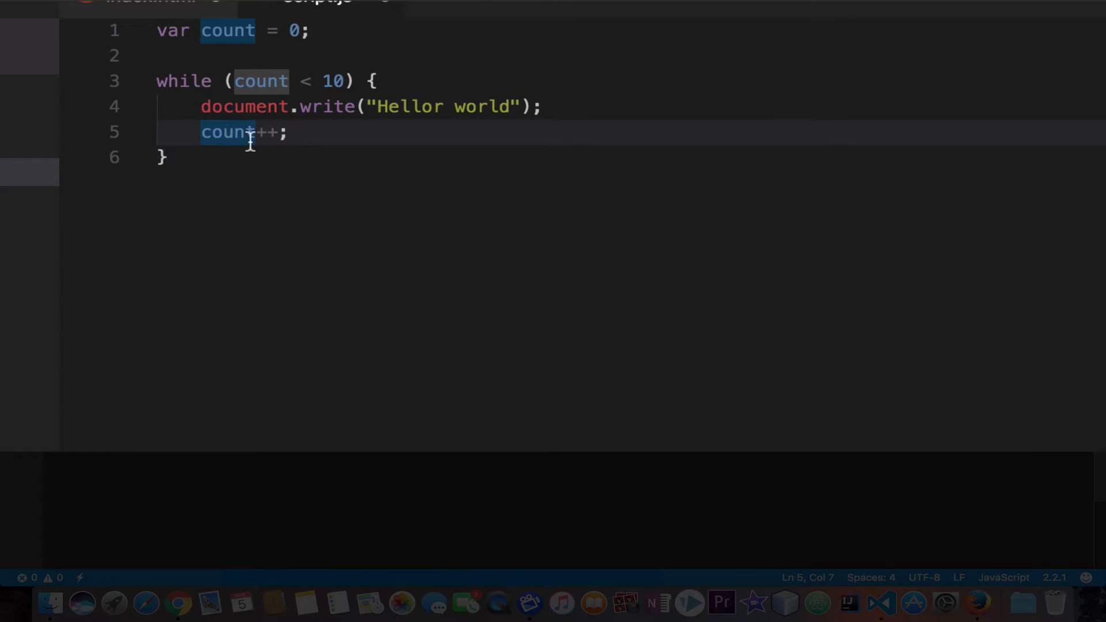
mouse_move(164, 97)
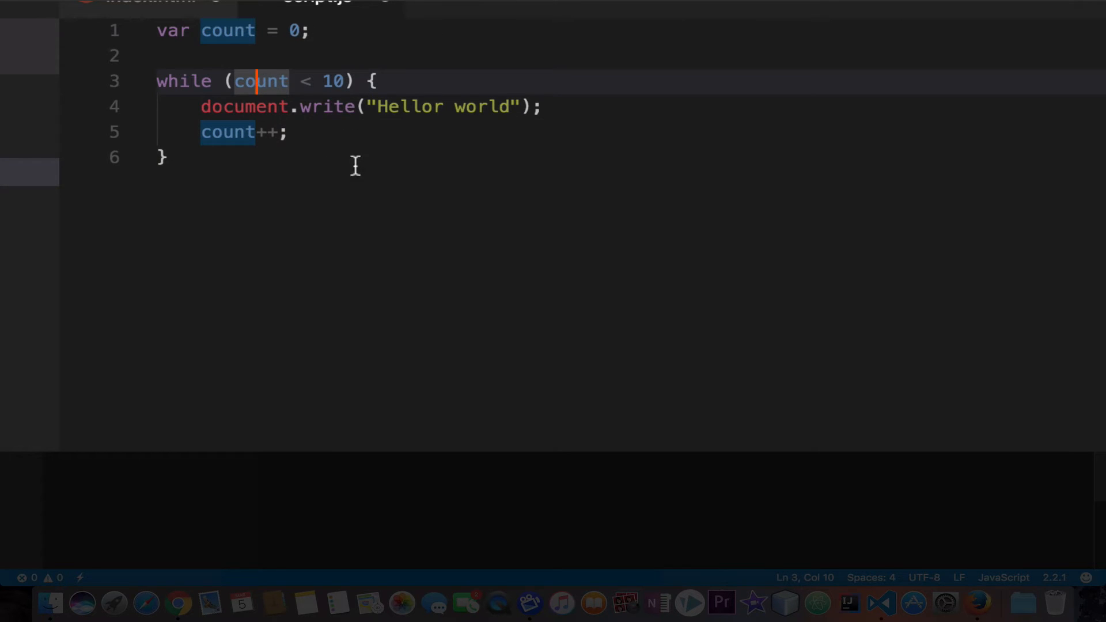
left_click(291, 133)
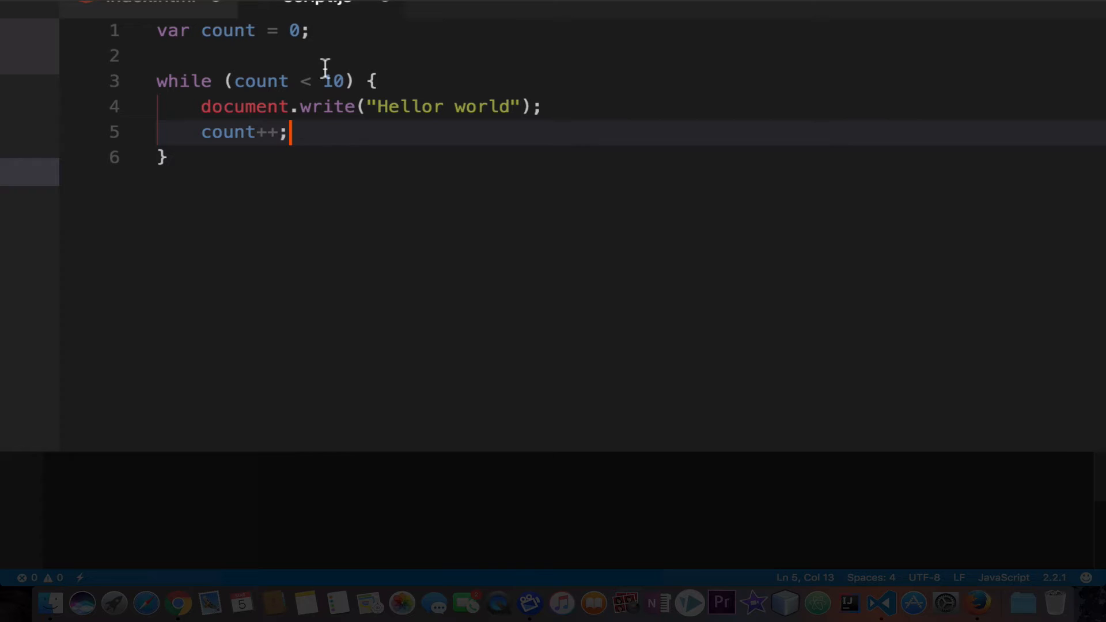
double_click(332, 80)
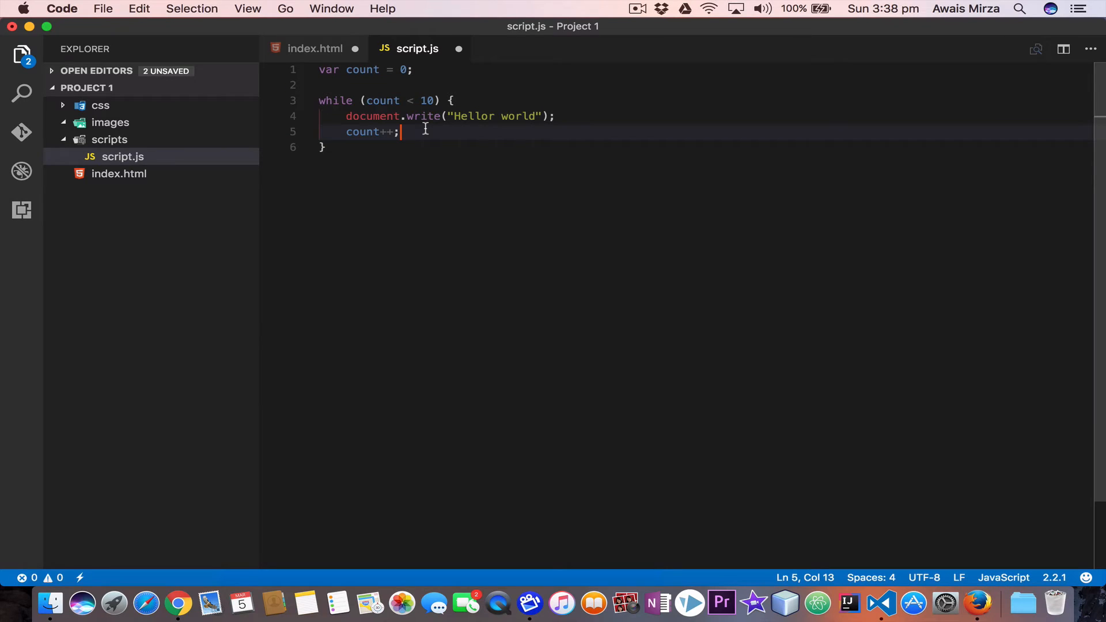
mouse_move(437, 146)
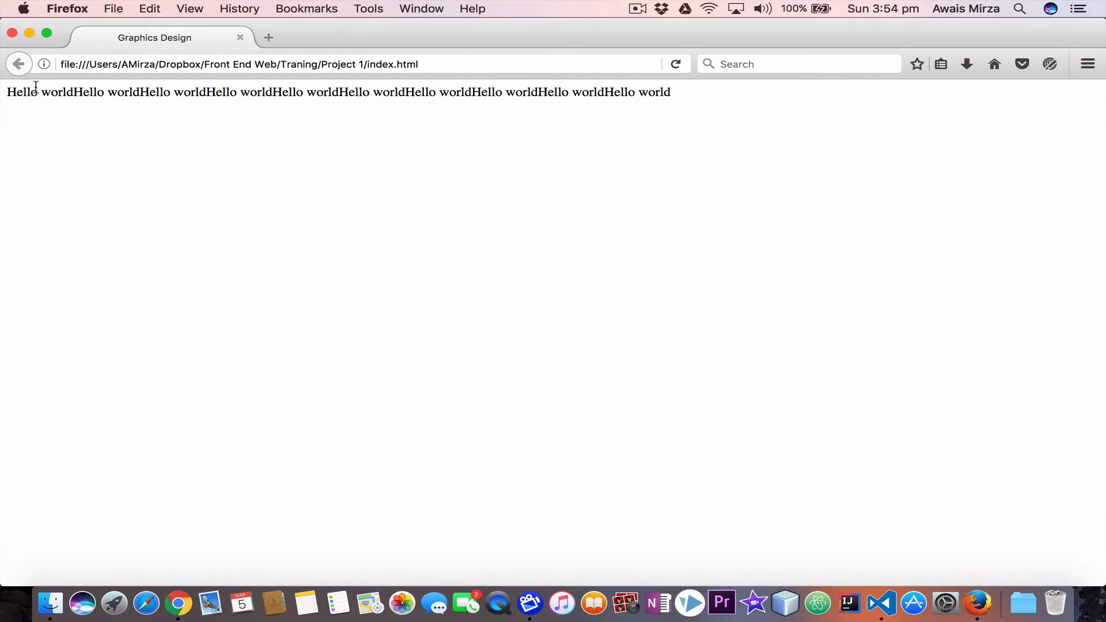
Review the ten outputs in Firefox and correct 'Hellor' to 'Hello world'.
left_click_drag(22, 91, 670, 92)
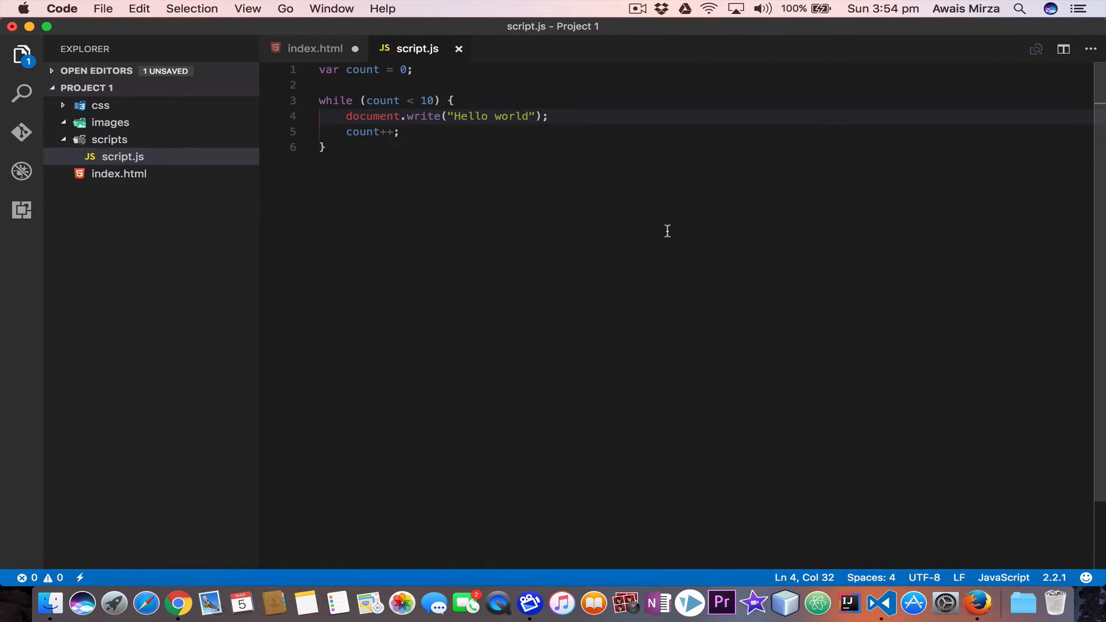
Append <br /> to the Hello world string so each greeting gets its own line.
type("<")
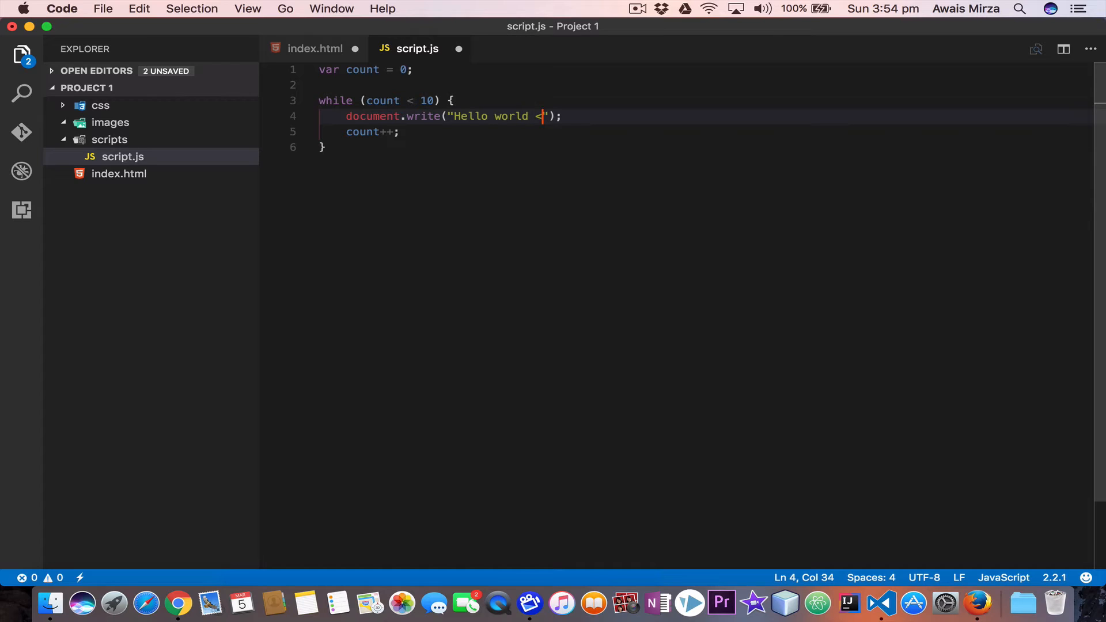
type("br /")
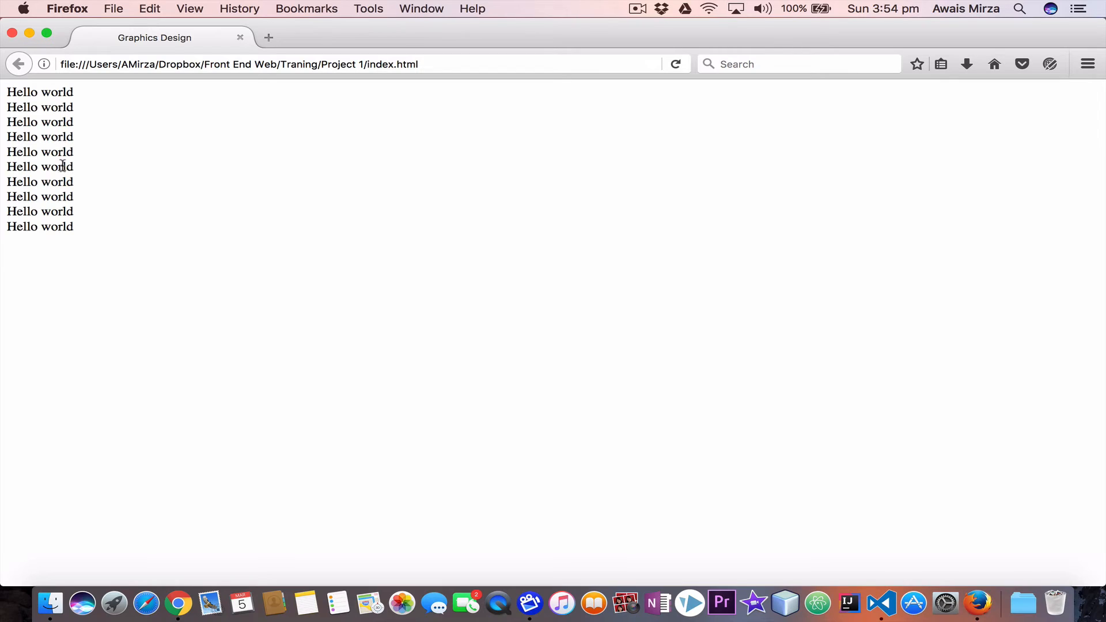
mouse_move(190, 223)
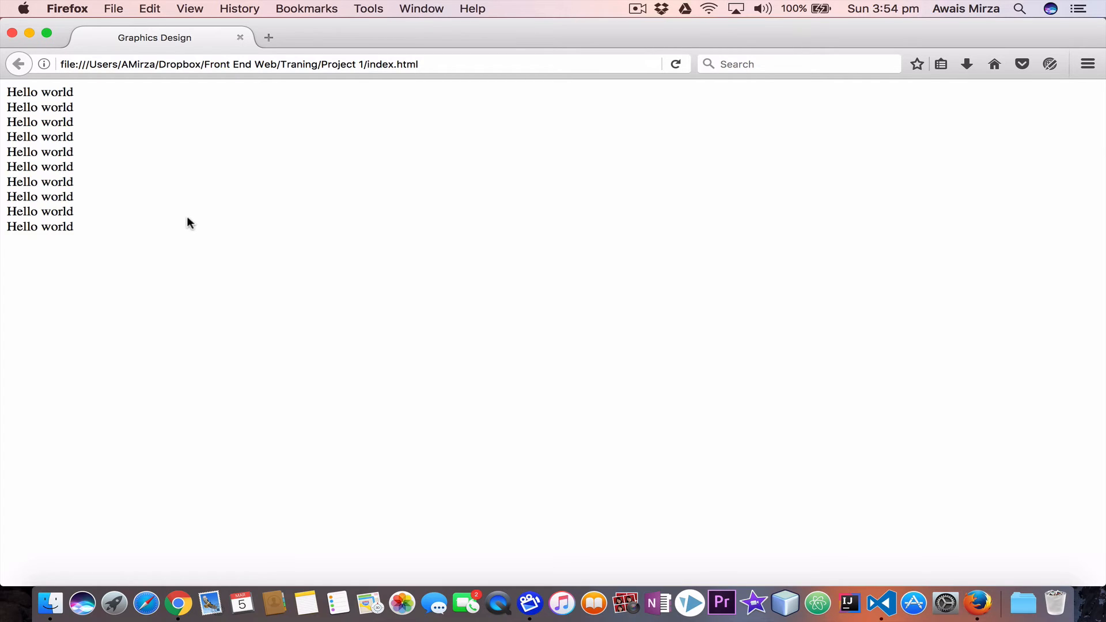
mouse_move(66, 180)
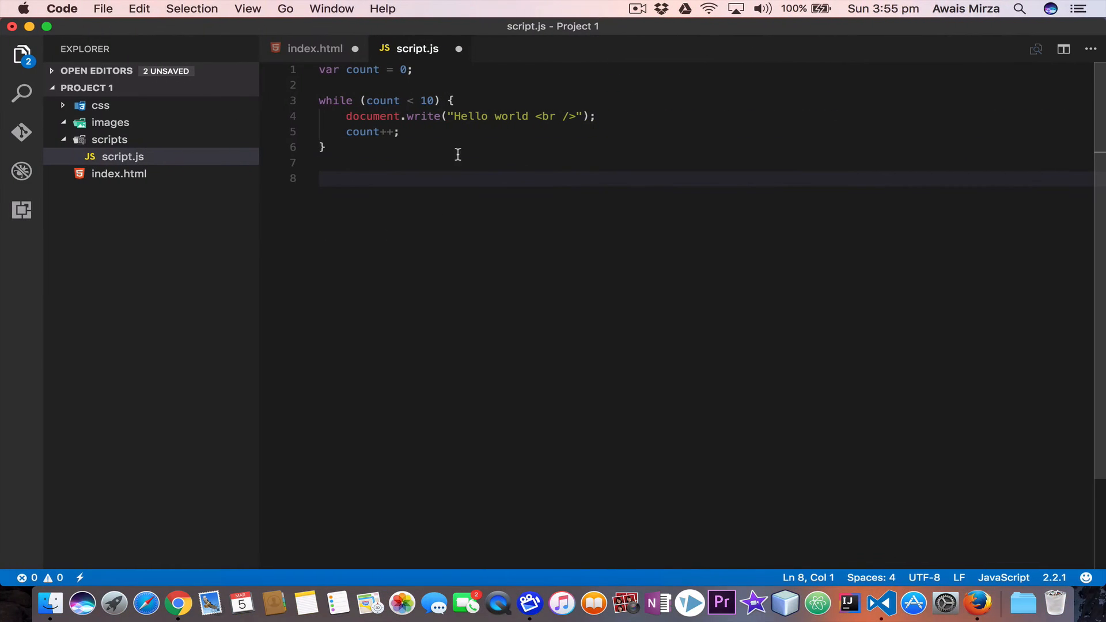
left_click(424, 133)
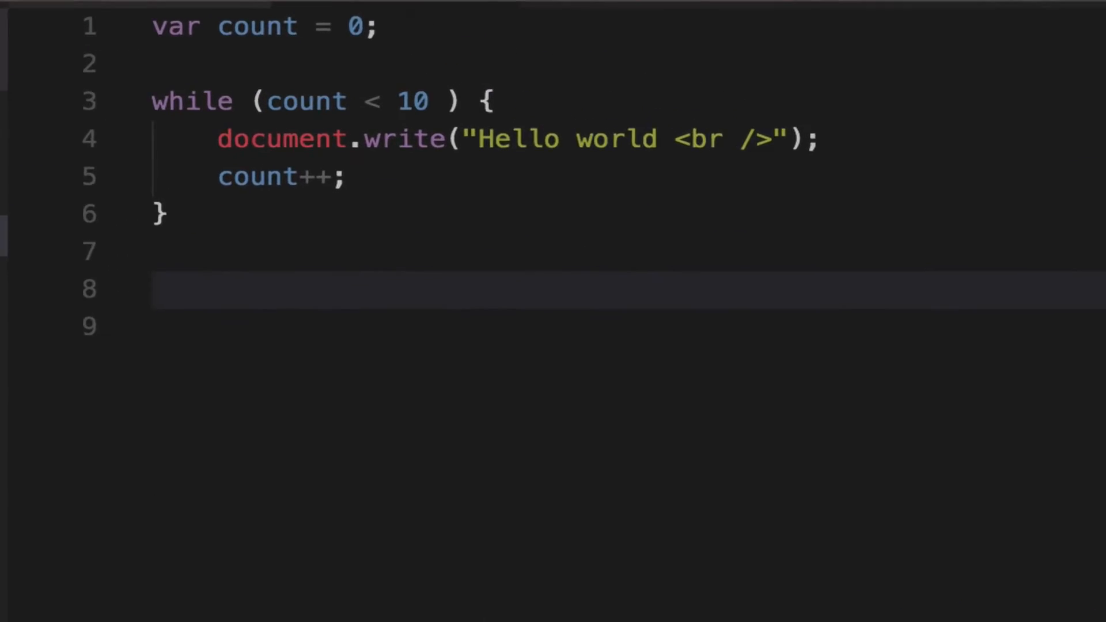
Start a do block that writes "This is do while loop <br />".
scroll("down", 3)
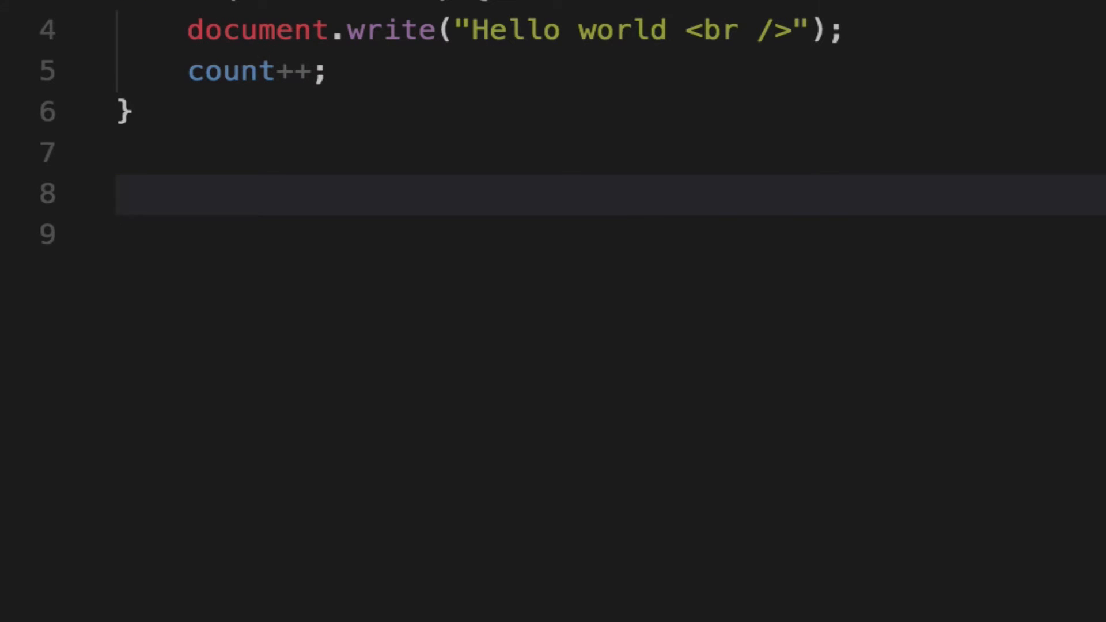
type("do")
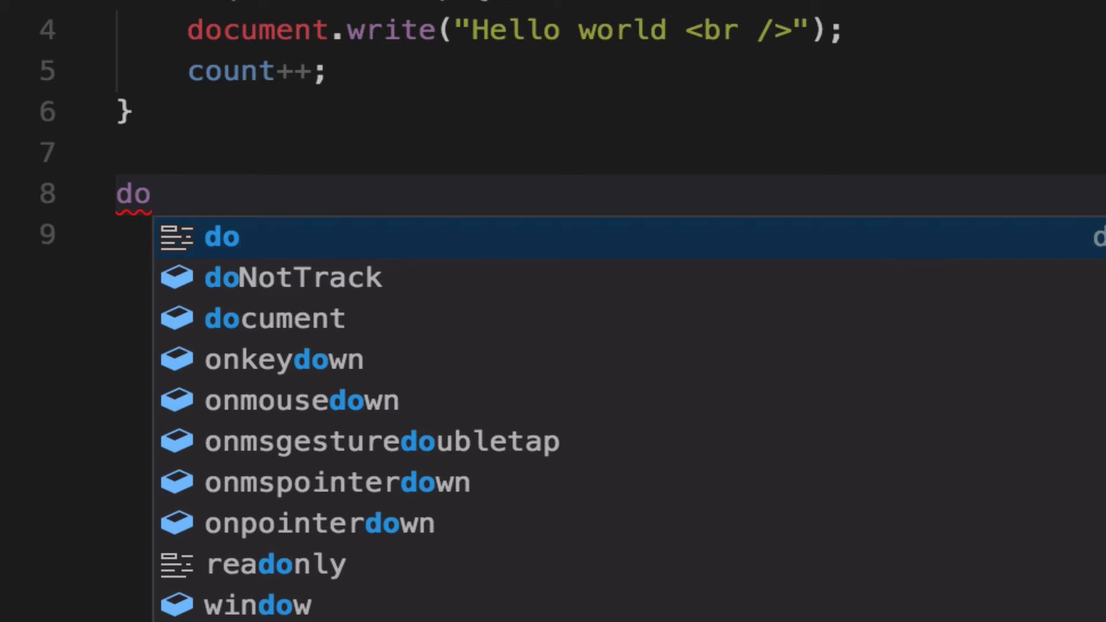
type("{")
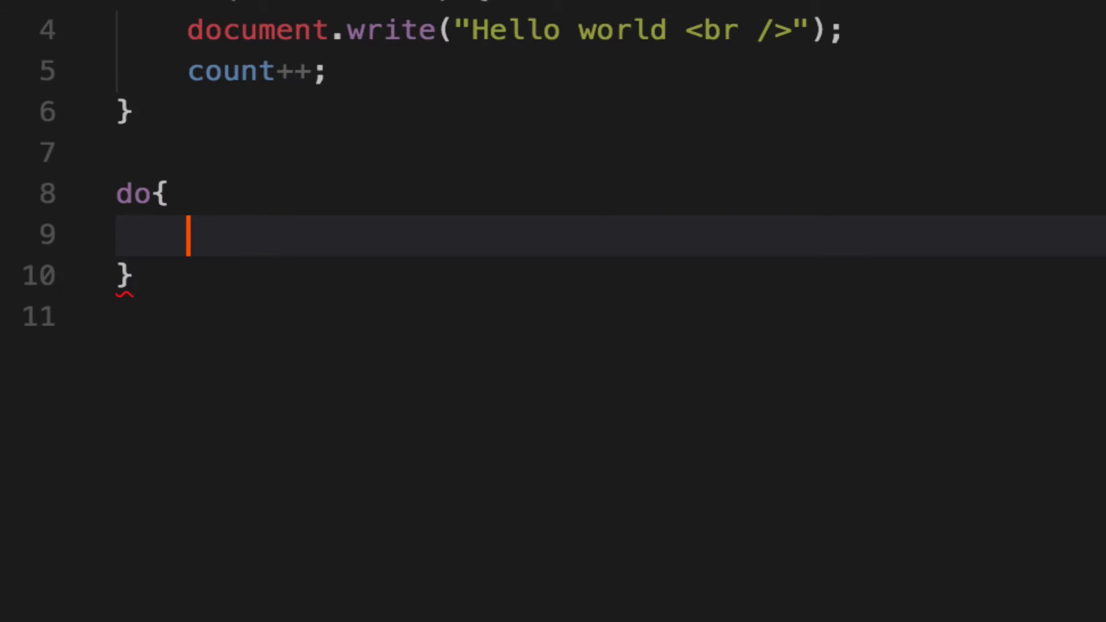
type("doc")
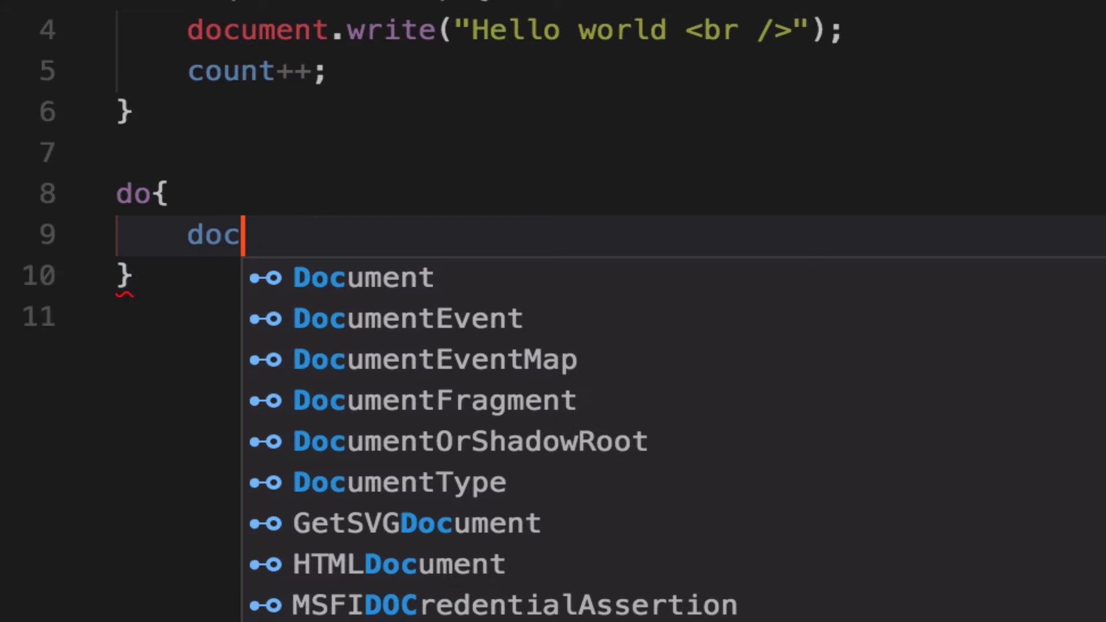
type("ument.w")
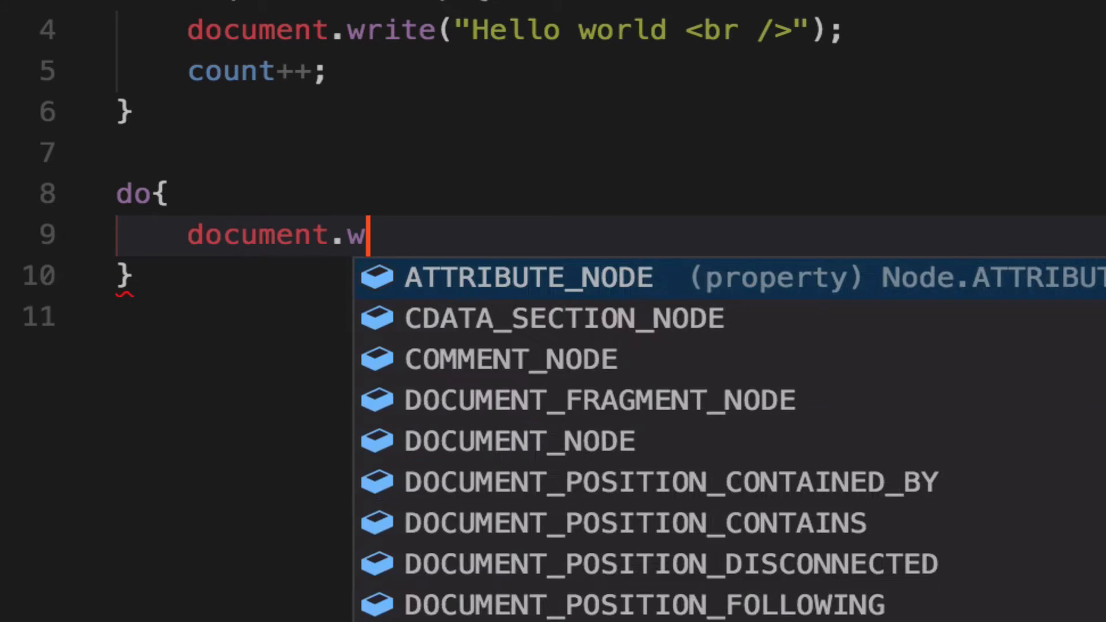
type("rite(\"")
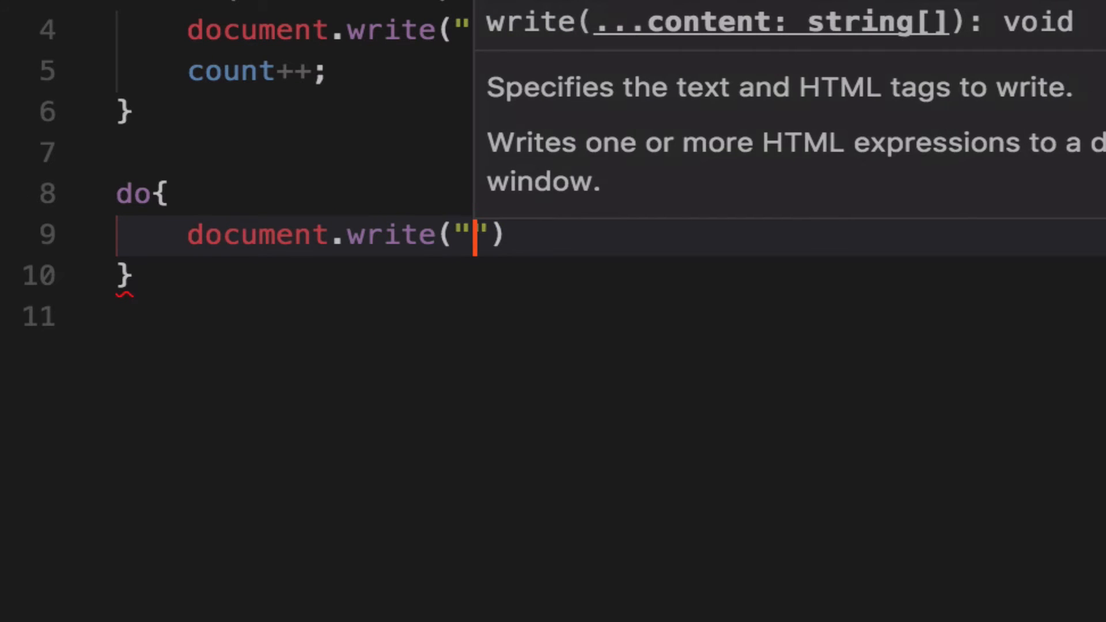
type("This is")
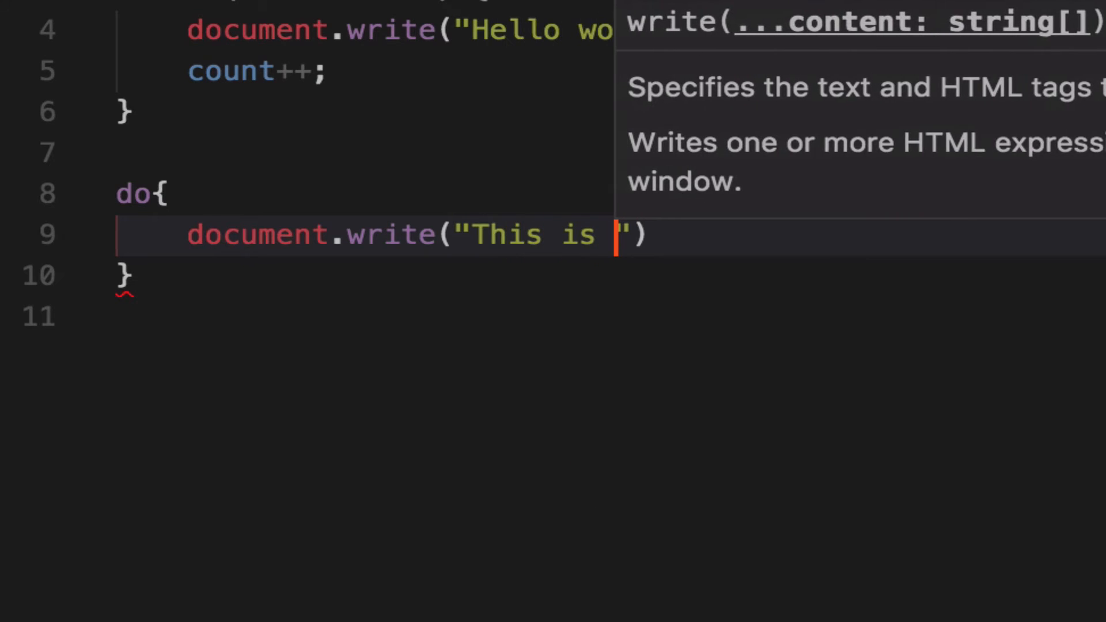
type("do while loop")
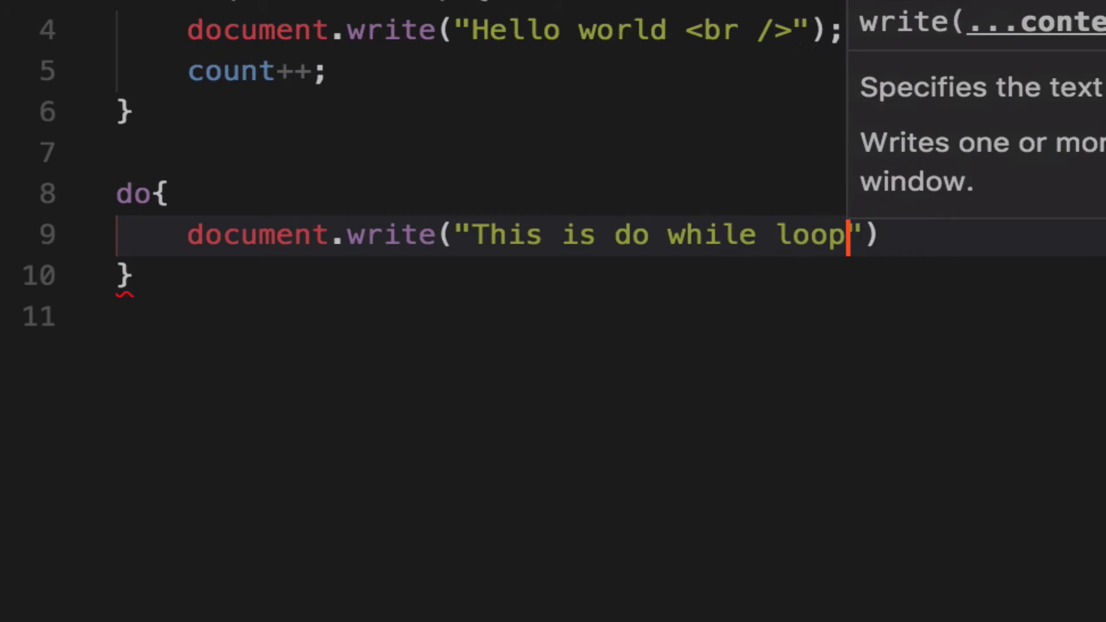
type("\" <\"")
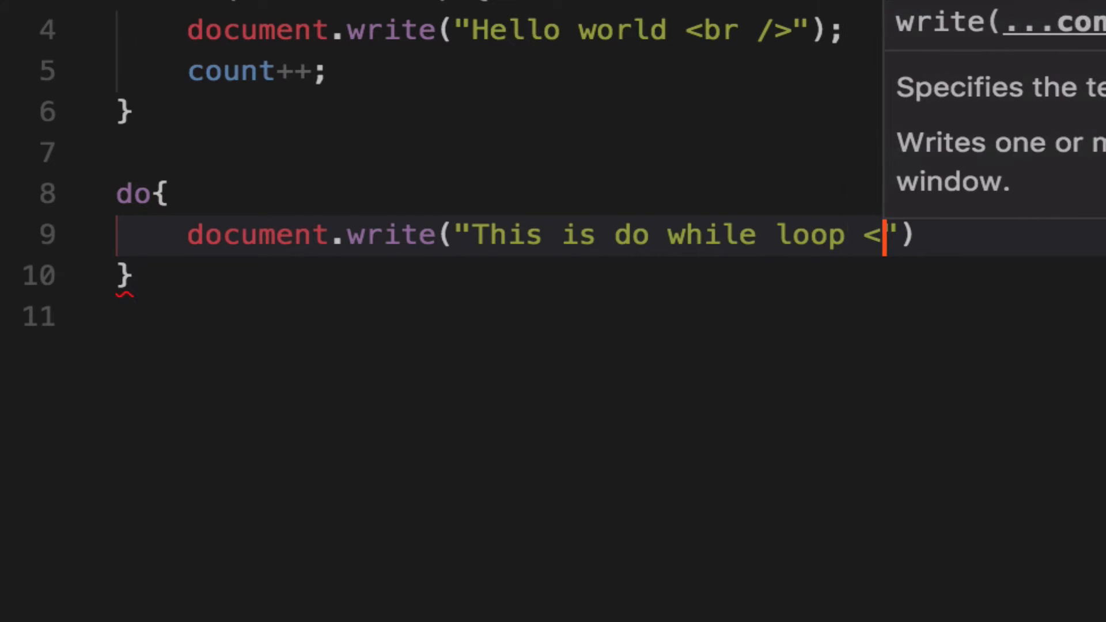
type("br />")
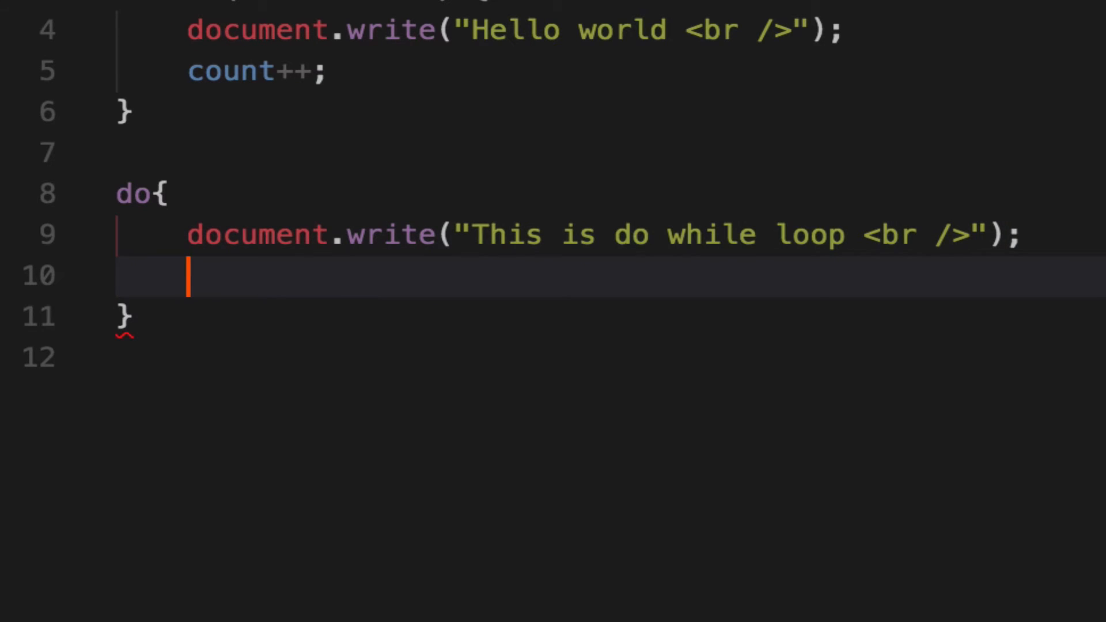
Add count++; and close the loop with while (count < 5);.
type("count")
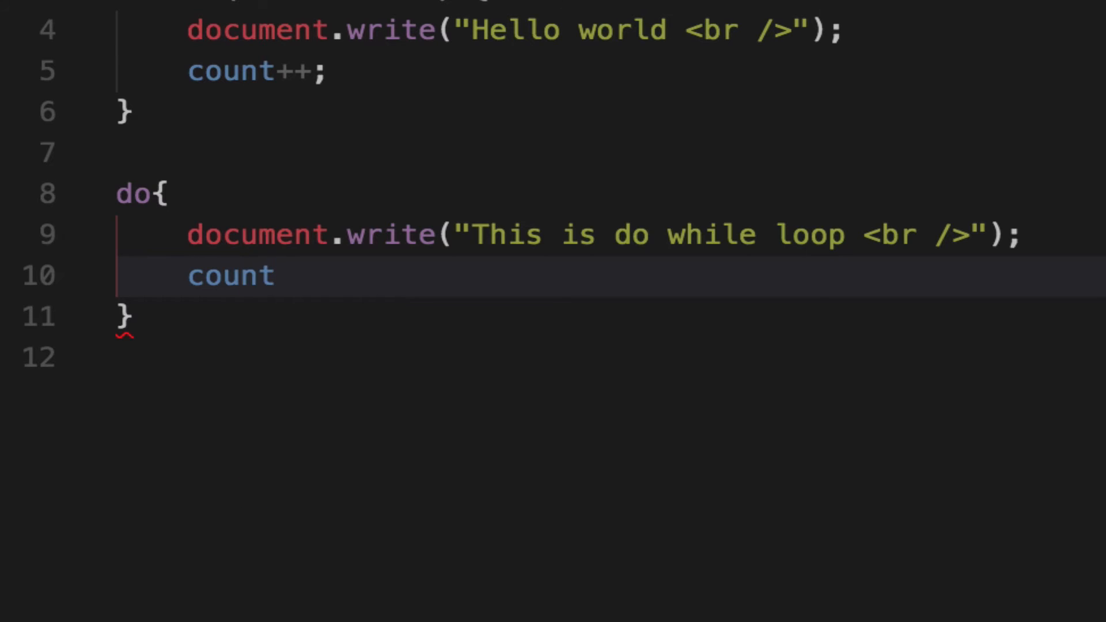
type("++;")
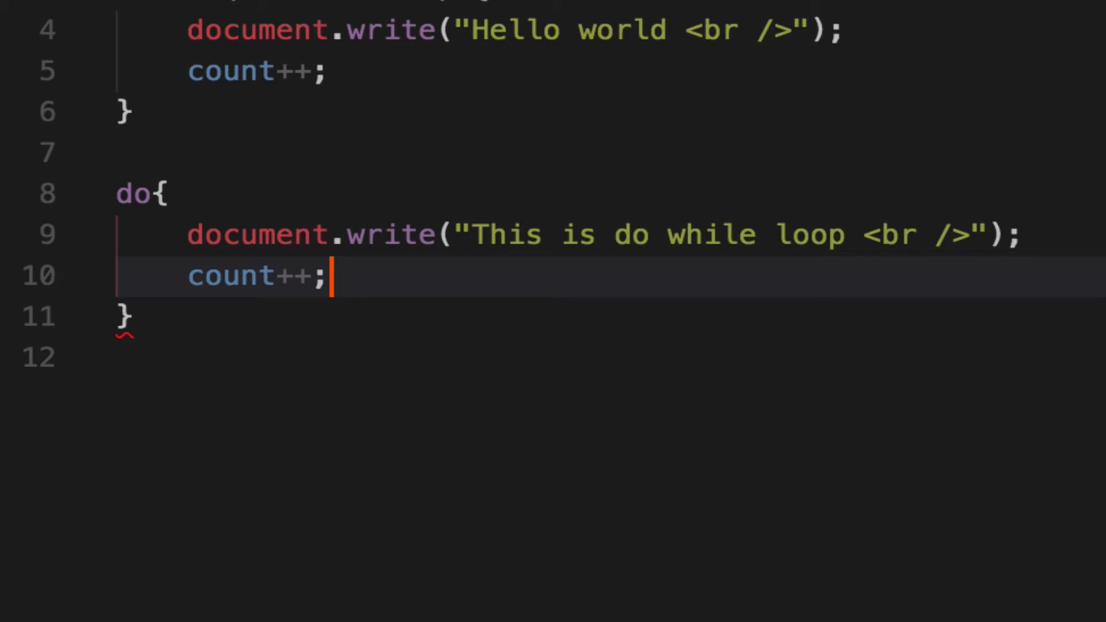
mouse_move(266, 311)
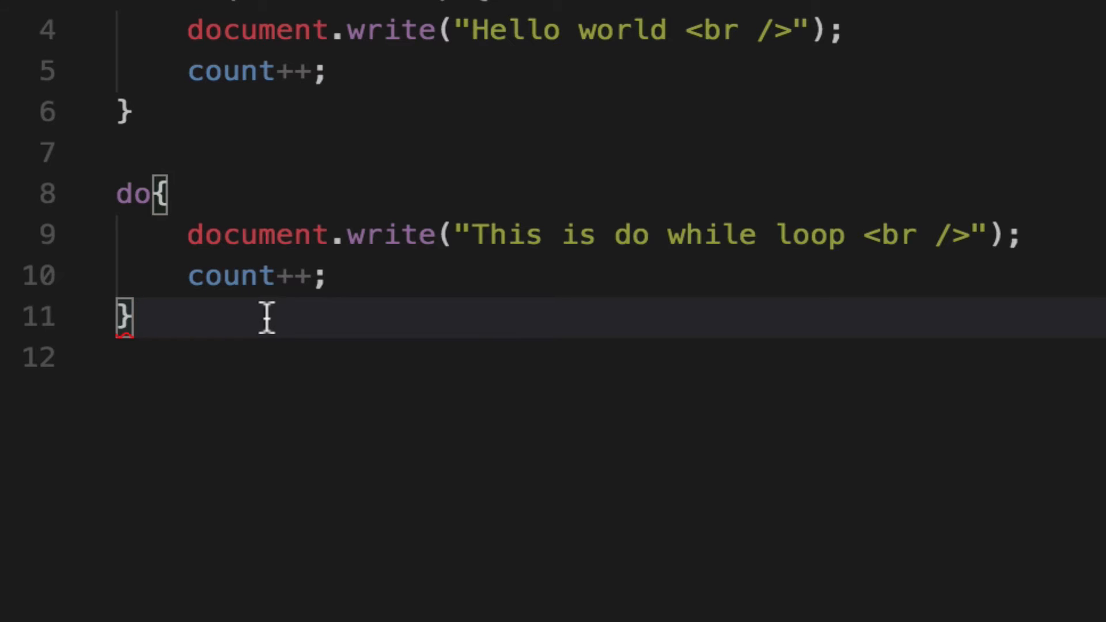
type("while")
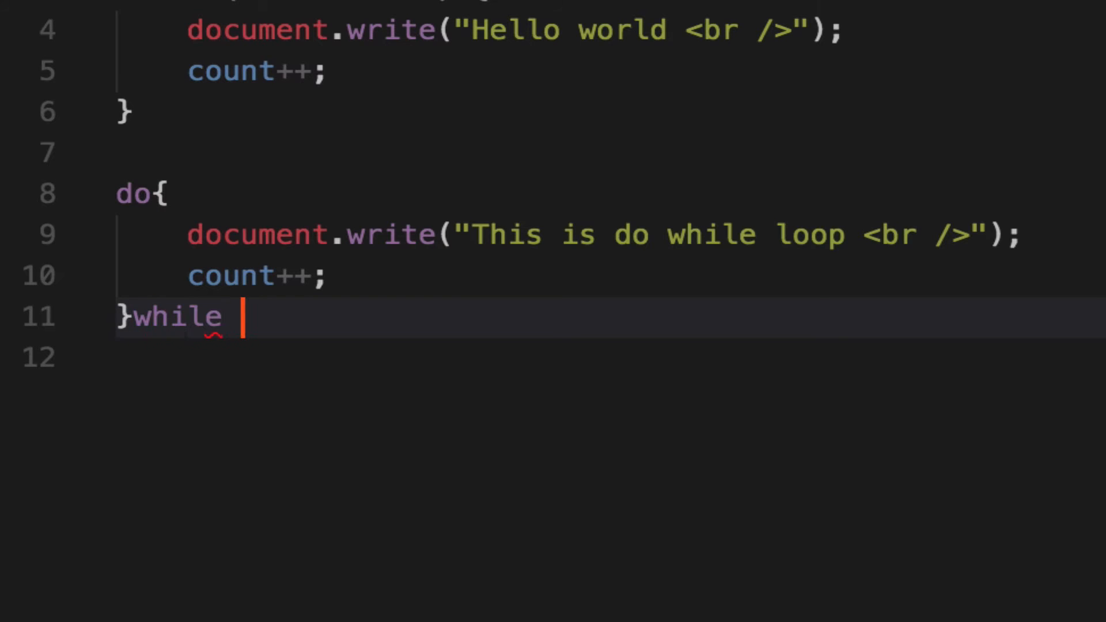
type("(")
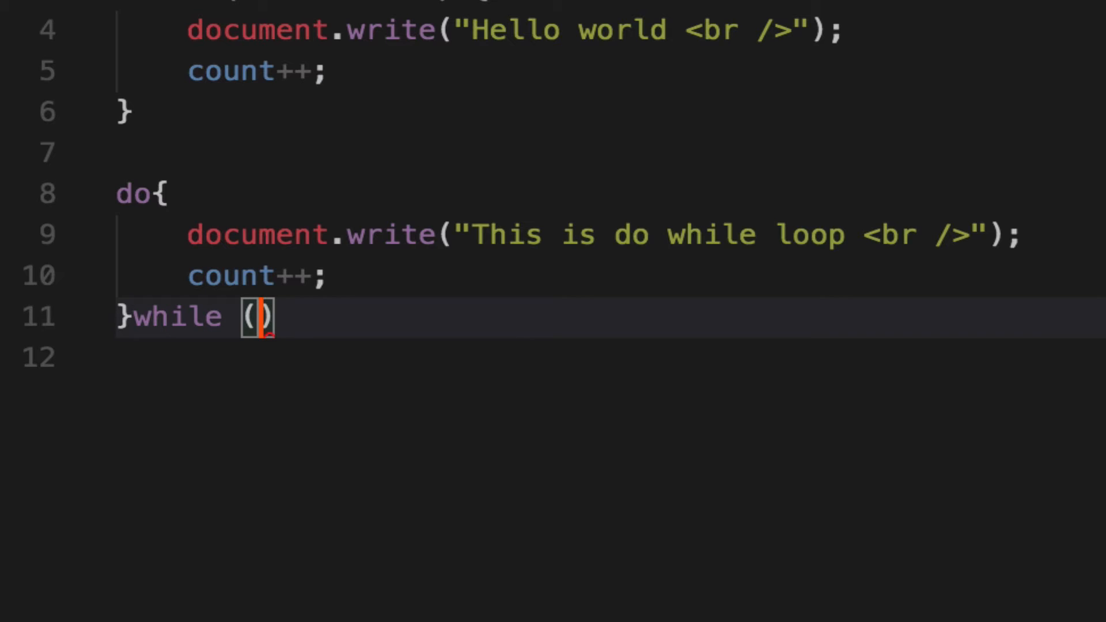
type("count <")
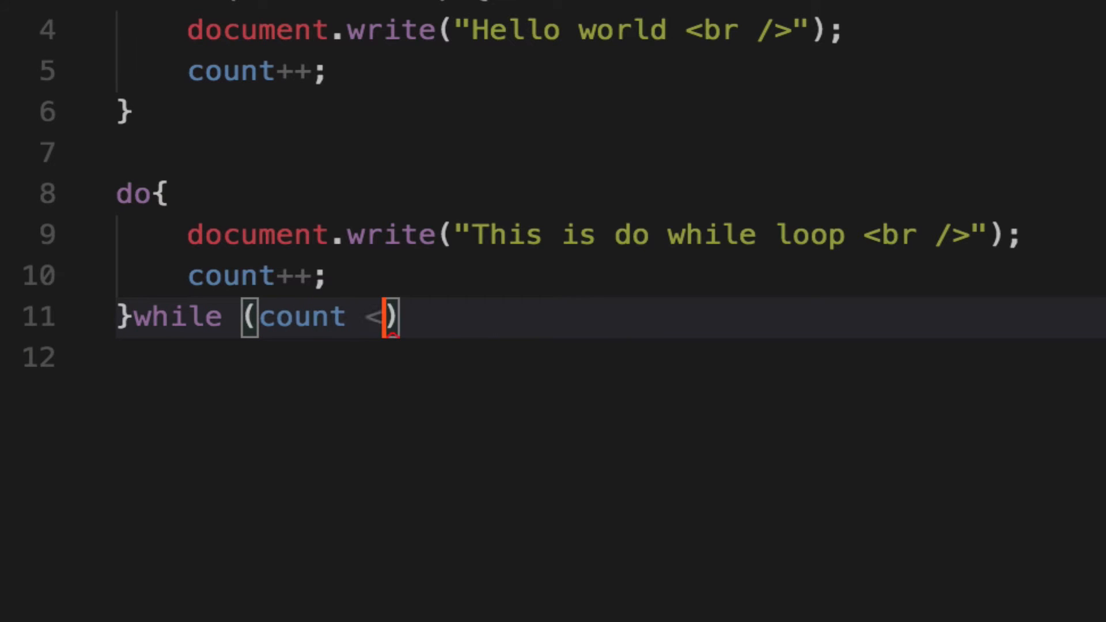
type("5")
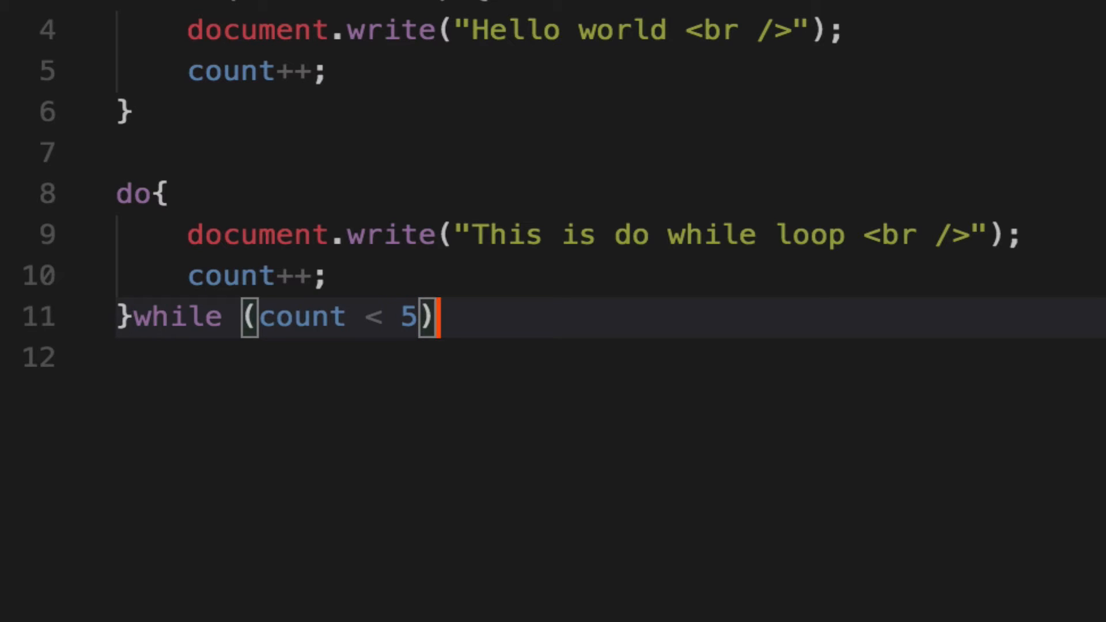
type(";")
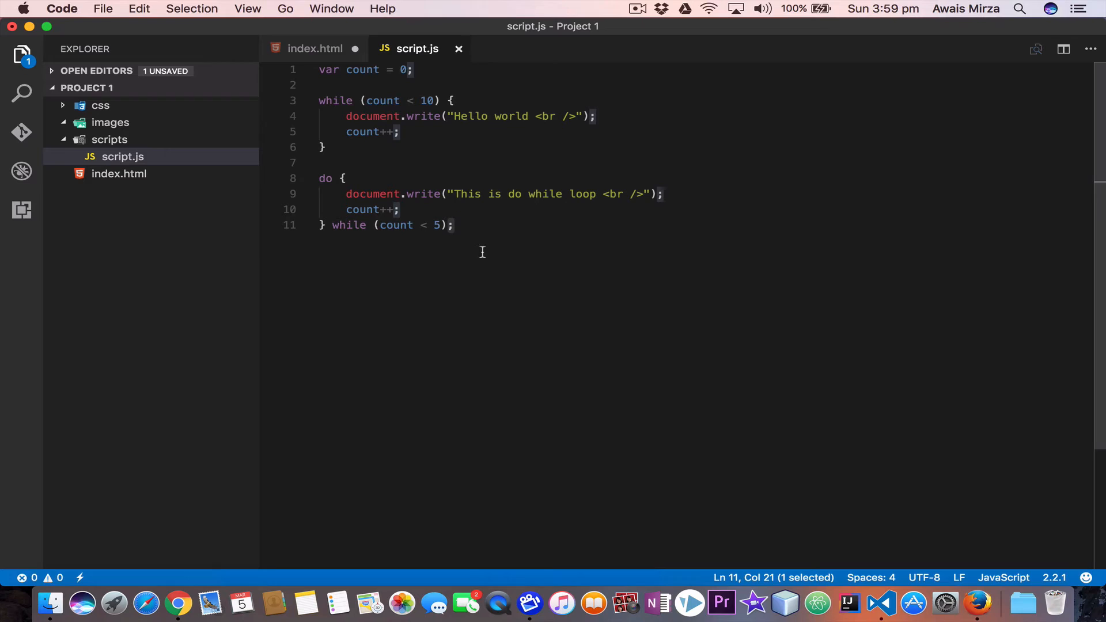
mouse_move(462, 240)
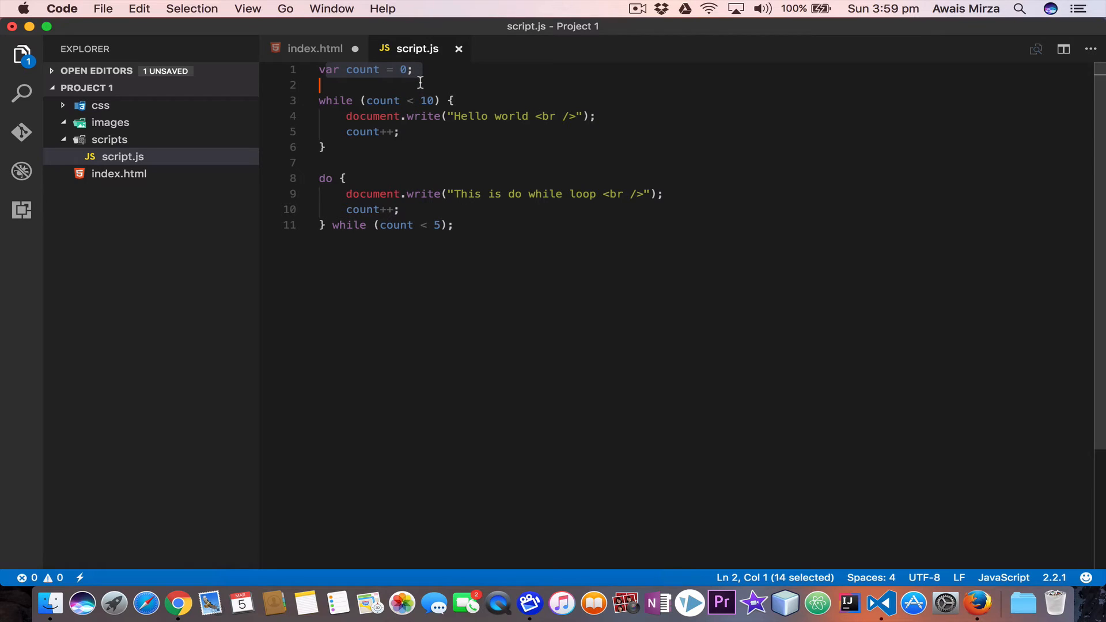
double_click(334, 100)
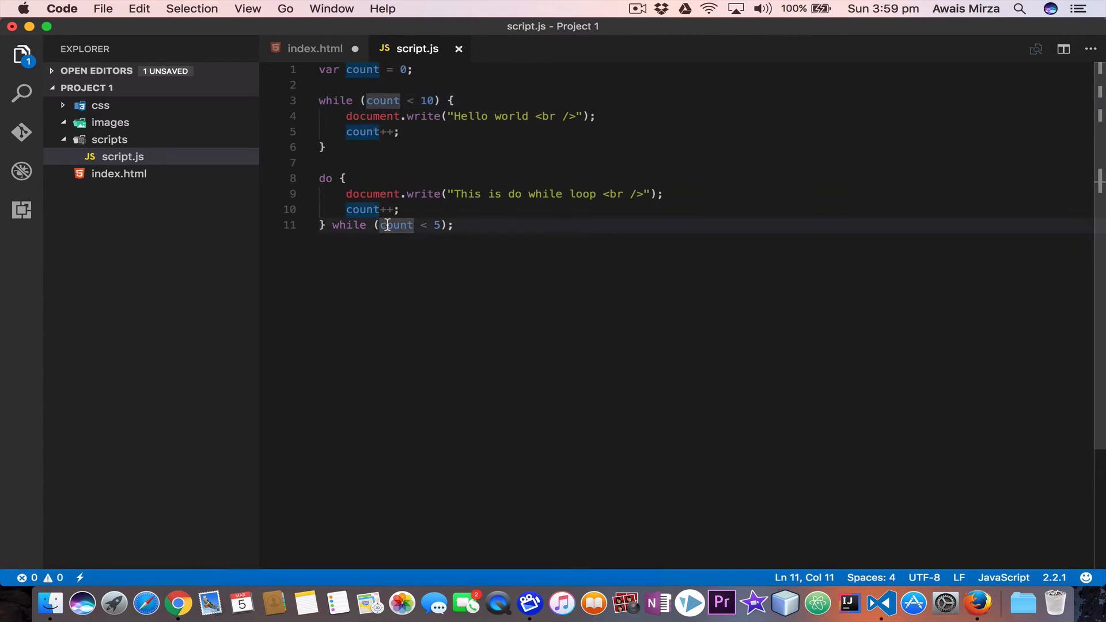
left_click(383, 100)
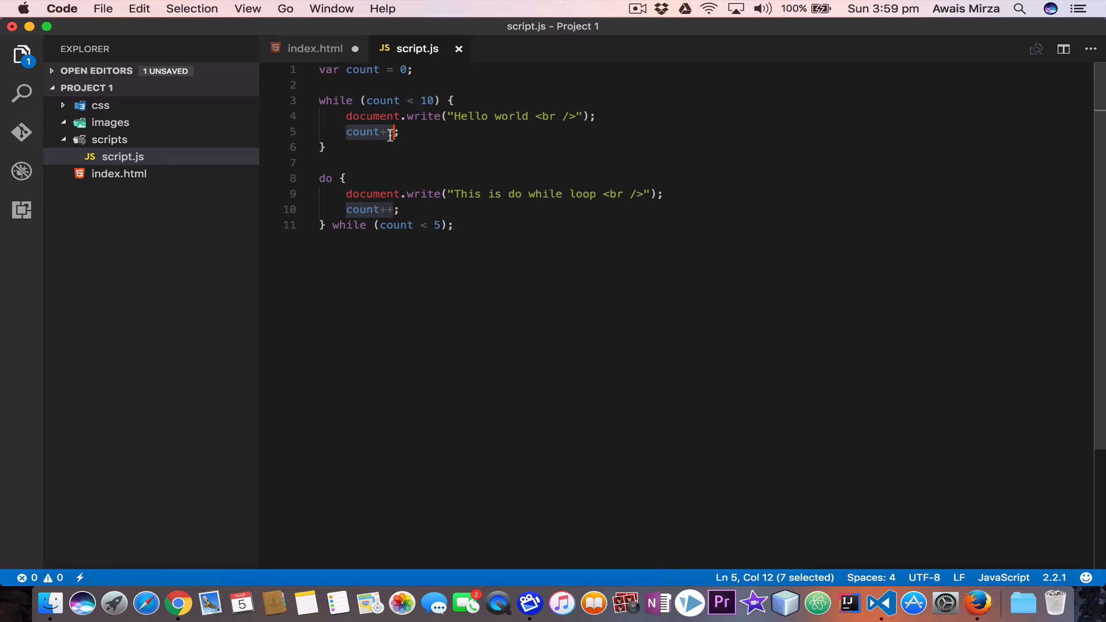
mouse_move(373, 236)
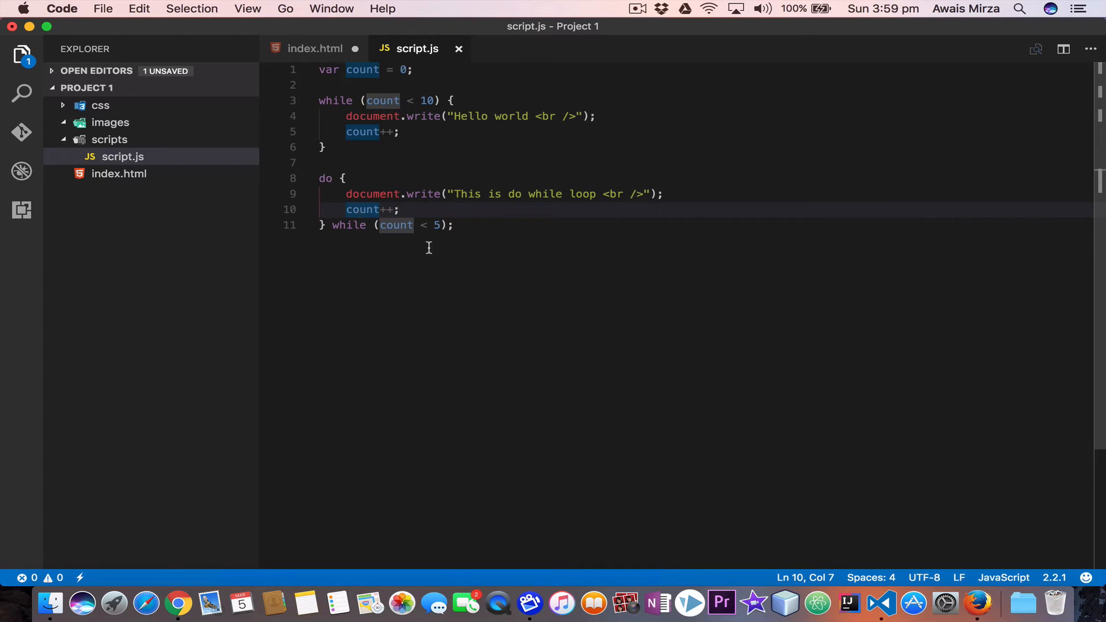
mouse_move(362, 209)
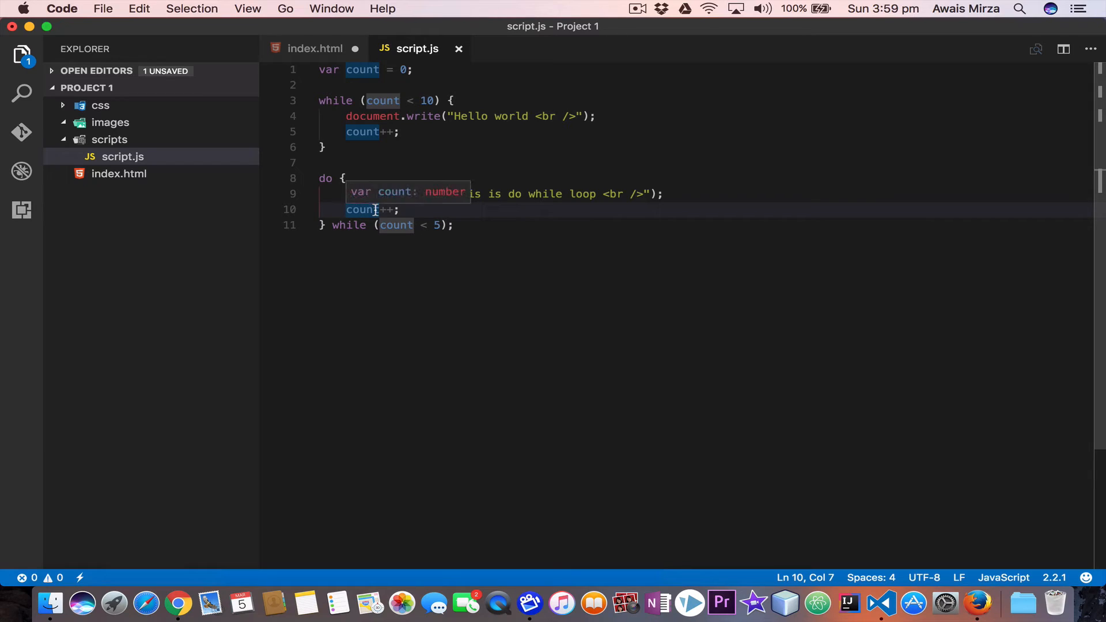
mouse_move(386, 210)
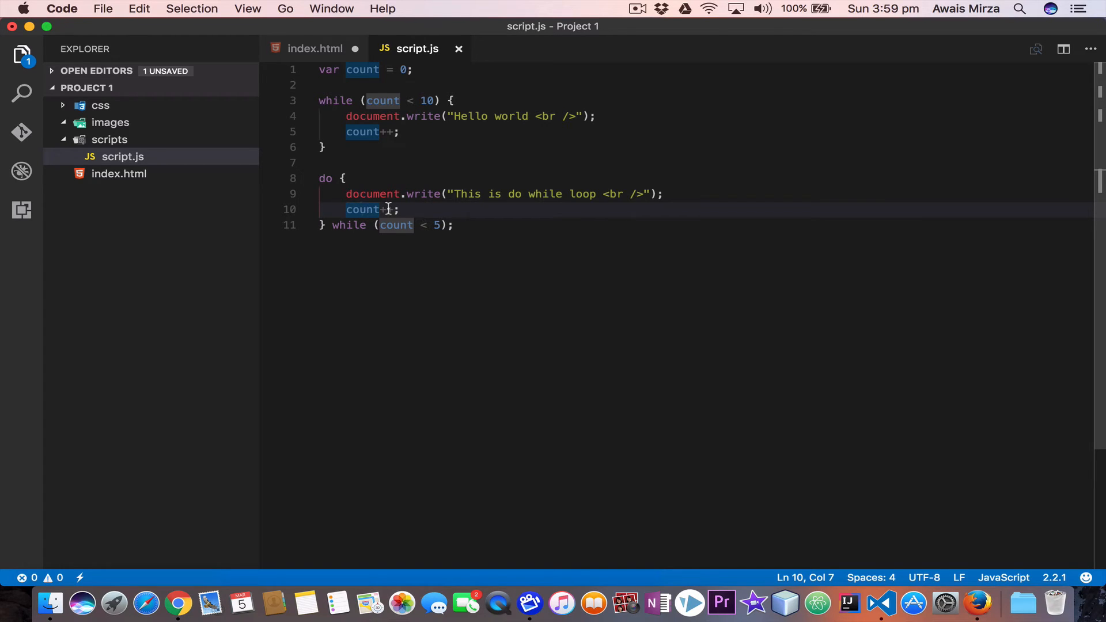
left_click(374, 100)
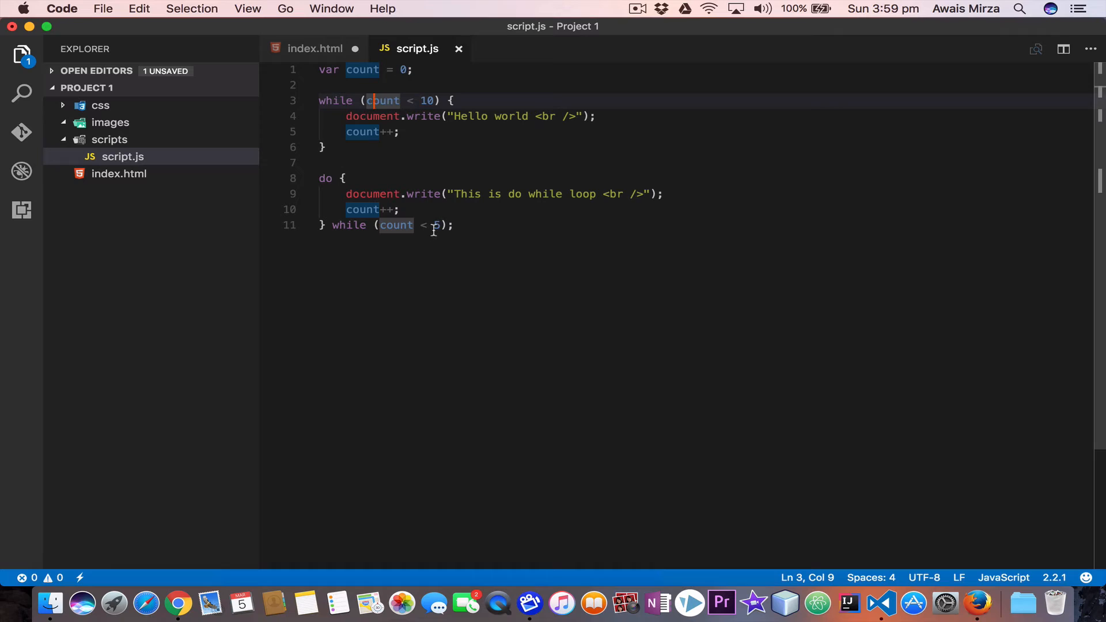
Change the do-while condition to count < 15 and preview the page in Firefox.
type("1")
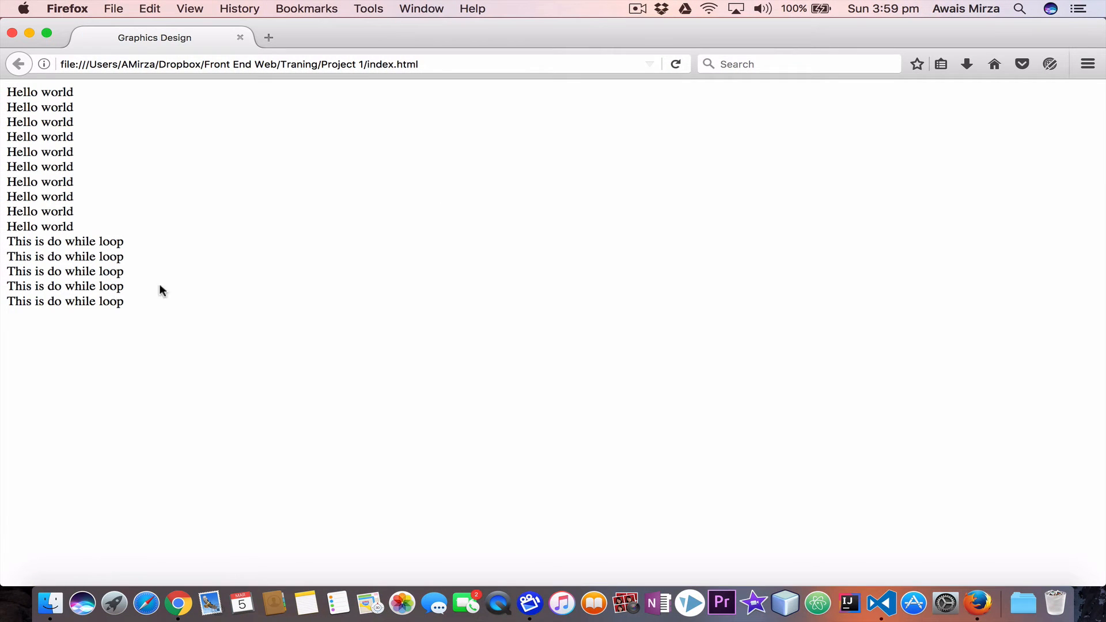
left_click_drag(7, 256, 120, 302)
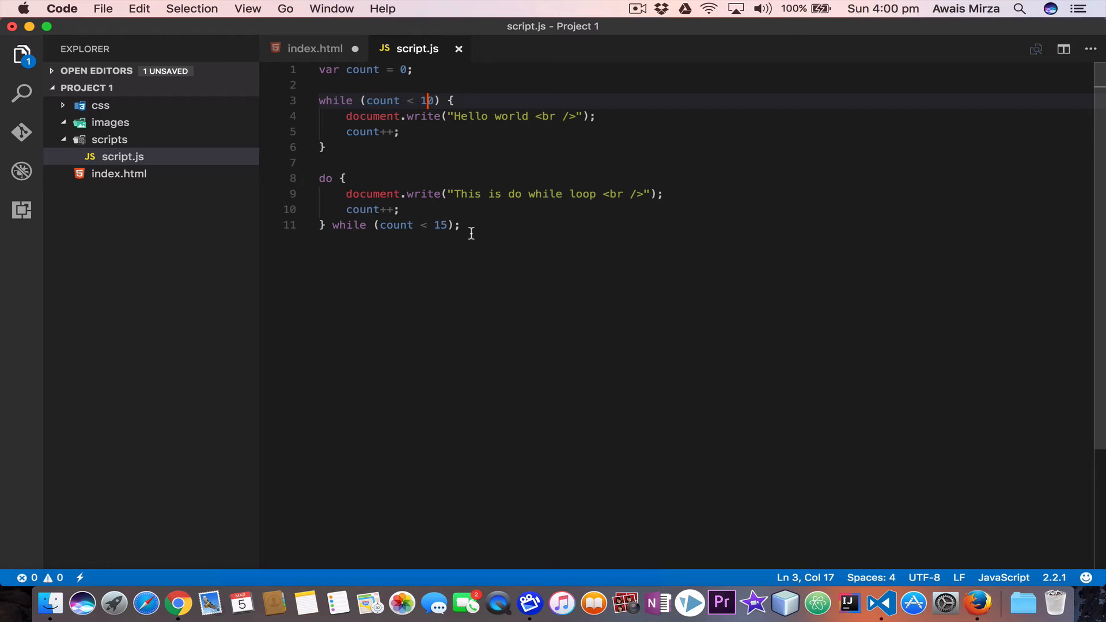
mouse_move(343, 71)
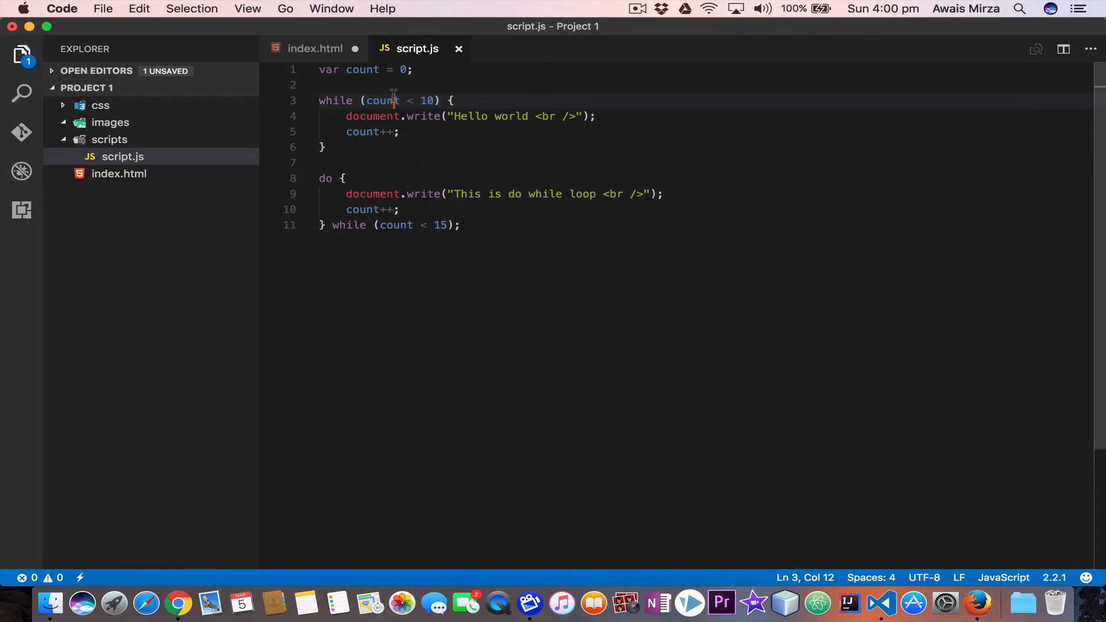
double_click(383, 100)
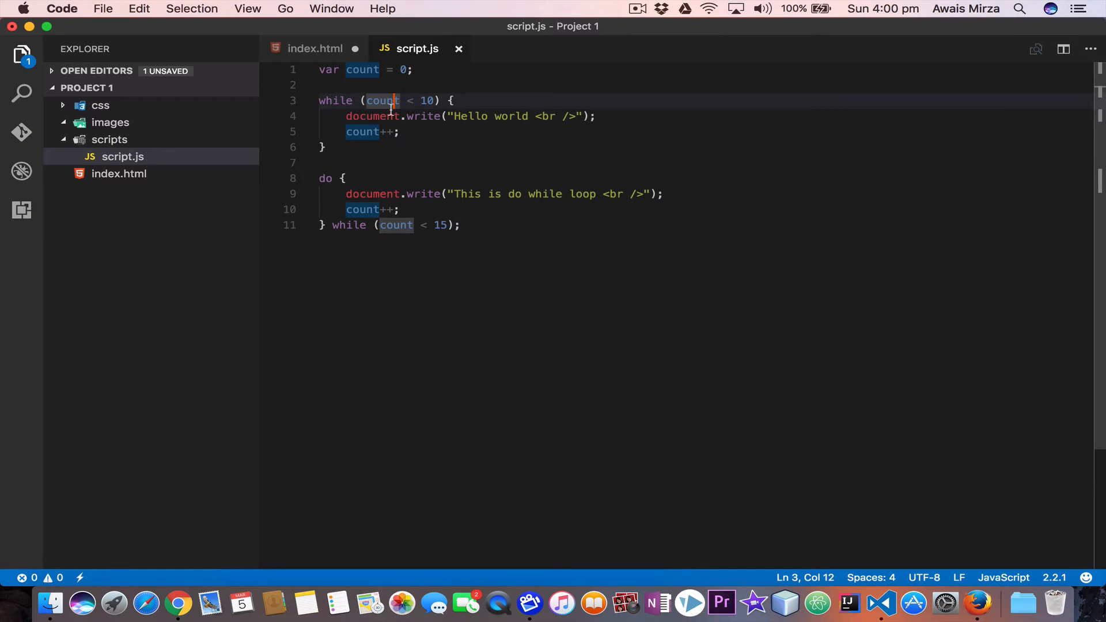
left_click(373, 132)
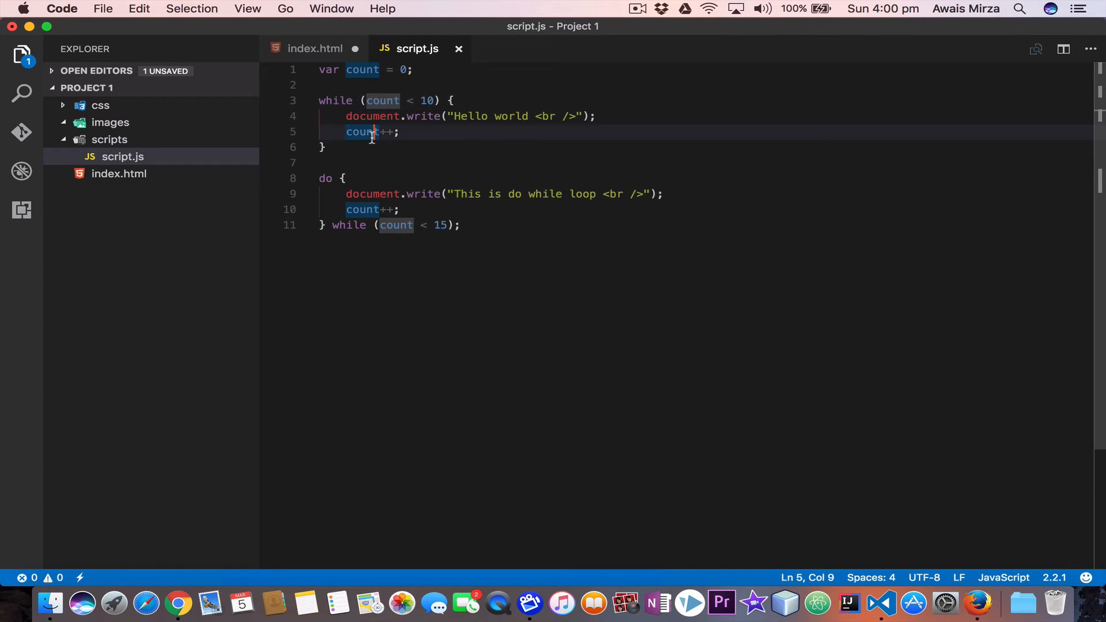
mouse_move(371, 193)
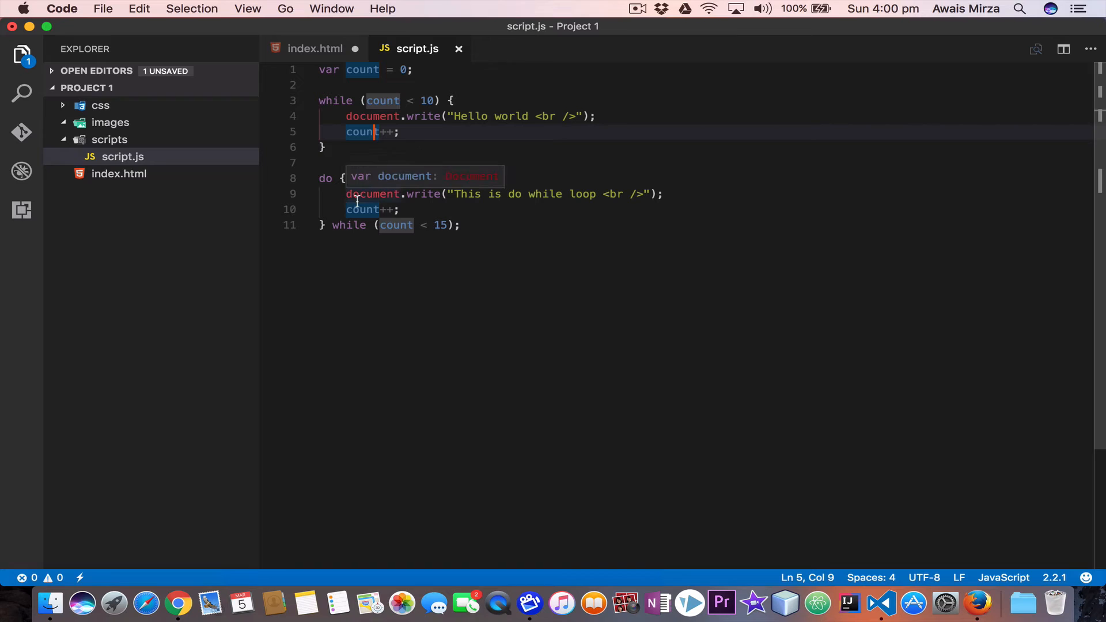
left_click(404, 225)
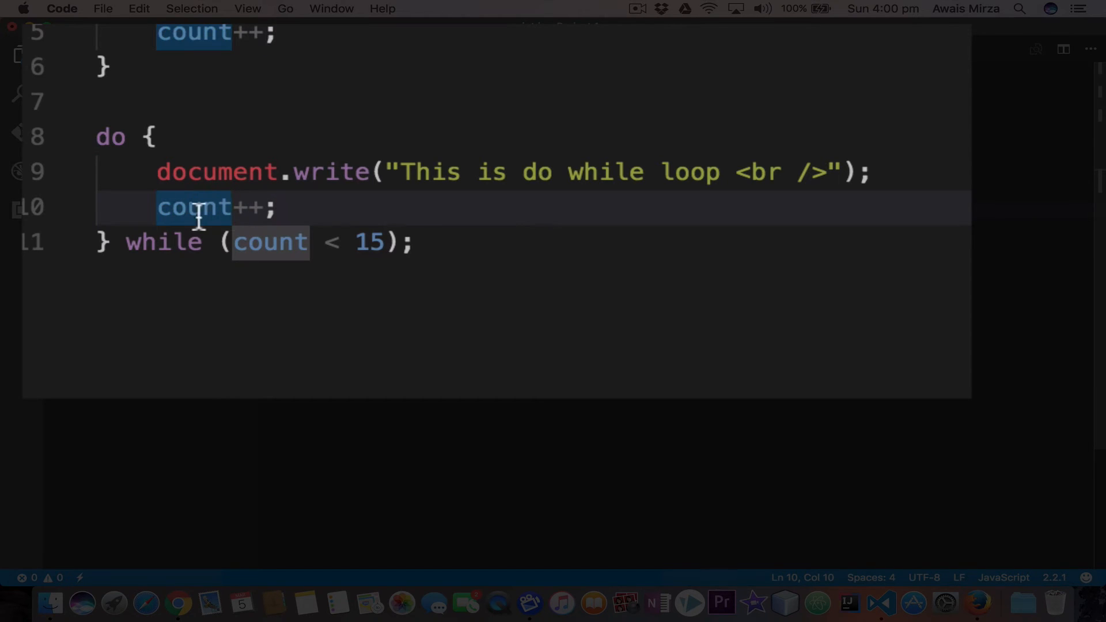
mouse_move(303, 245)
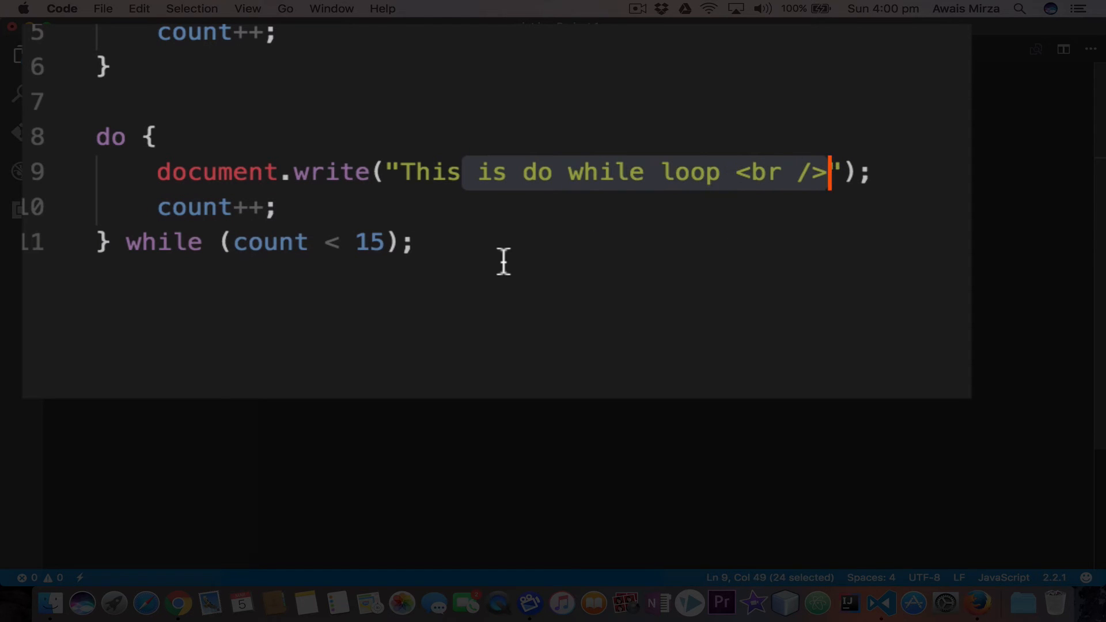
left_click(569, 171)
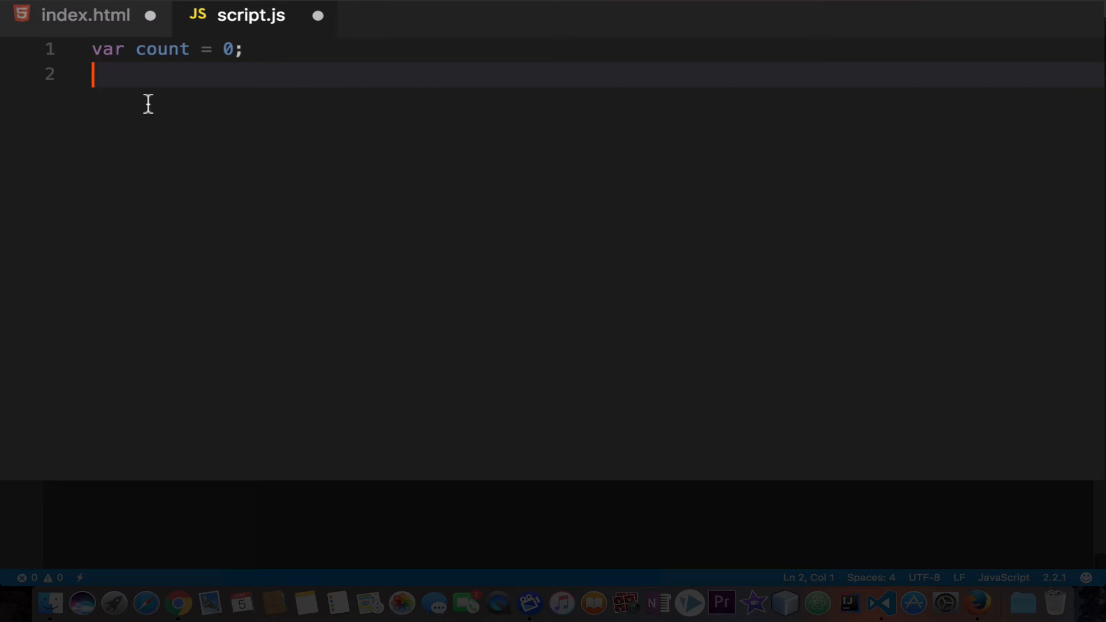
mouse_move(180, 163)
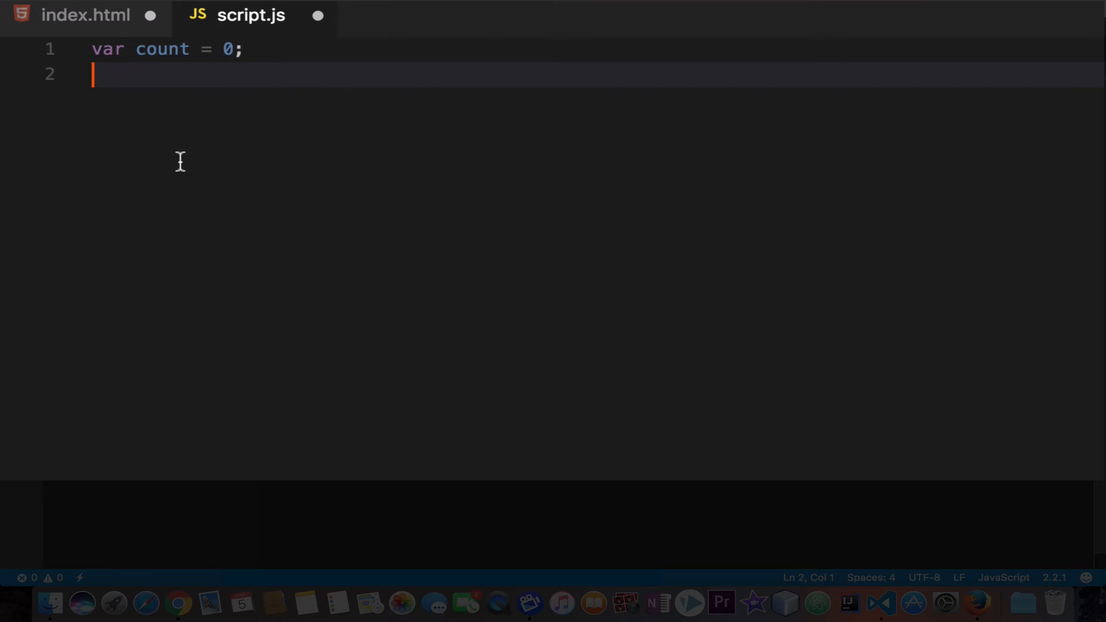
mouse_move(239, 166)
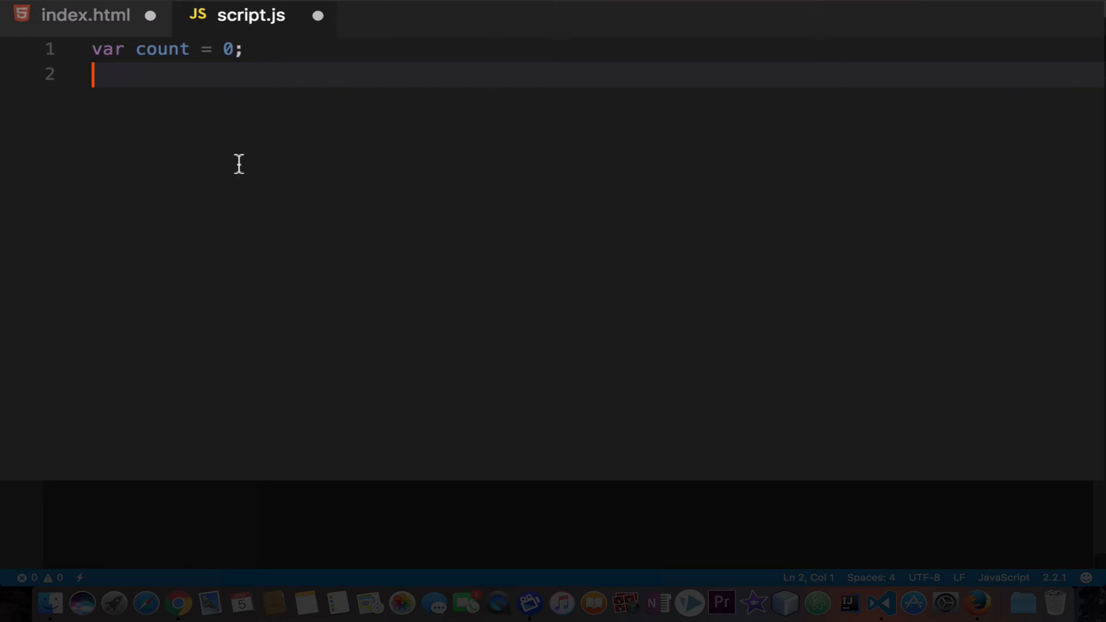
mouse_move(199, 170)
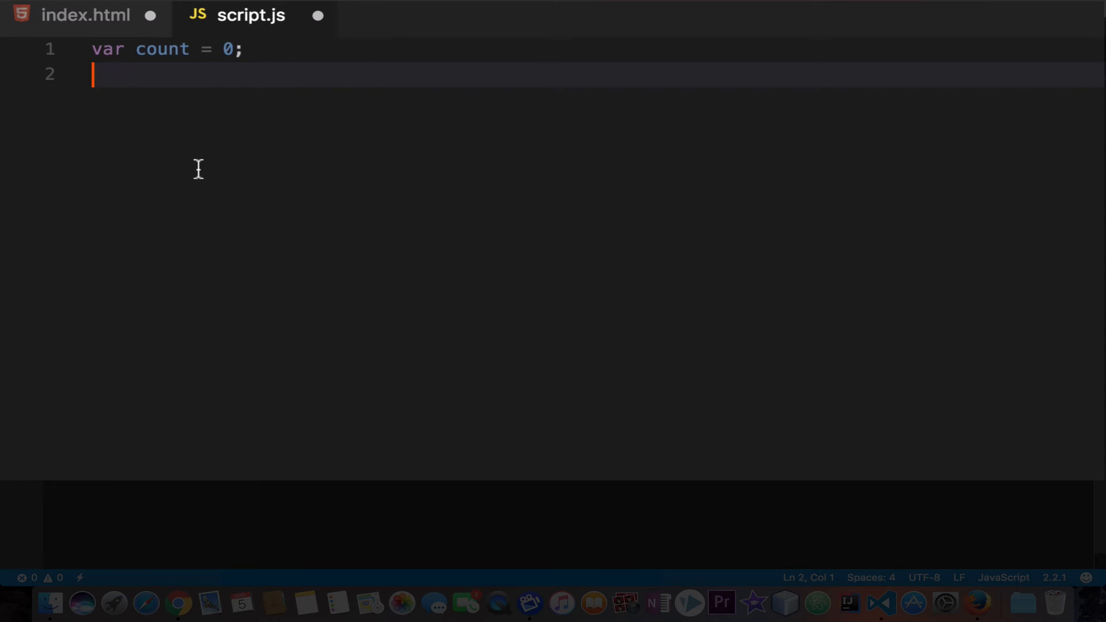
Add another blank line below var count = 0;.
key("Enter")
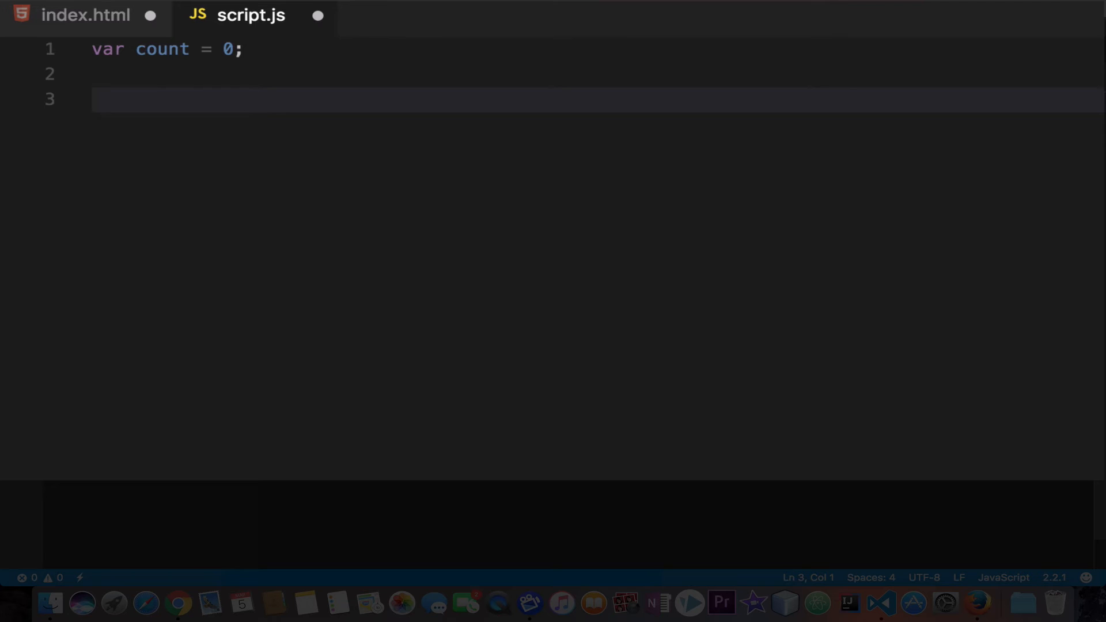
Type the for loop header for(count = 0; count < 10; ) on line 3.
type("for(")
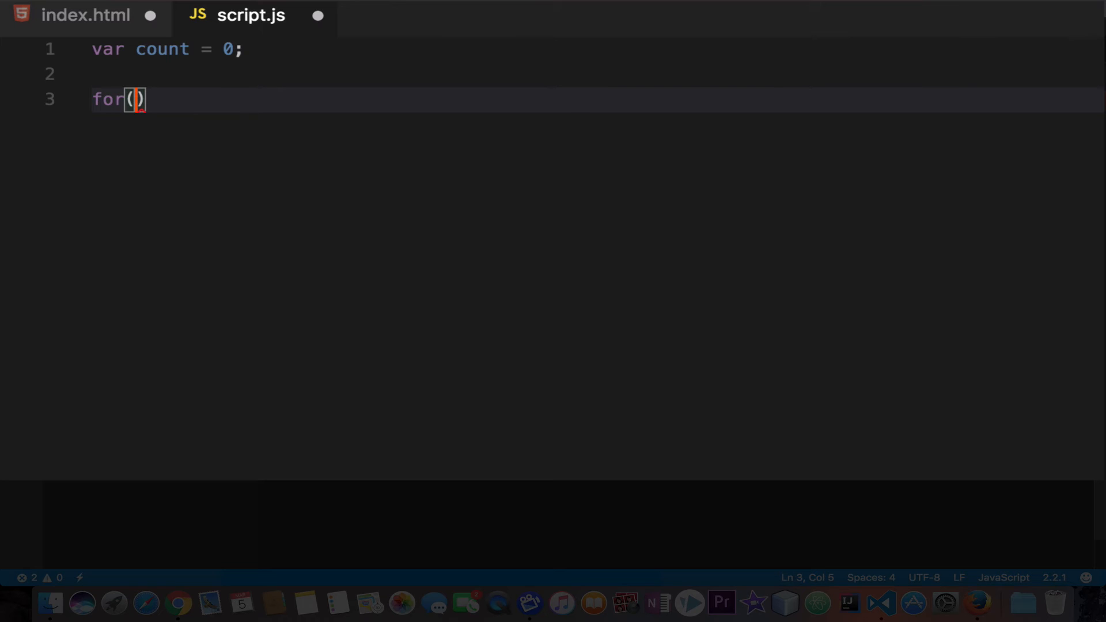
type("count")
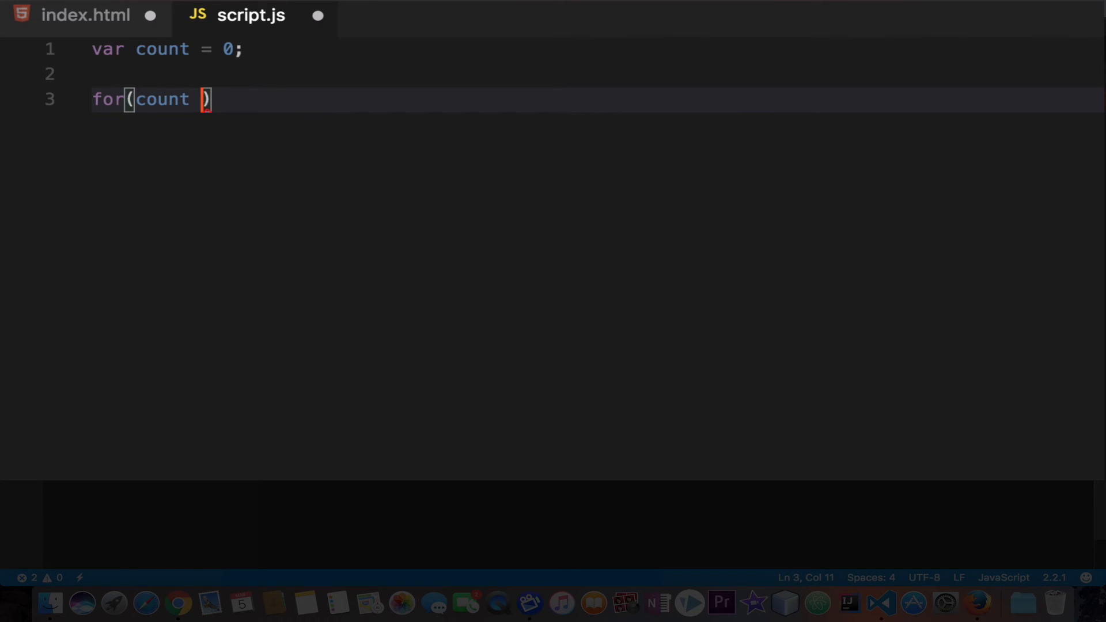
type("= 0")
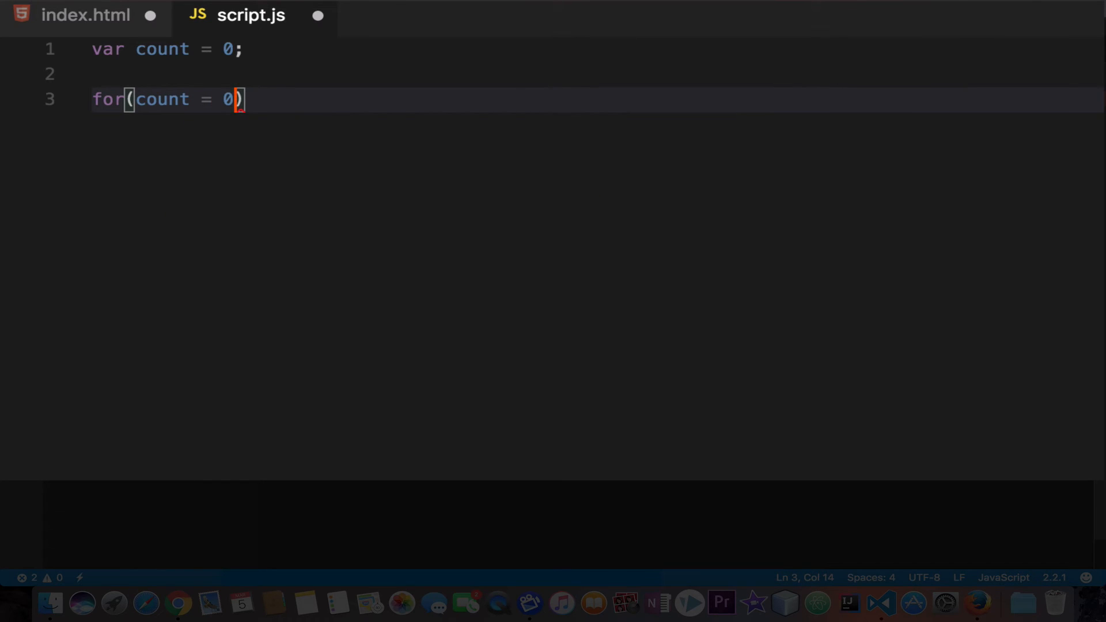
type(";")
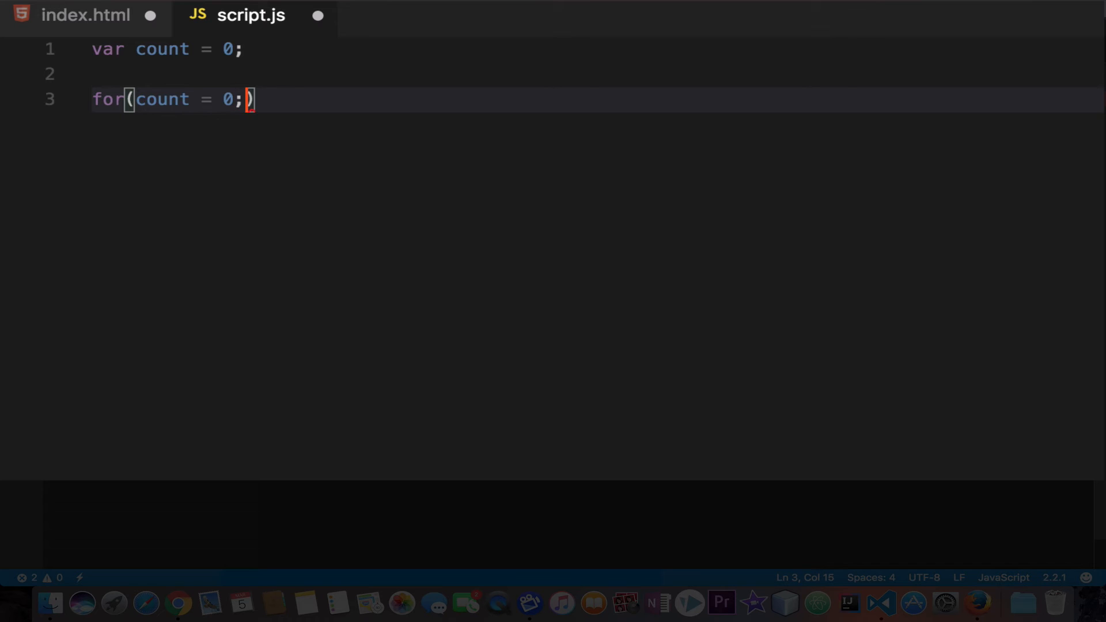
type("\" \"")
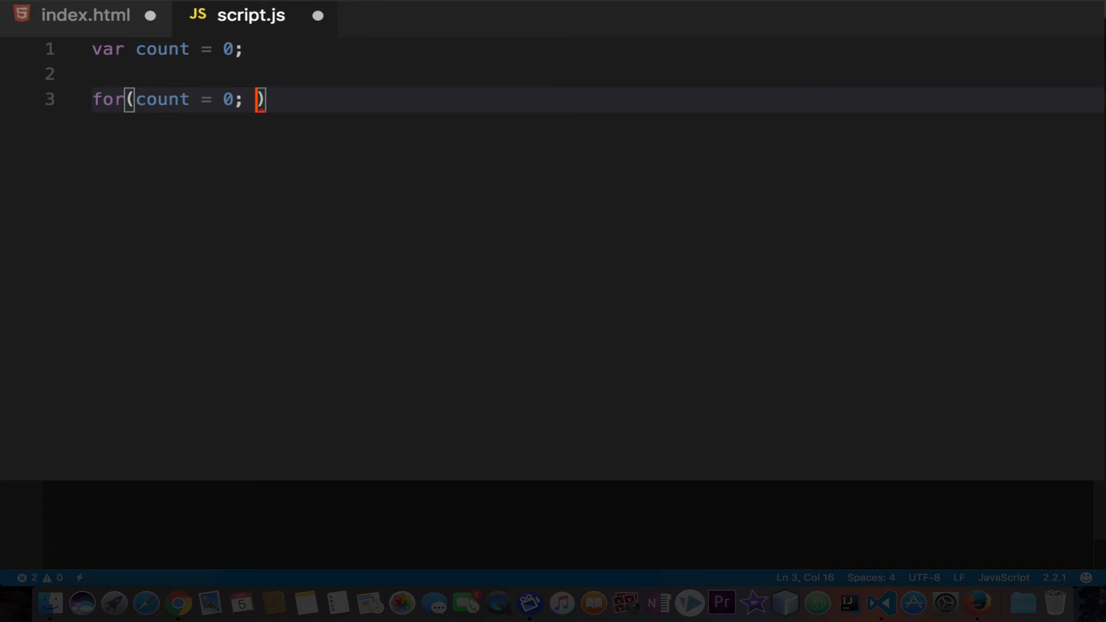
type("count <")
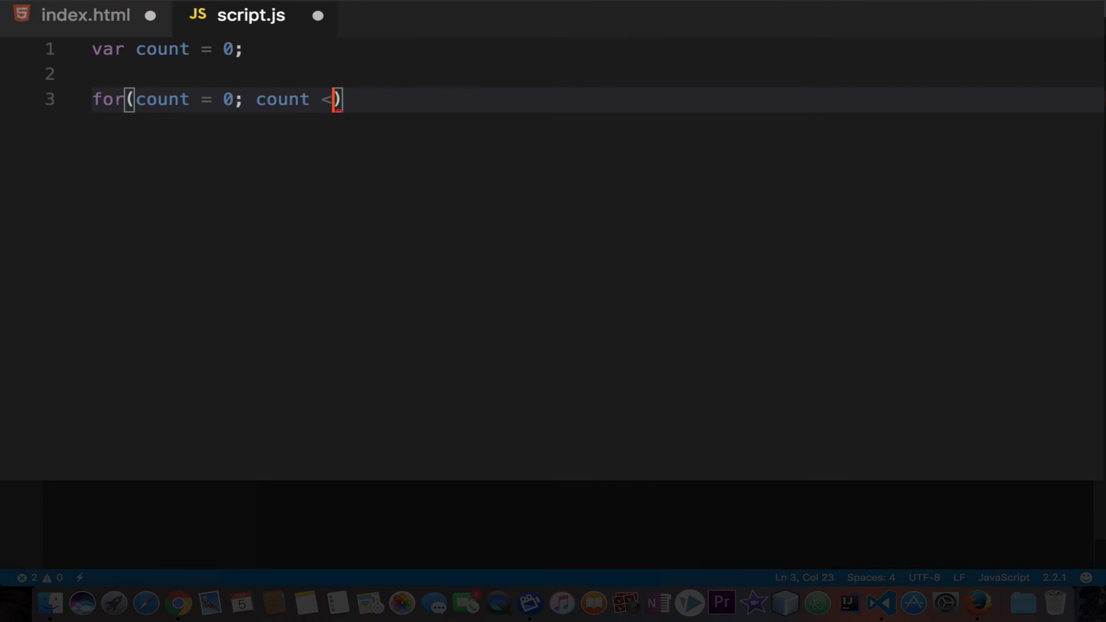
type("10")
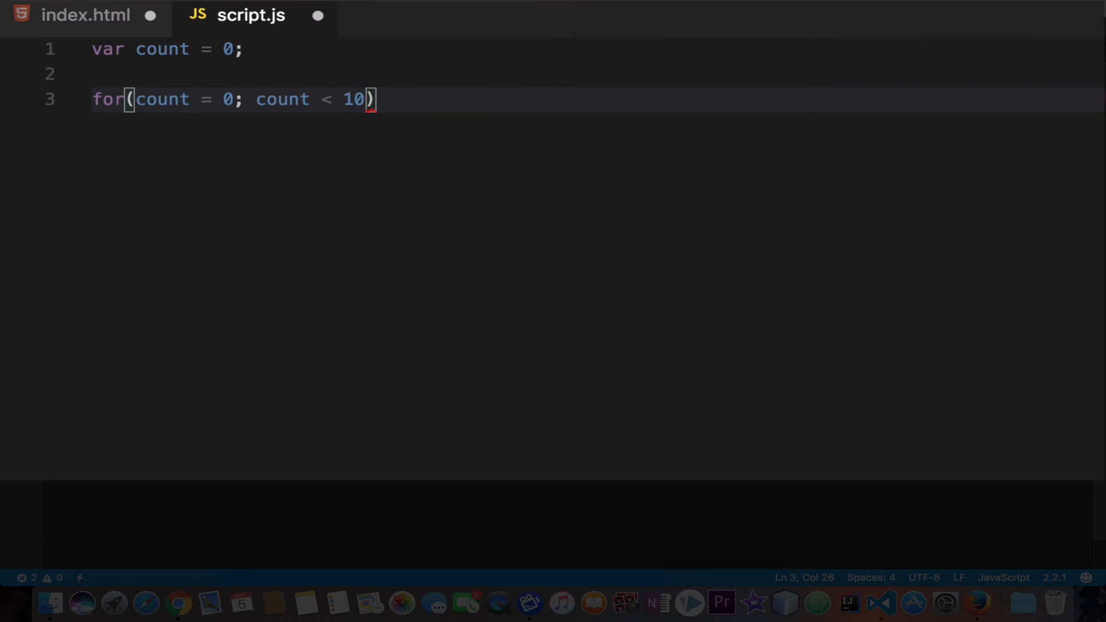
type(";")
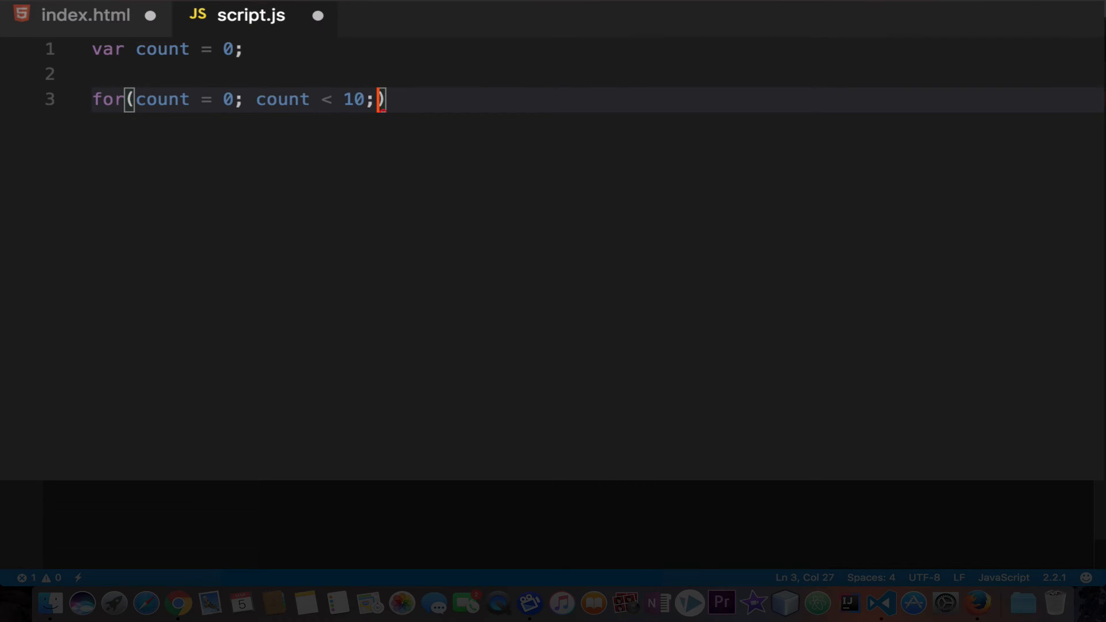
type("\" \"")
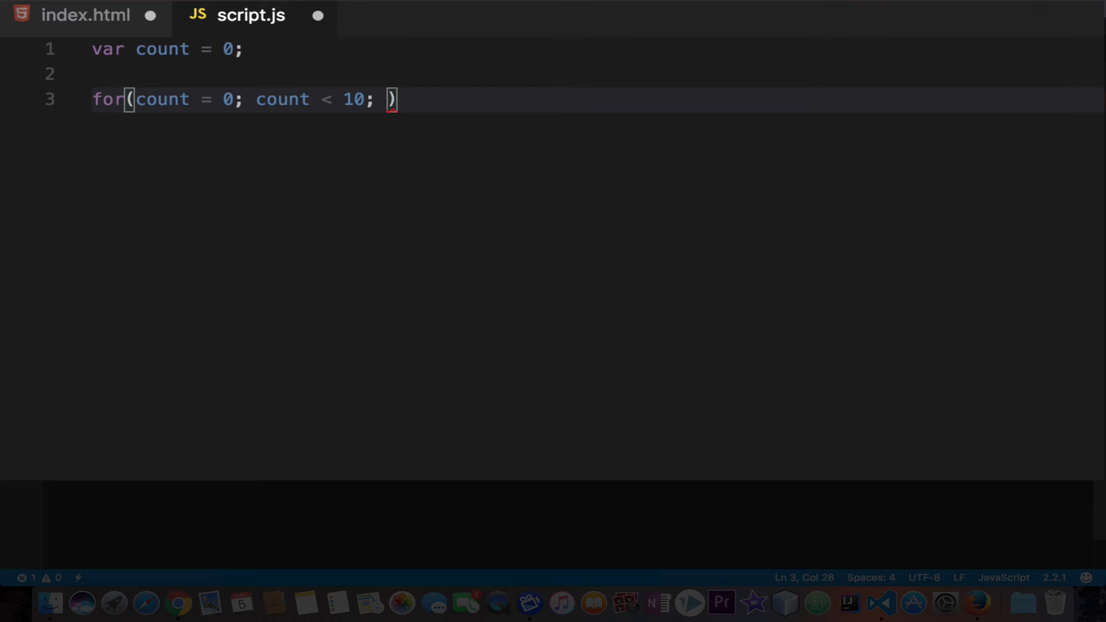
mouse_move(80, 102)
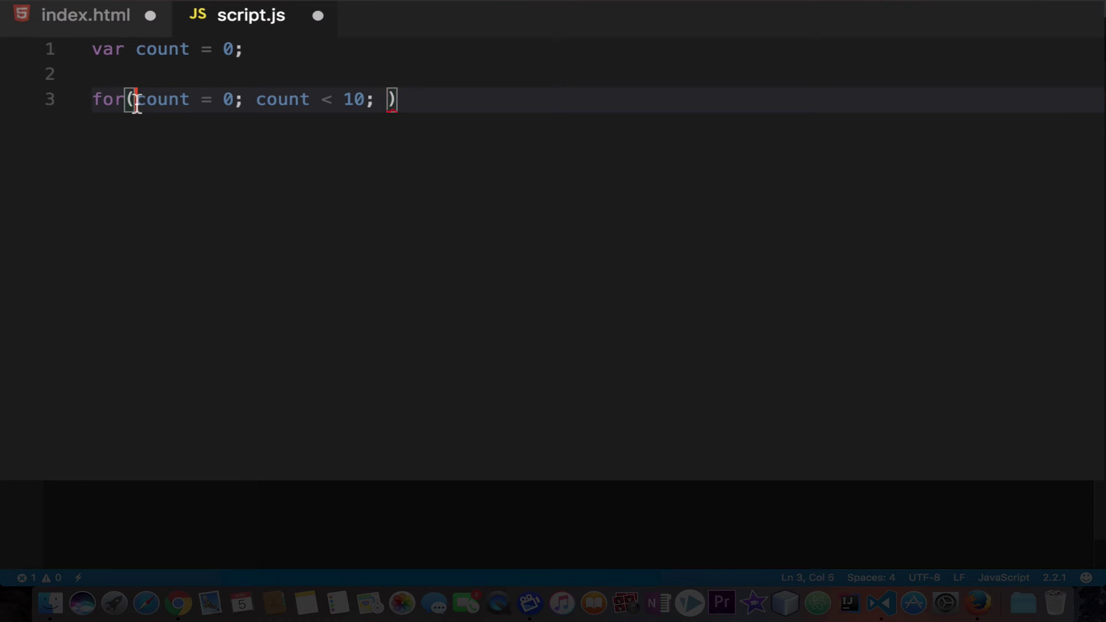
left_click_drag(134, 99, 236, 98)
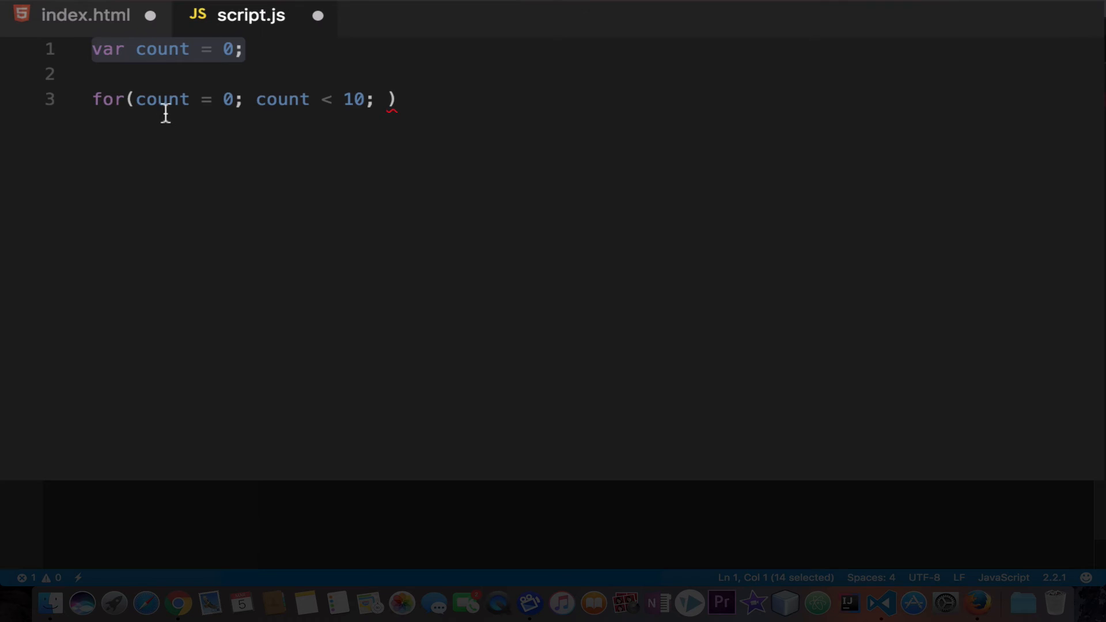
Declare var count in the for header, add count++ as the increment, and open the body.
left_click(146, 99)
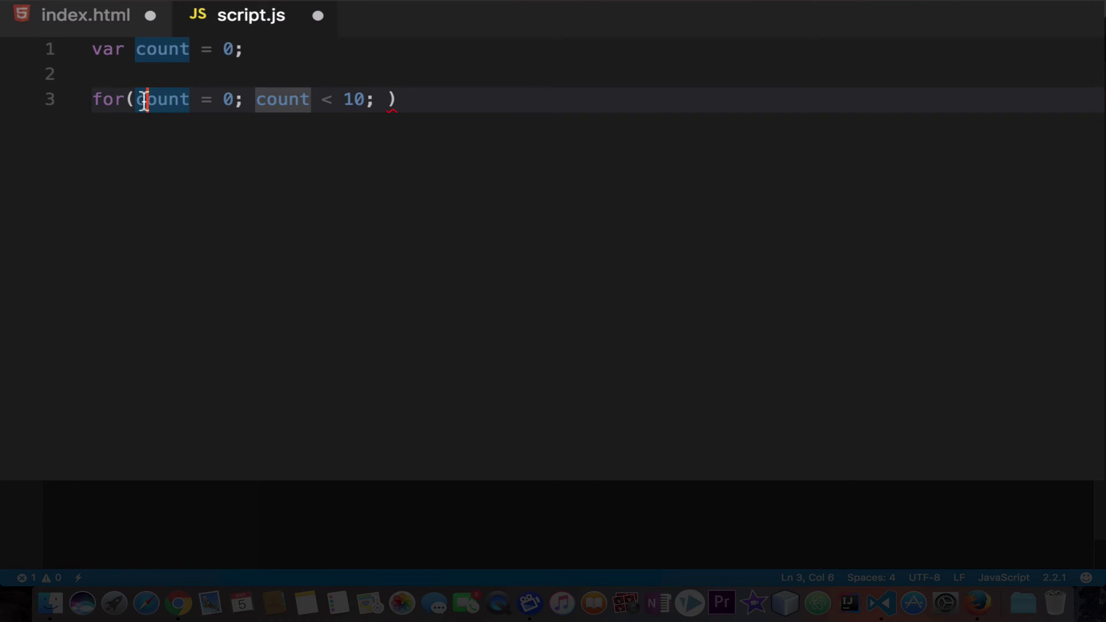
type("var")
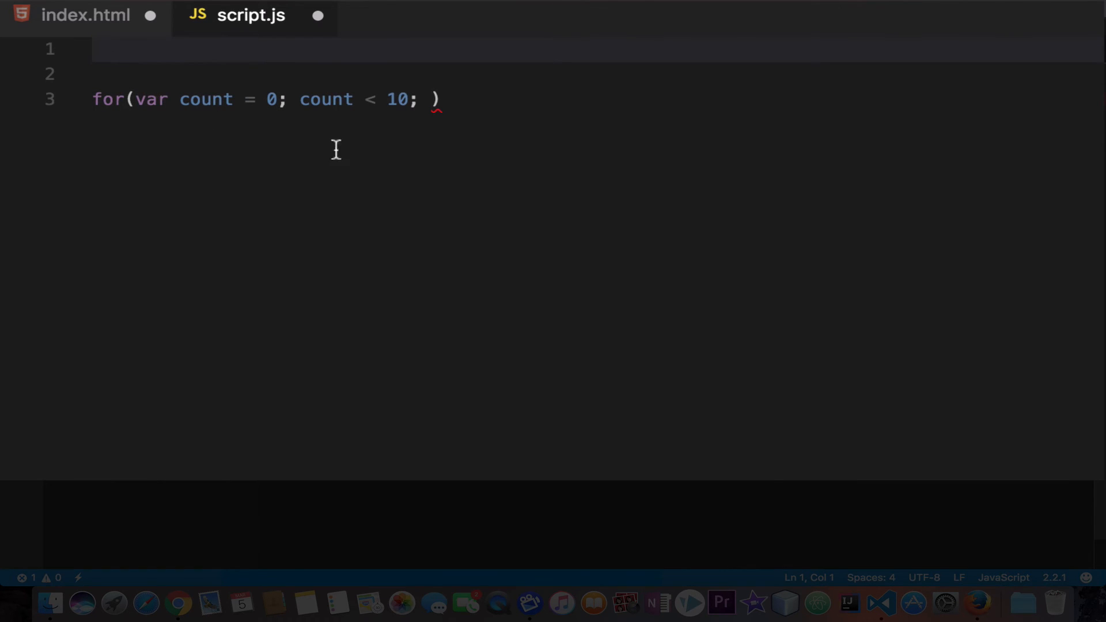
double_click(205, 99)
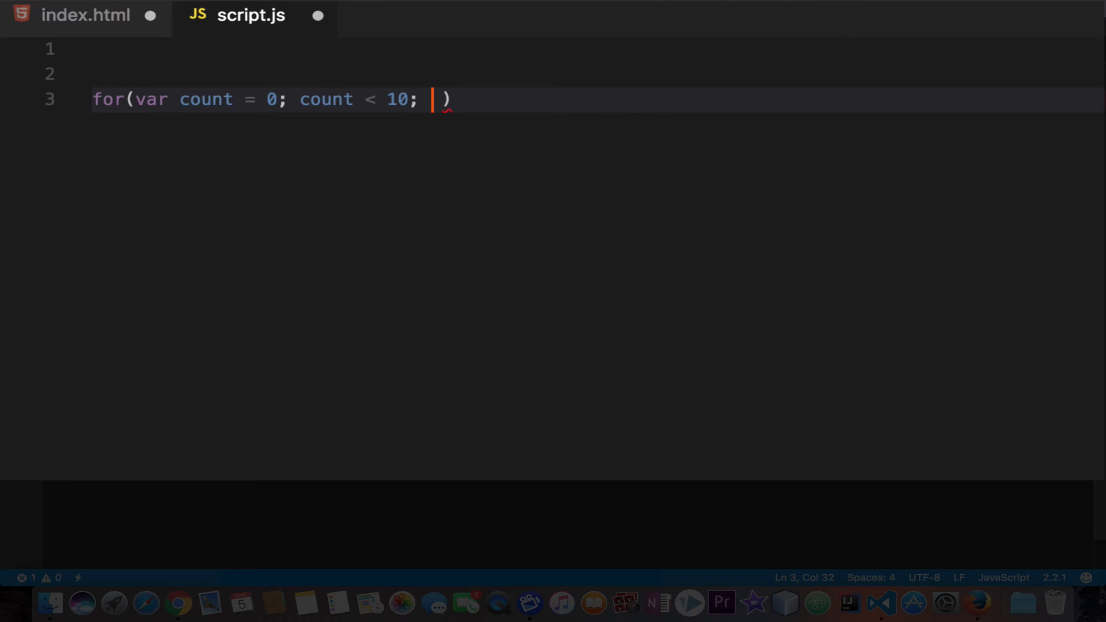
type("count")
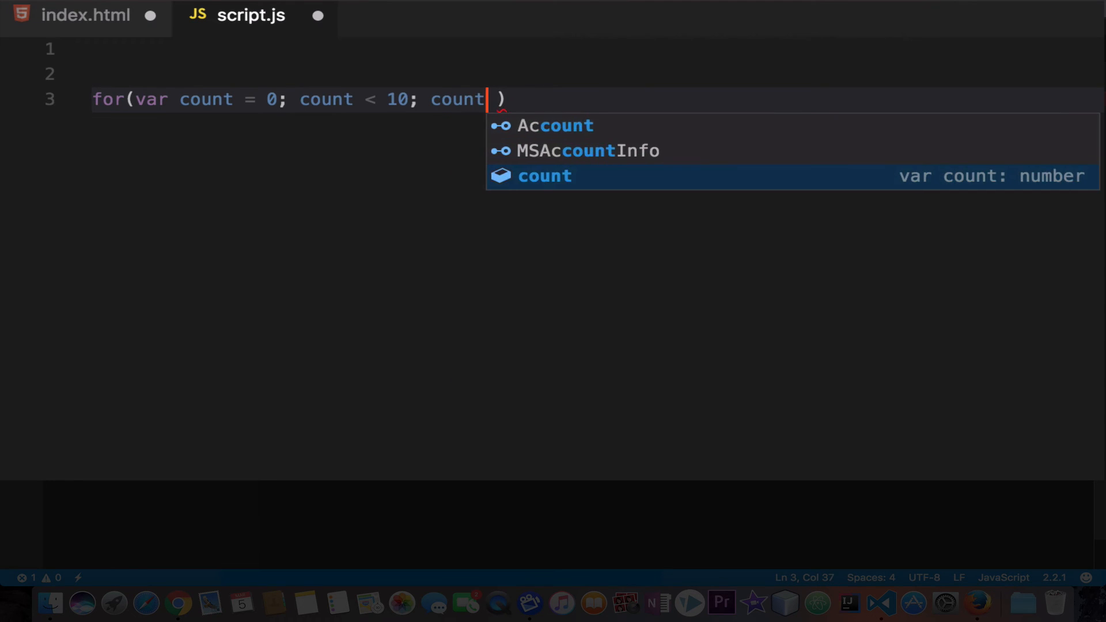
type("++")
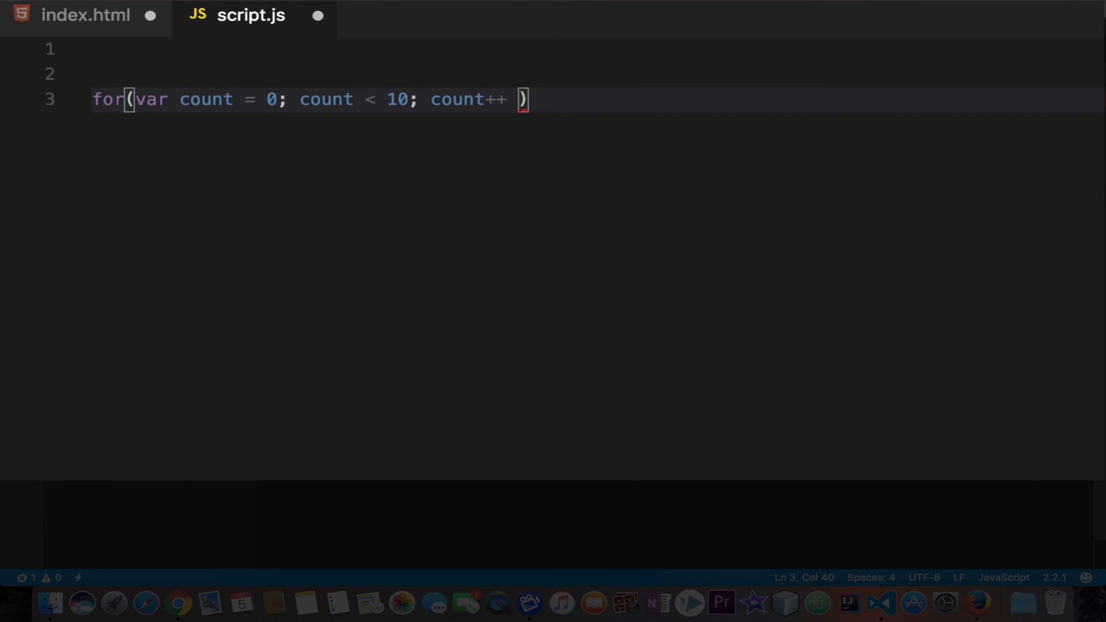
type("{")
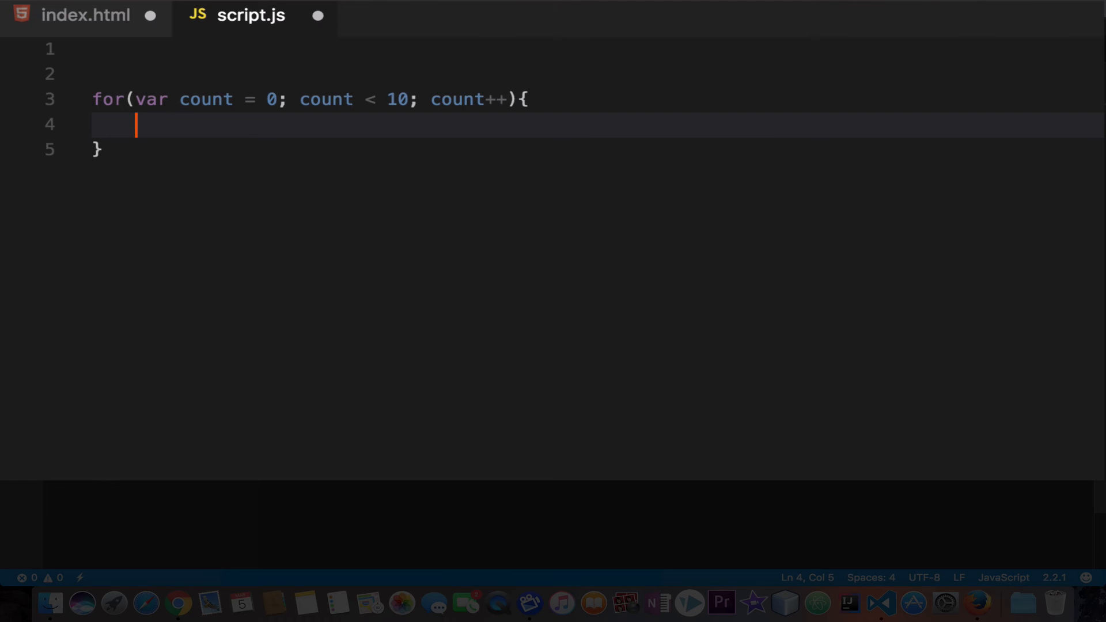
Write document.write("this is an example of for loop"); inside the for loop body.
type("document.write(\"")
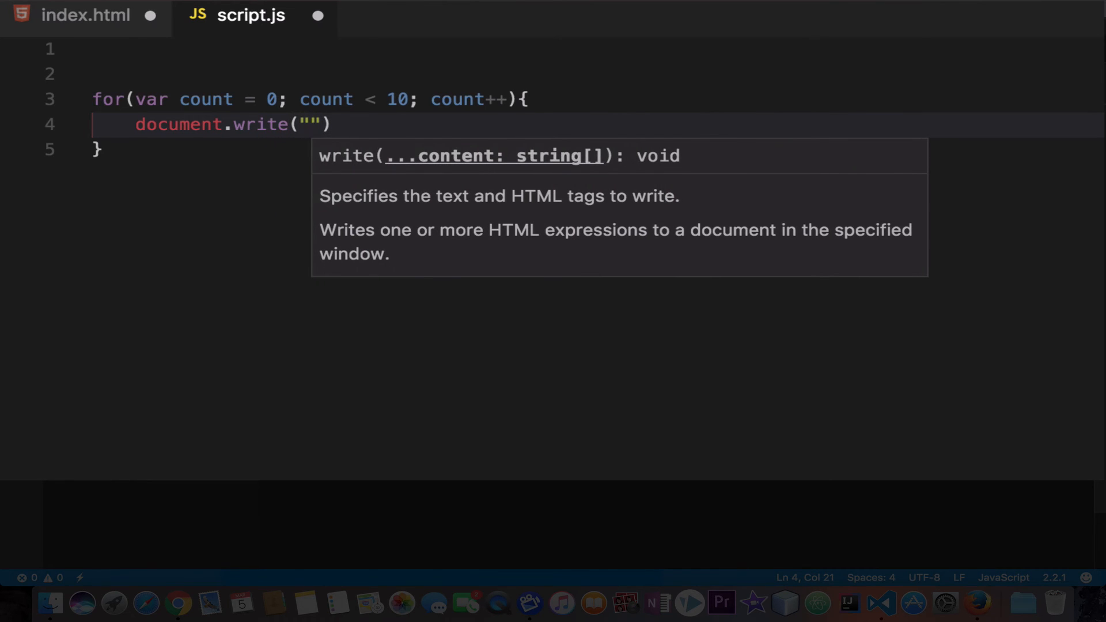
type("this is")
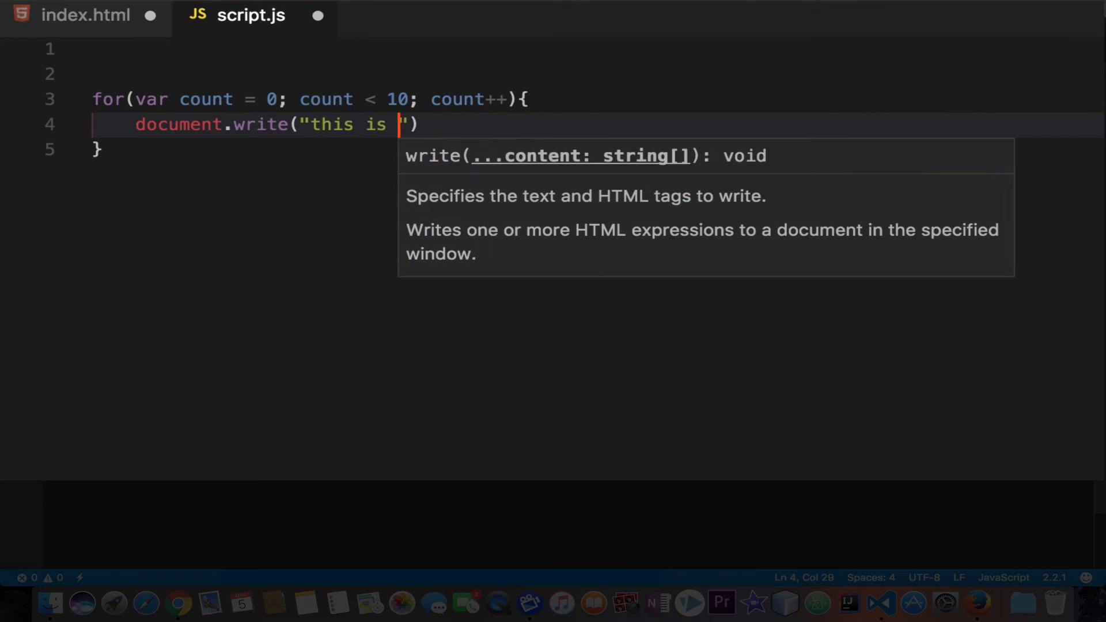
type("an example")
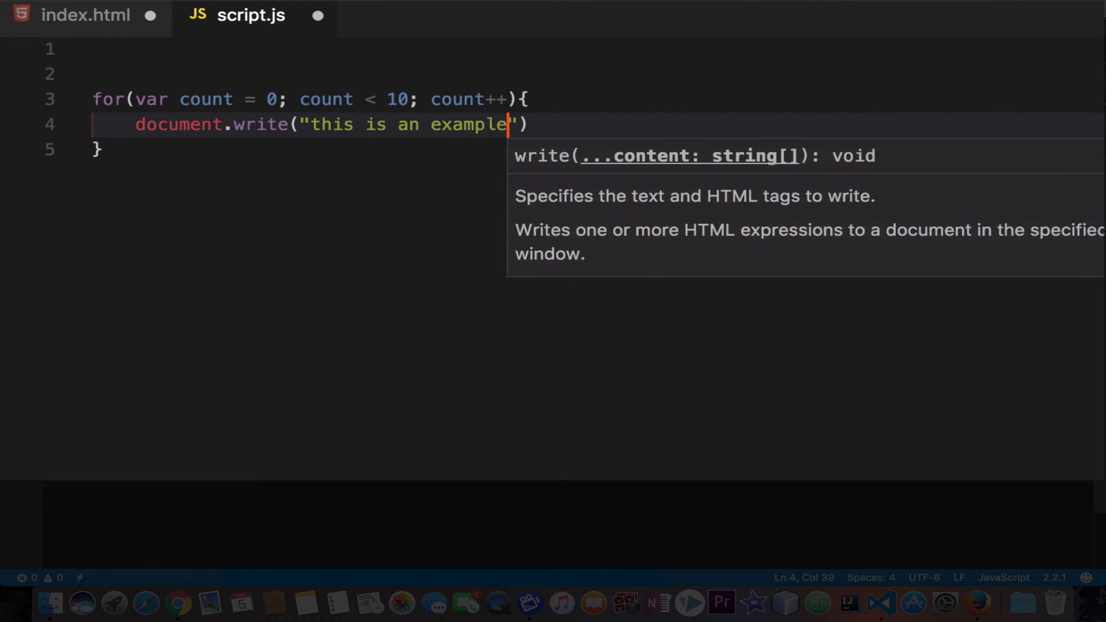
type("of for loop")
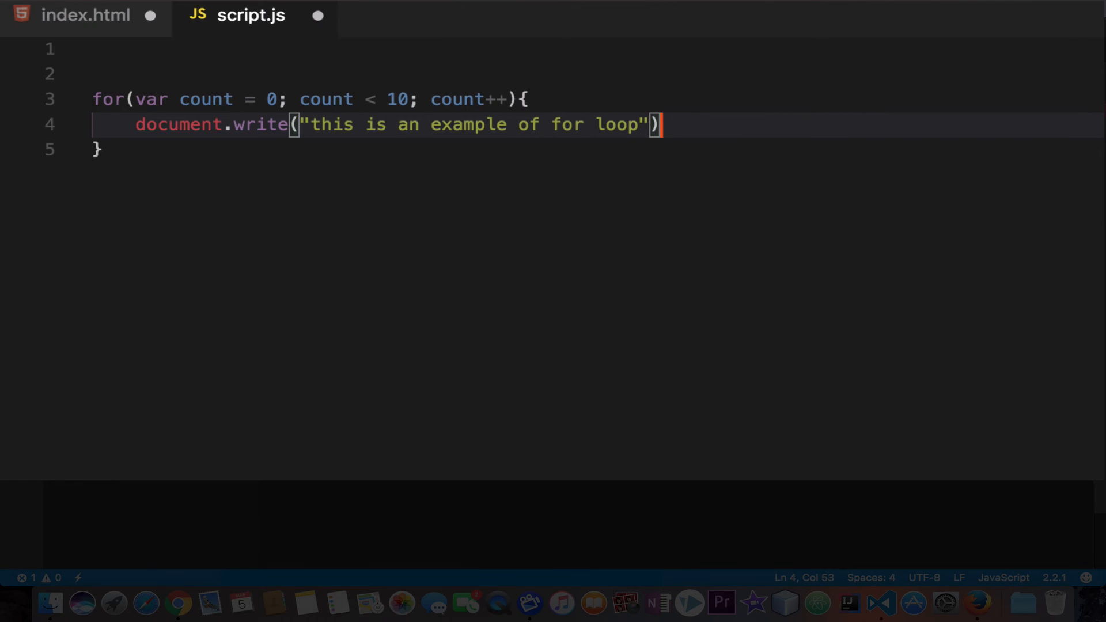
type(";")
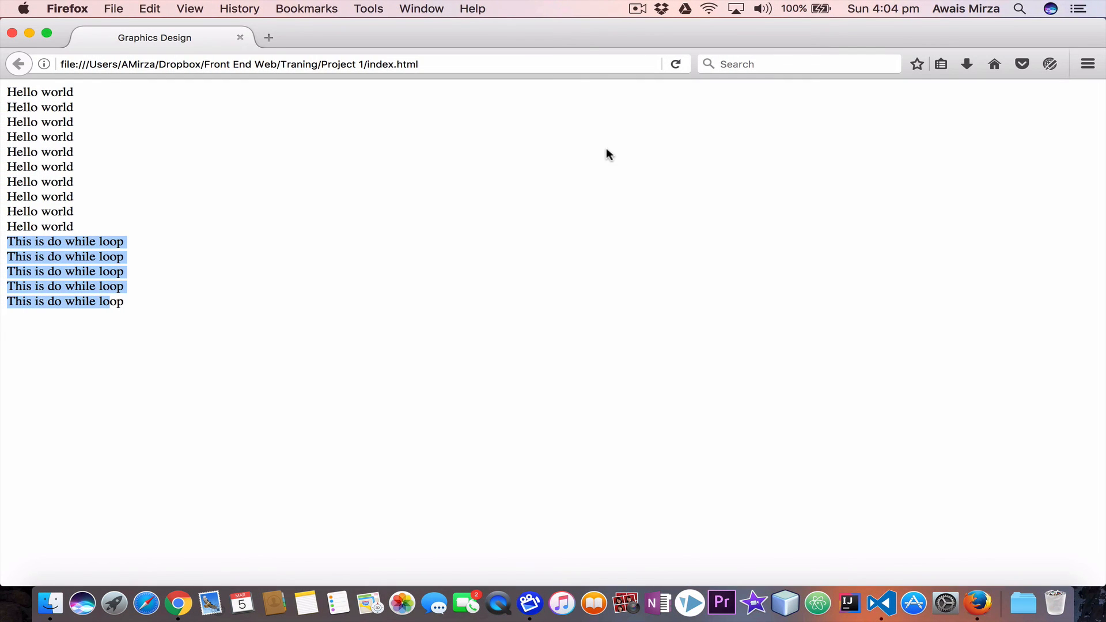
Reload Firefox to see the sentence printed ten times on one line.
left_click(676, 64)
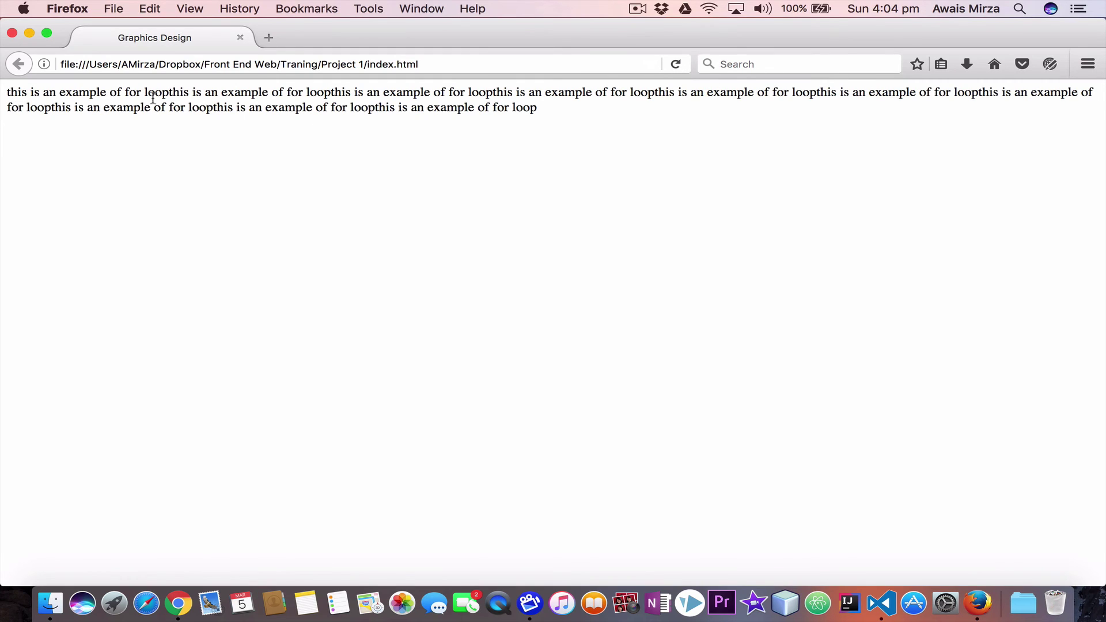
mouse_move(361, 140)
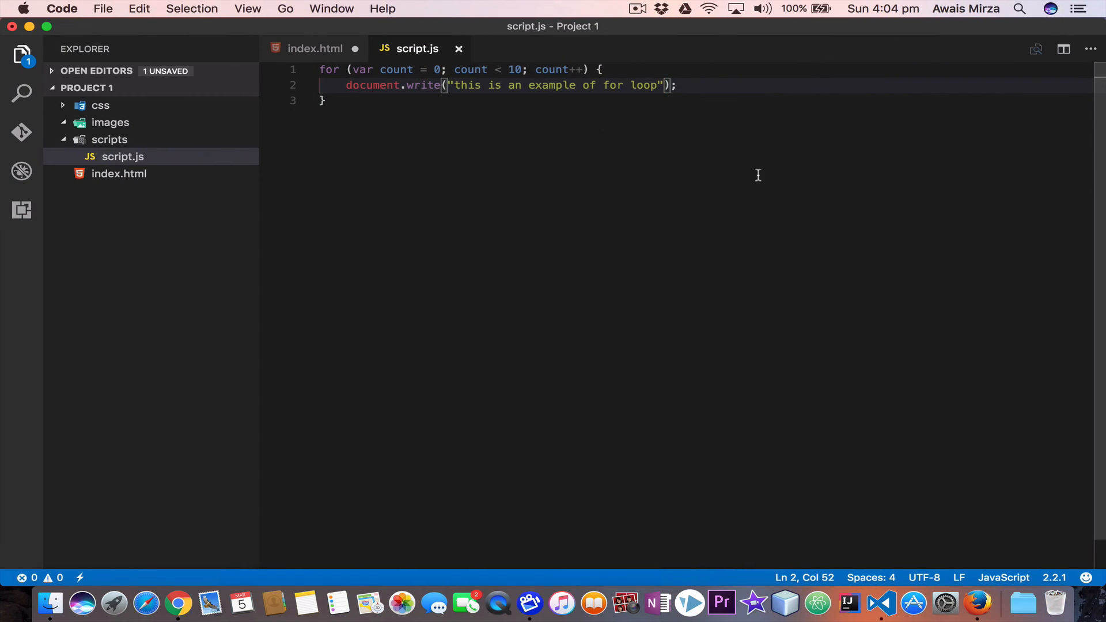
Append a <br /> tag to the for loop's document.write message.
type("<")
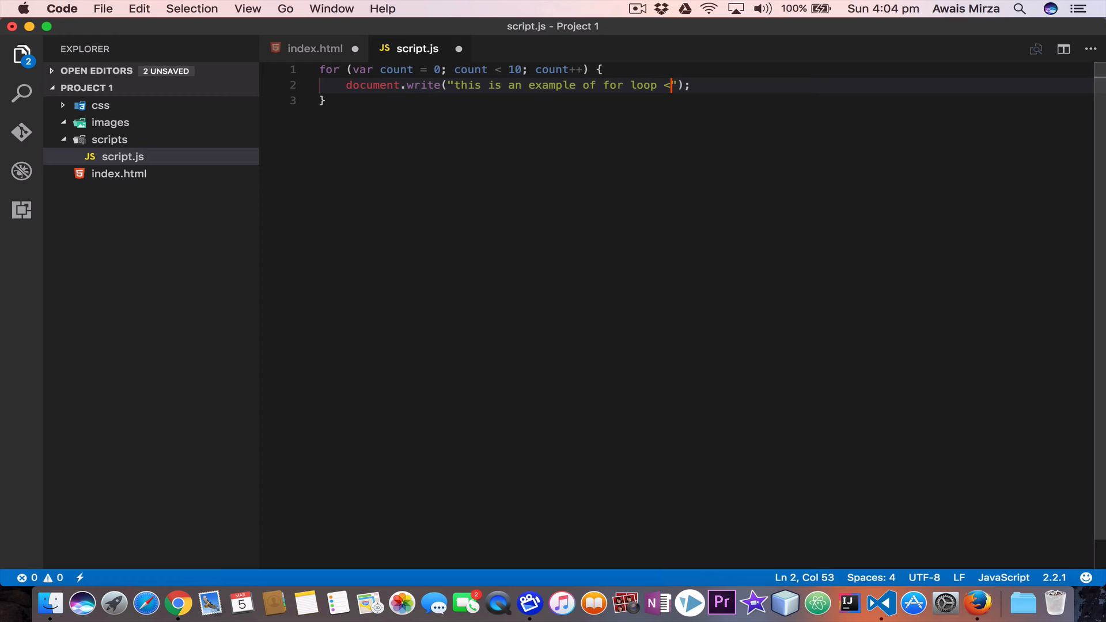
type("br /")
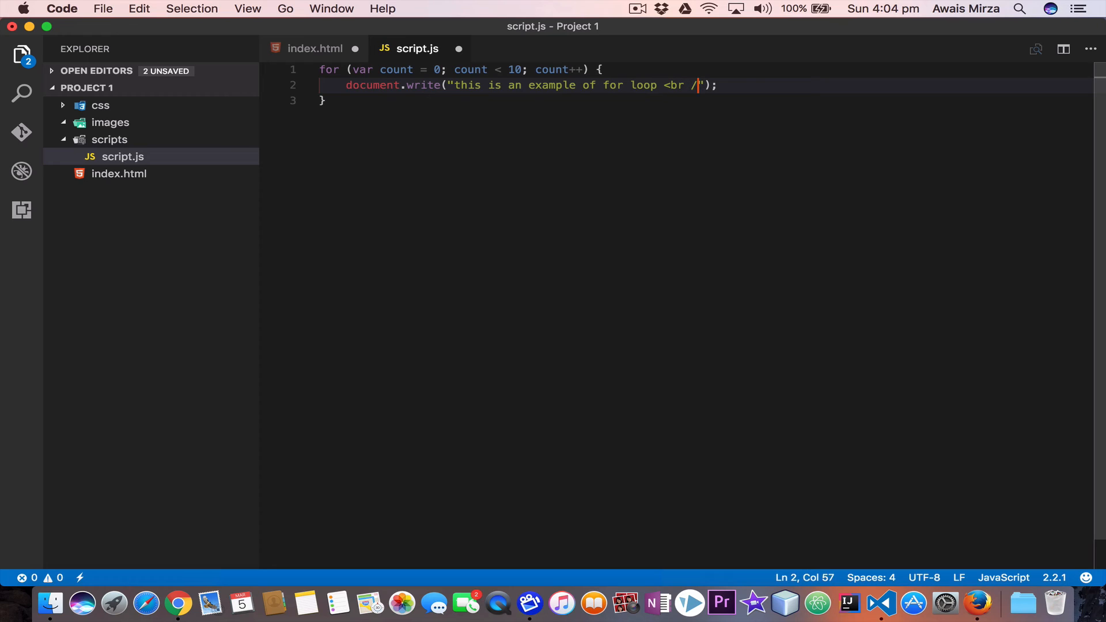
type(">")
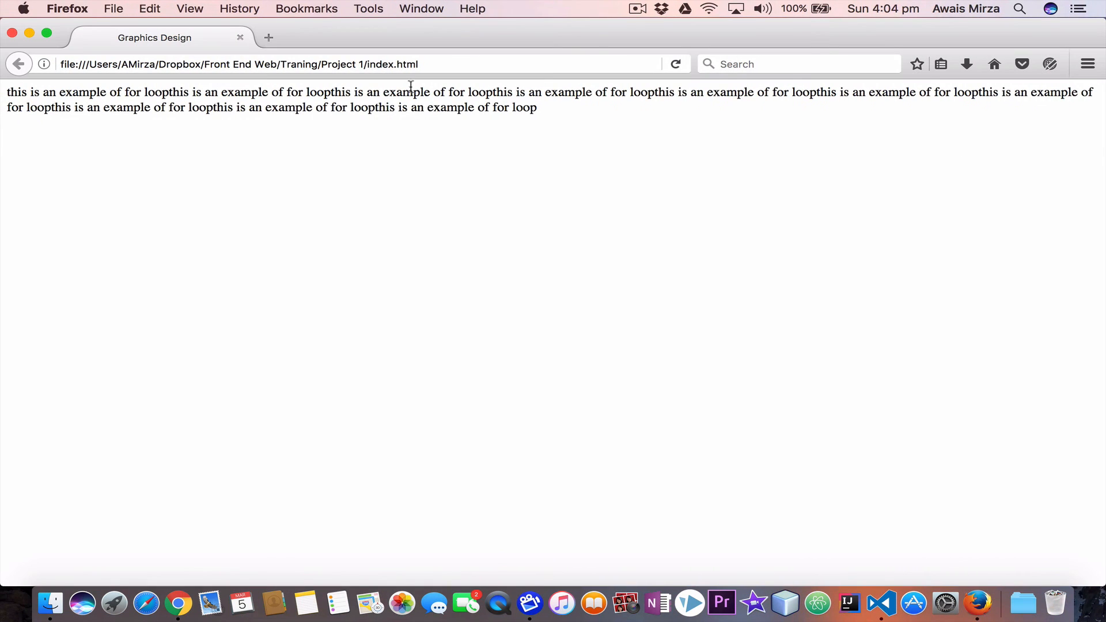
Reload Firefox to show ten messages on separate lines, briefly highlighting some output.
left_click(675, 64)
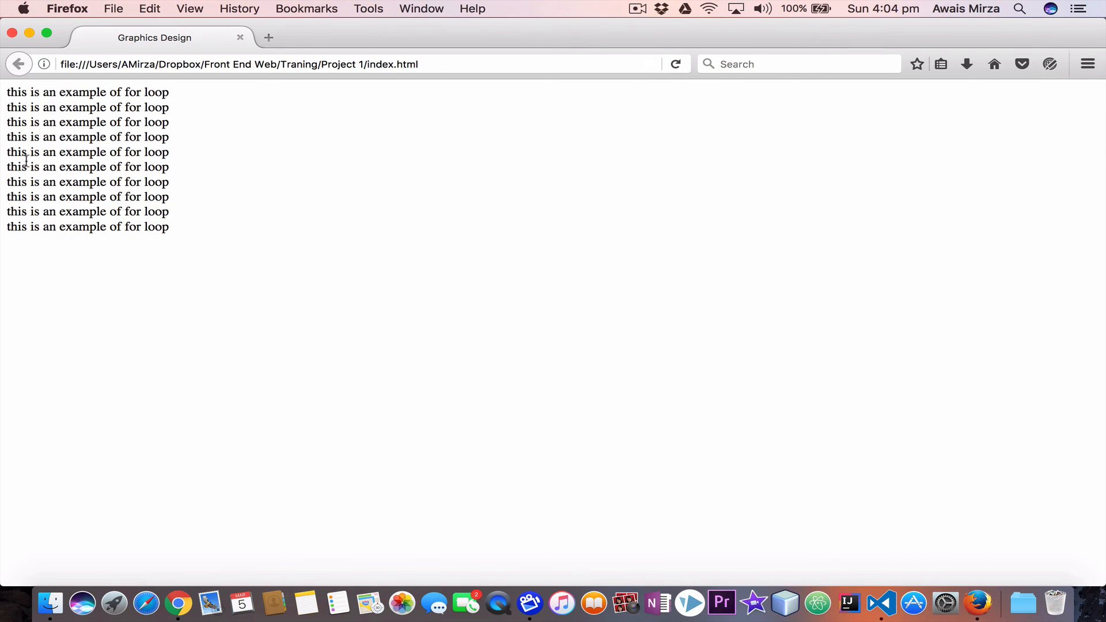
left_click_drag(6, 91, 141, 107)
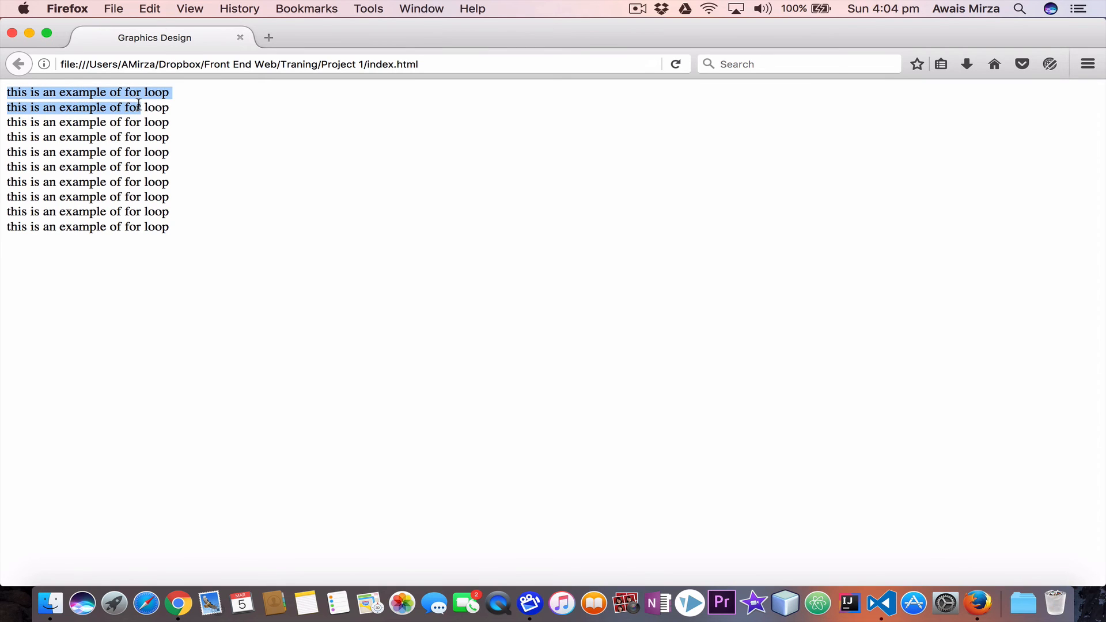
left_click(55, 95)
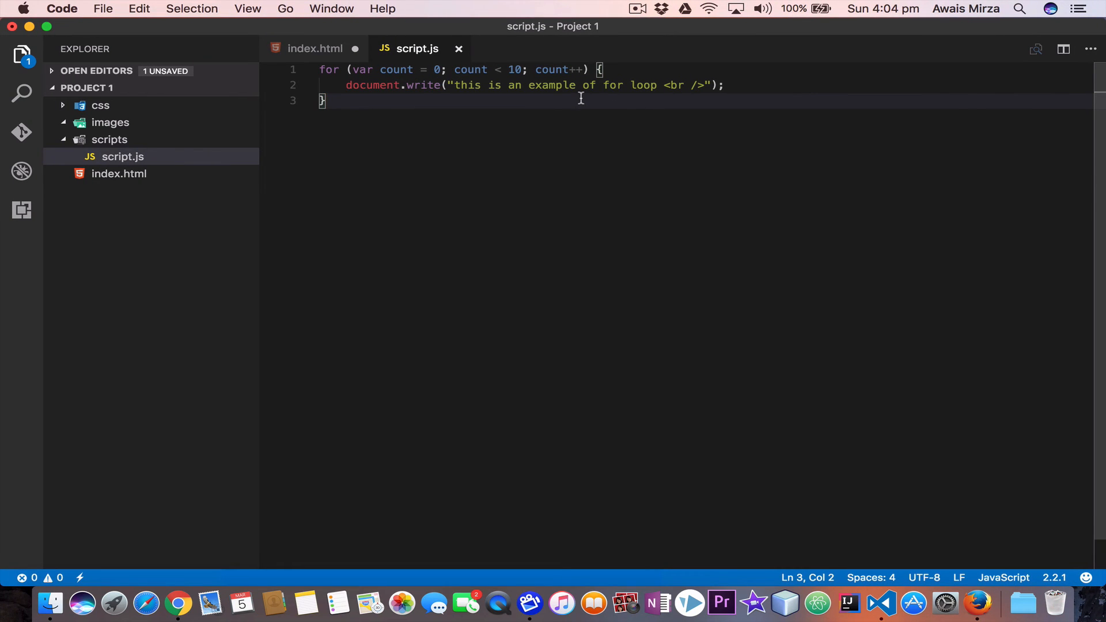
Put count + before the message string in the loop's write statement.
key("Enter")
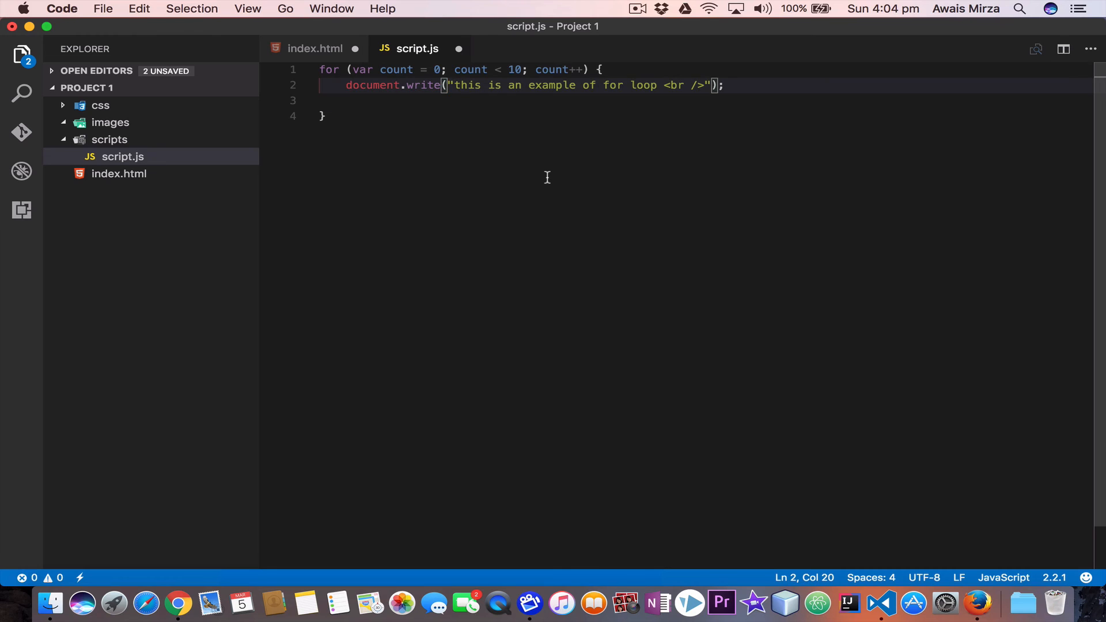
type("count +")
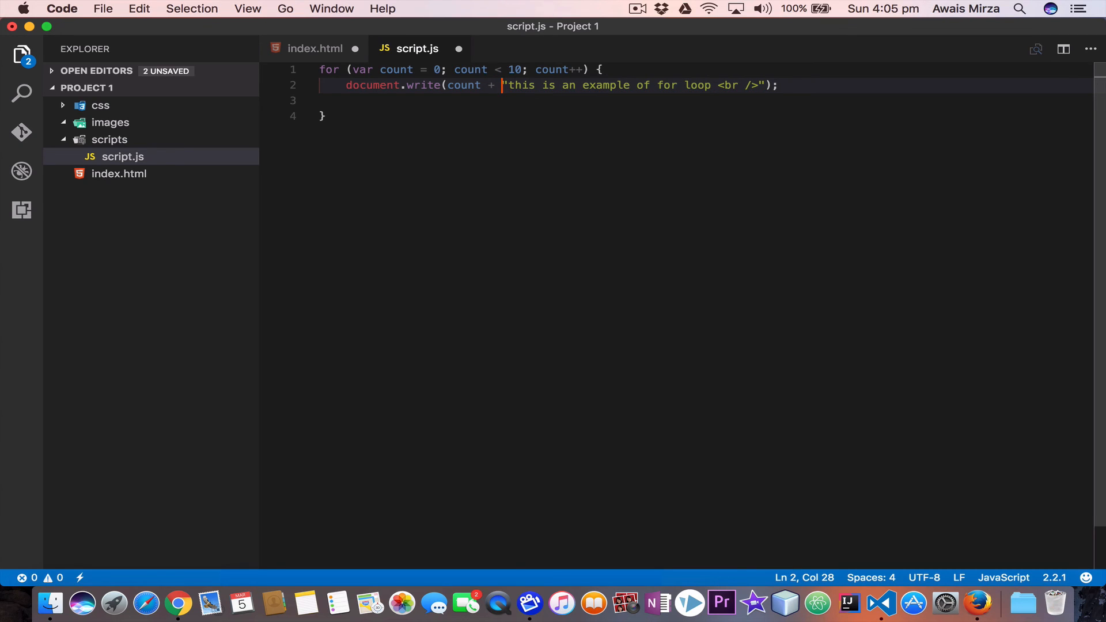
mouse_move(653, 207)
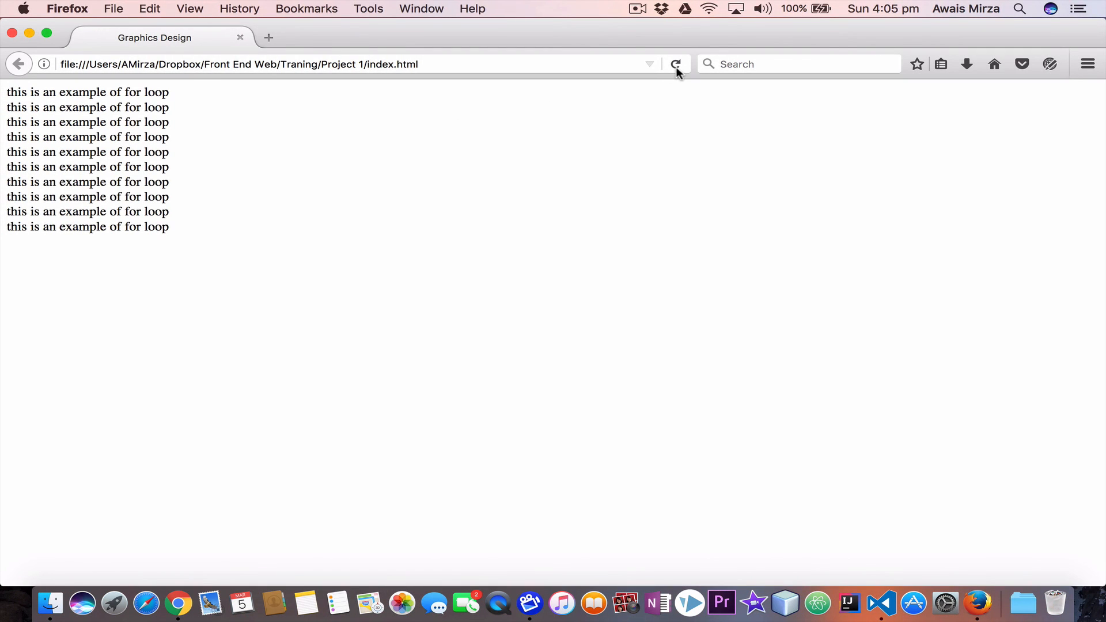
Reload Firefox to see lines numbered 0–9, then return to the browser preview.
left_click(676, 64)
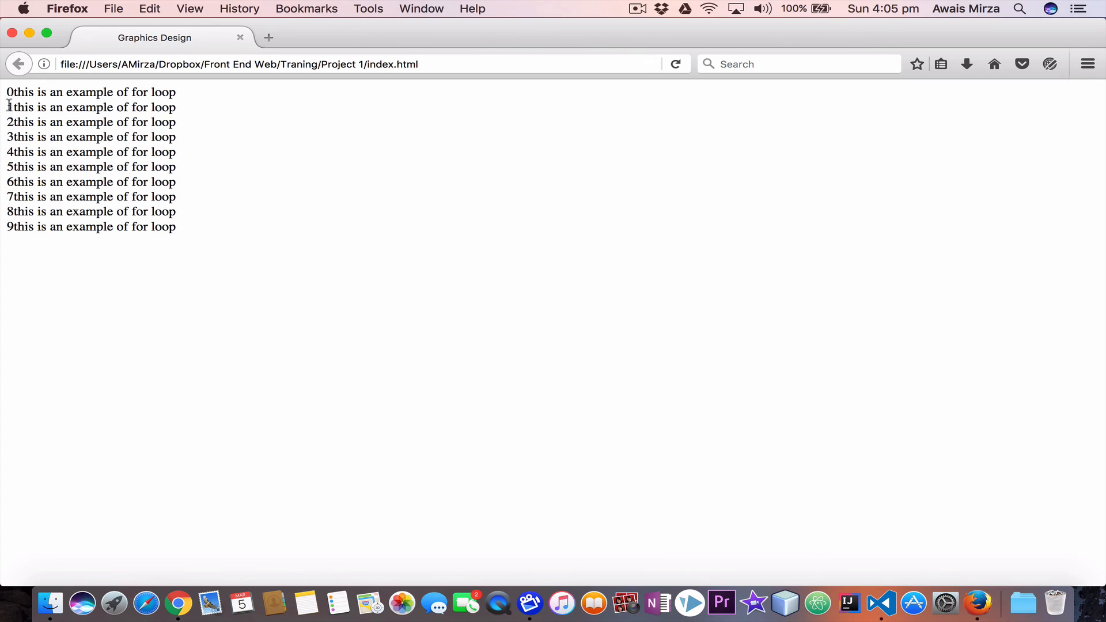
mouse_move(345, 288)
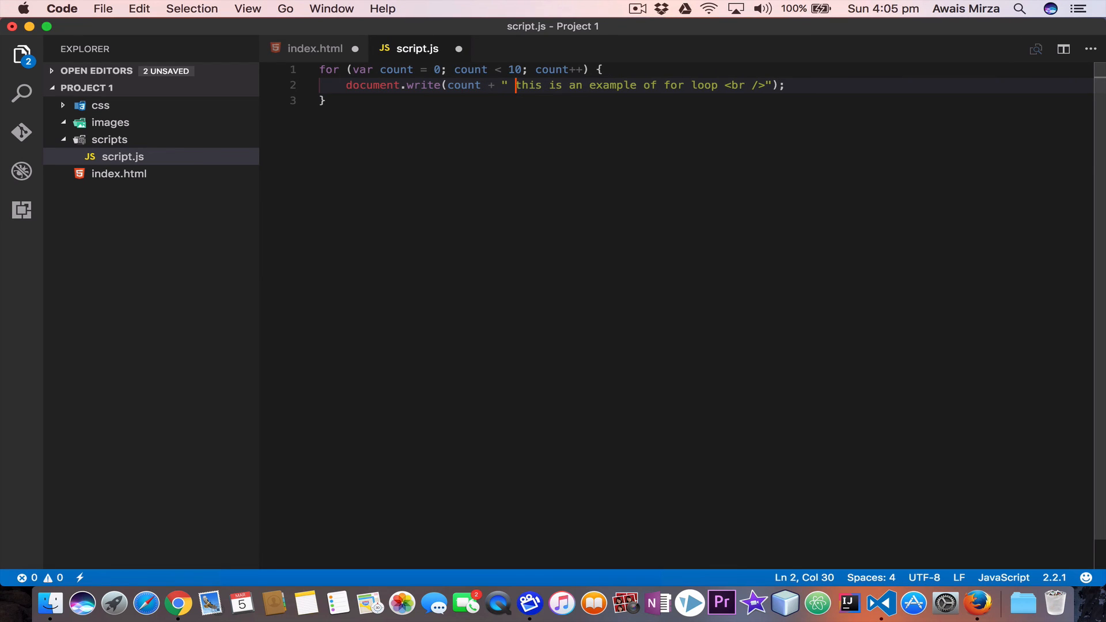
left_click(325, 100)
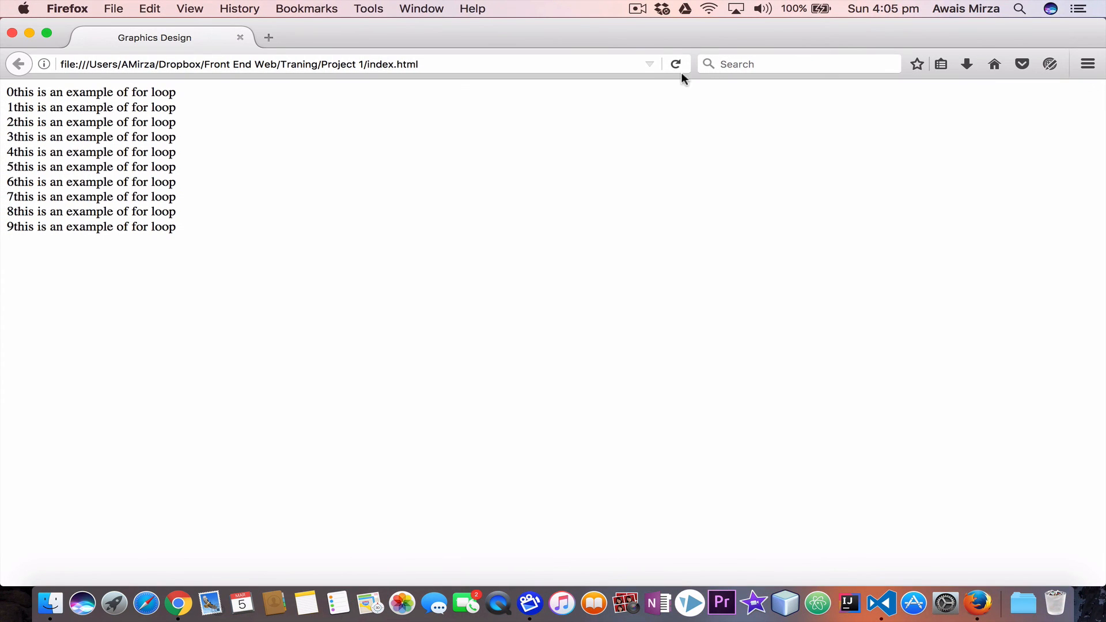
Reload Firefox so lines read '0 this is an example of for loop' through 9.
left_click(676, 63)
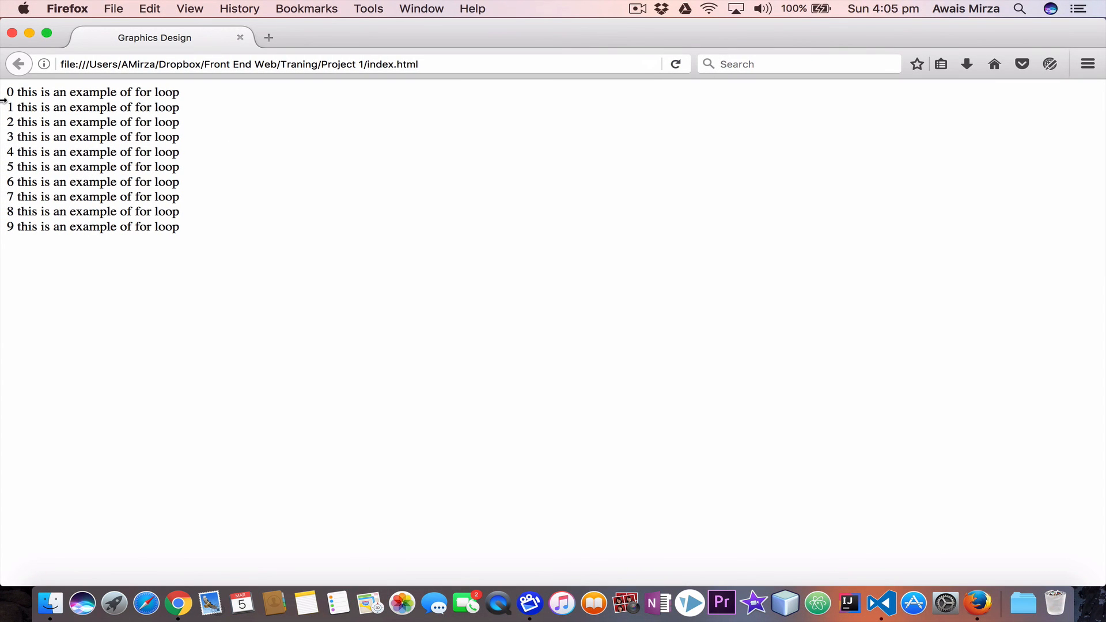
mouse_move(4, 227)
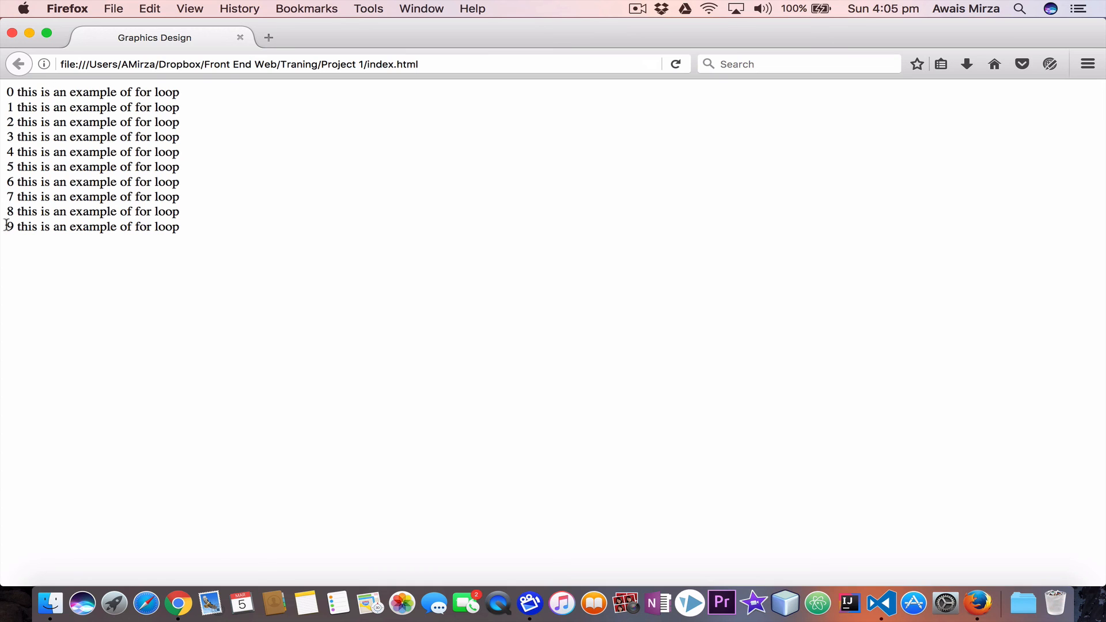
mouse_move(201, 220)
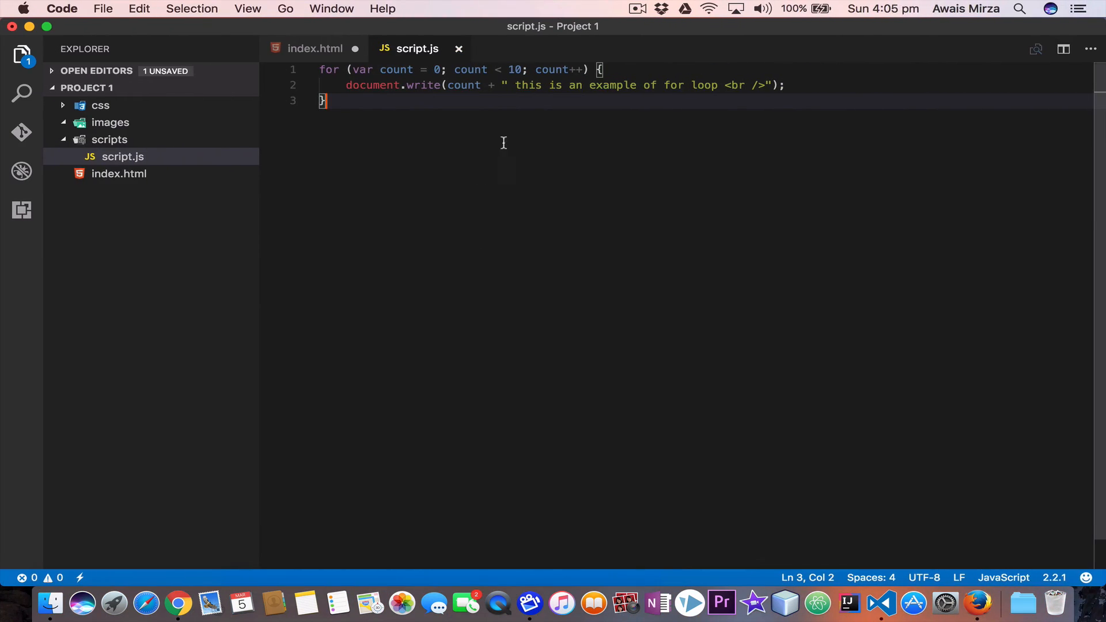
mouse_move(521, 131)
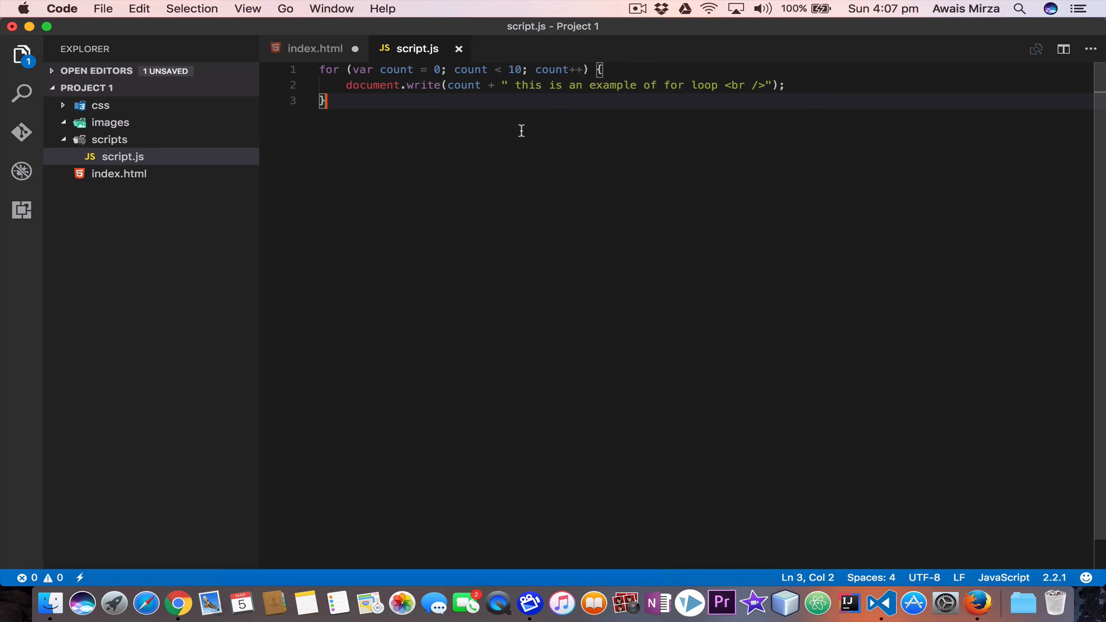
Insert blank lines after the for loop's closing brace.
key("Enter")
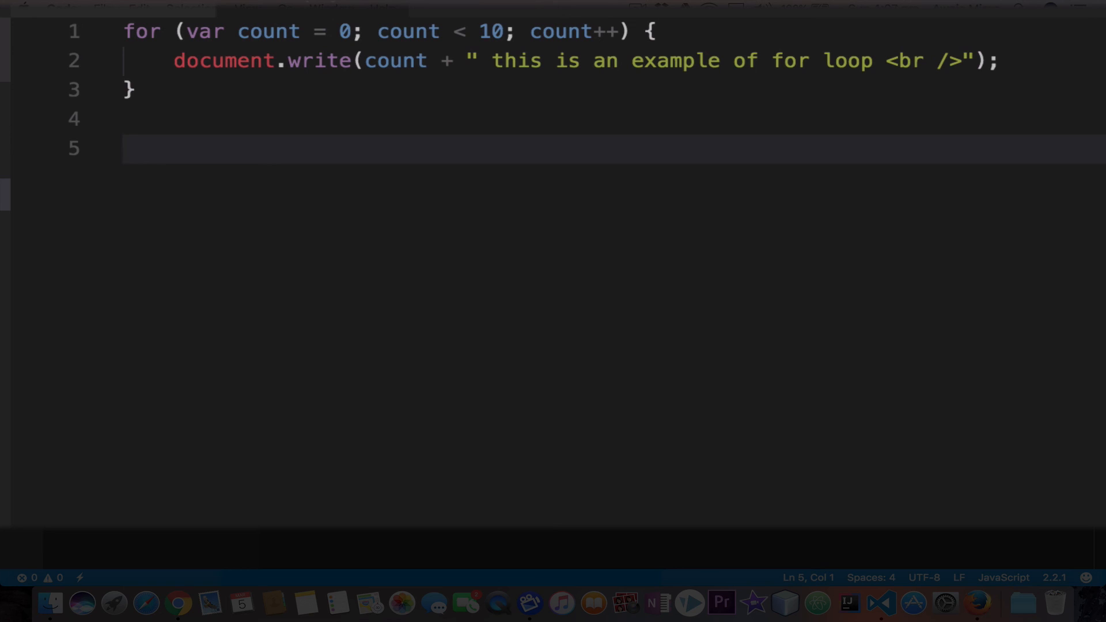
Type for (var forin in object){ } with an empty body below the first loop.
type("for")
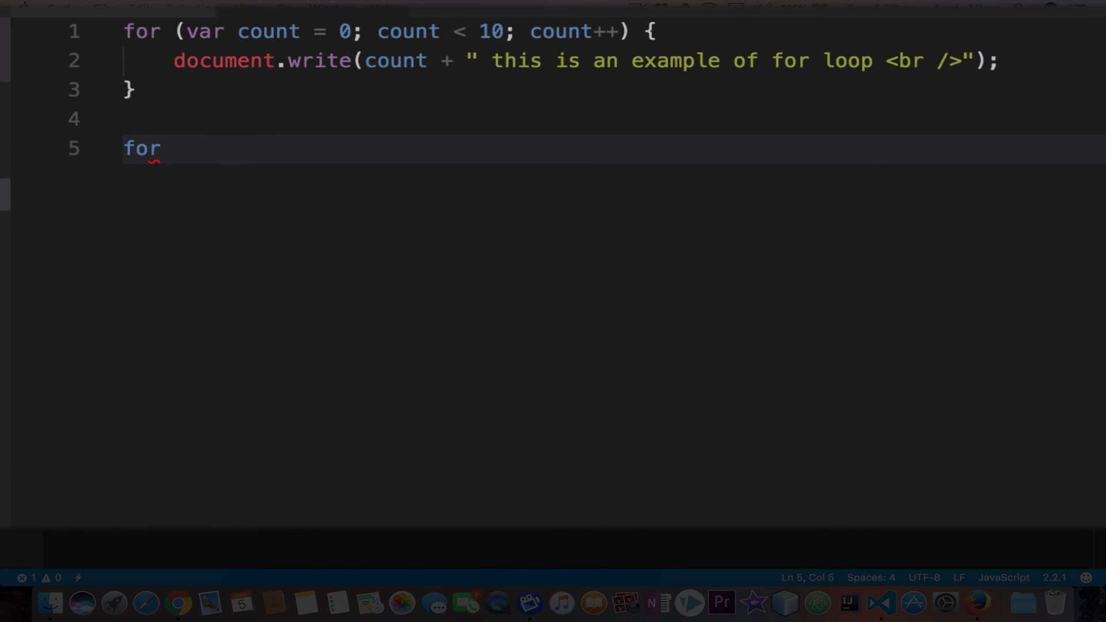
type("(")
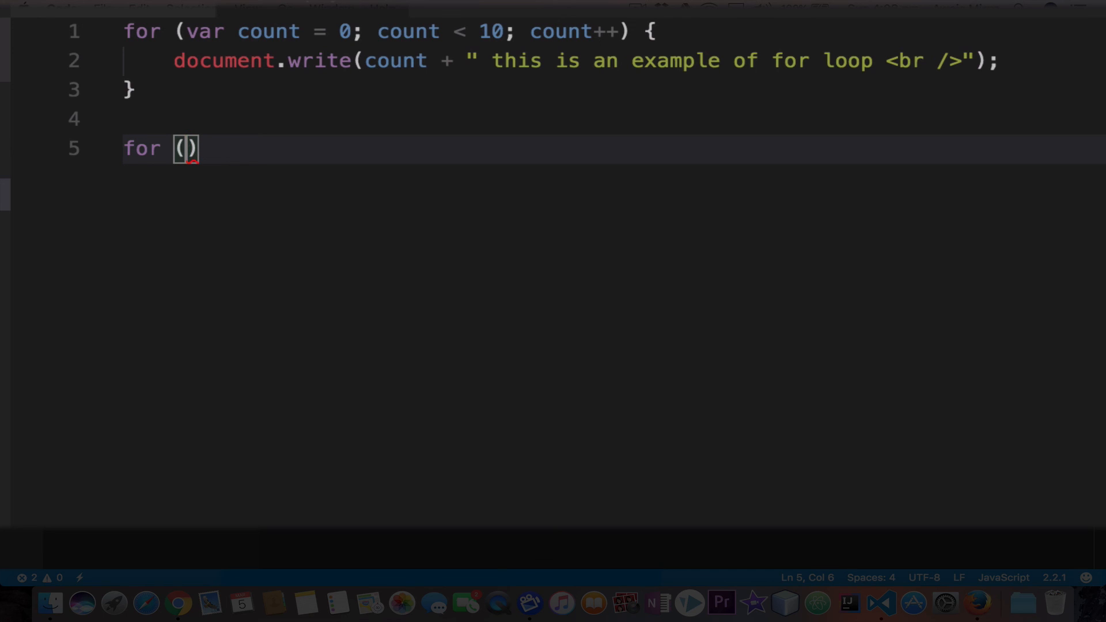
type("var")
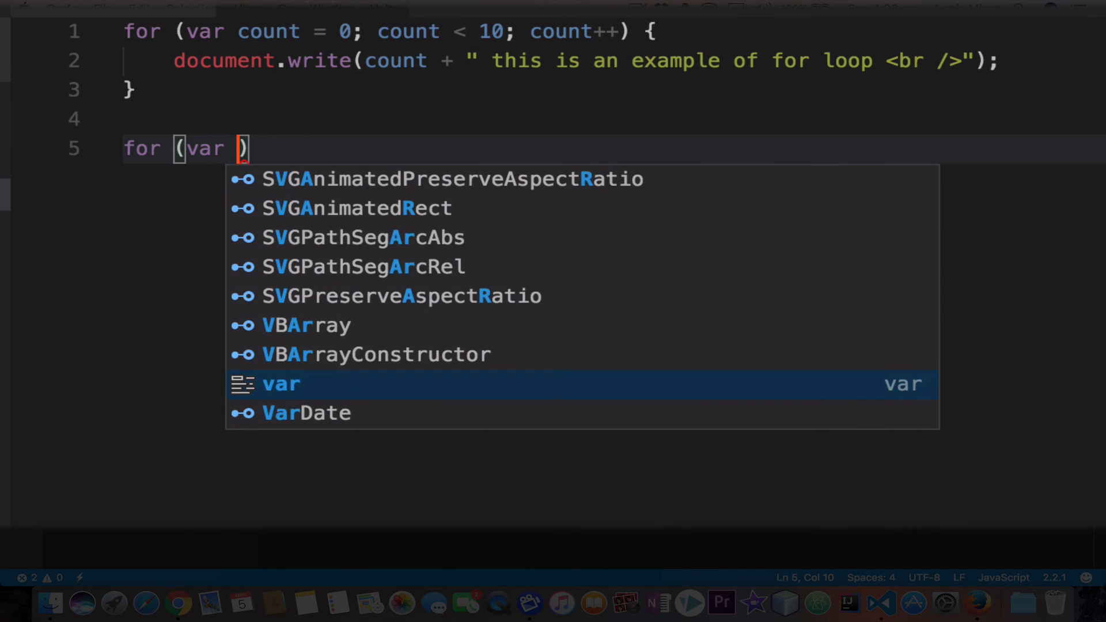
type("for")
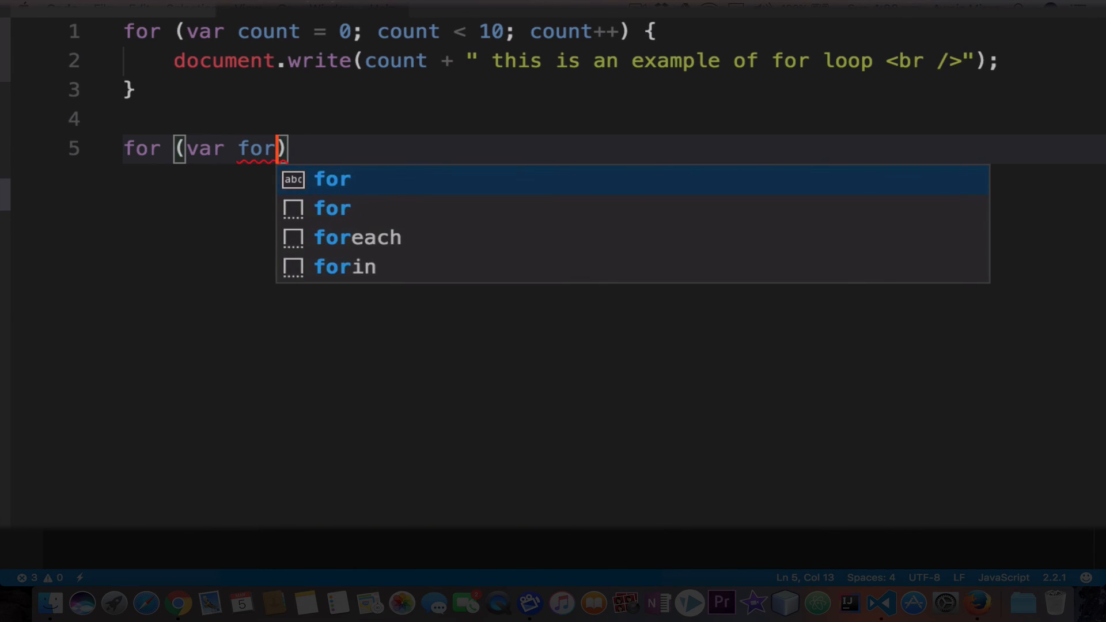
type("in")
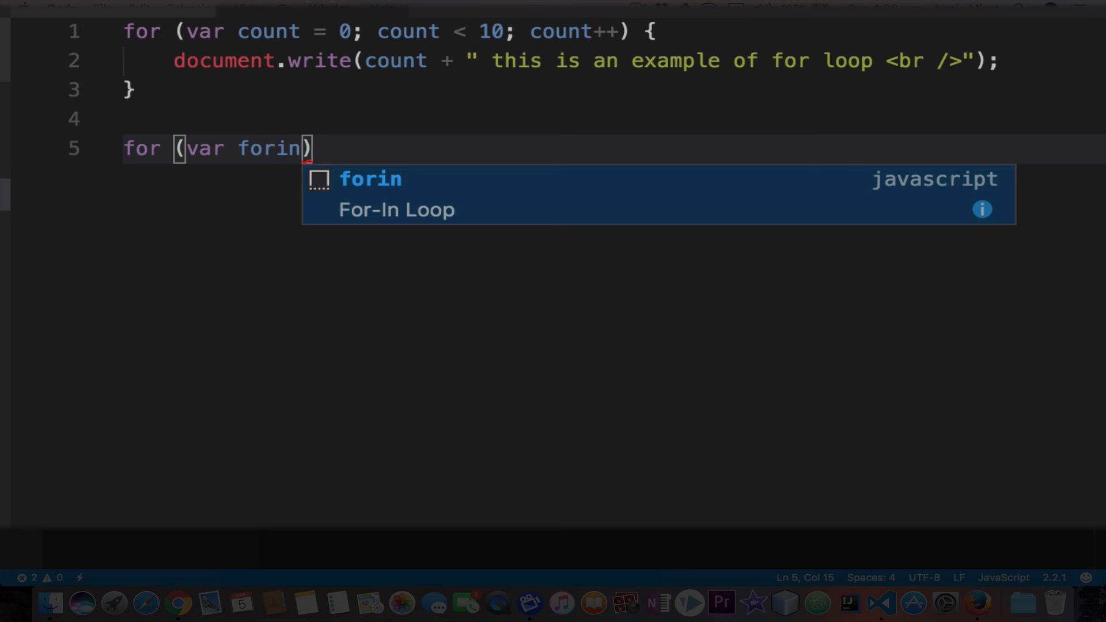
type("in")
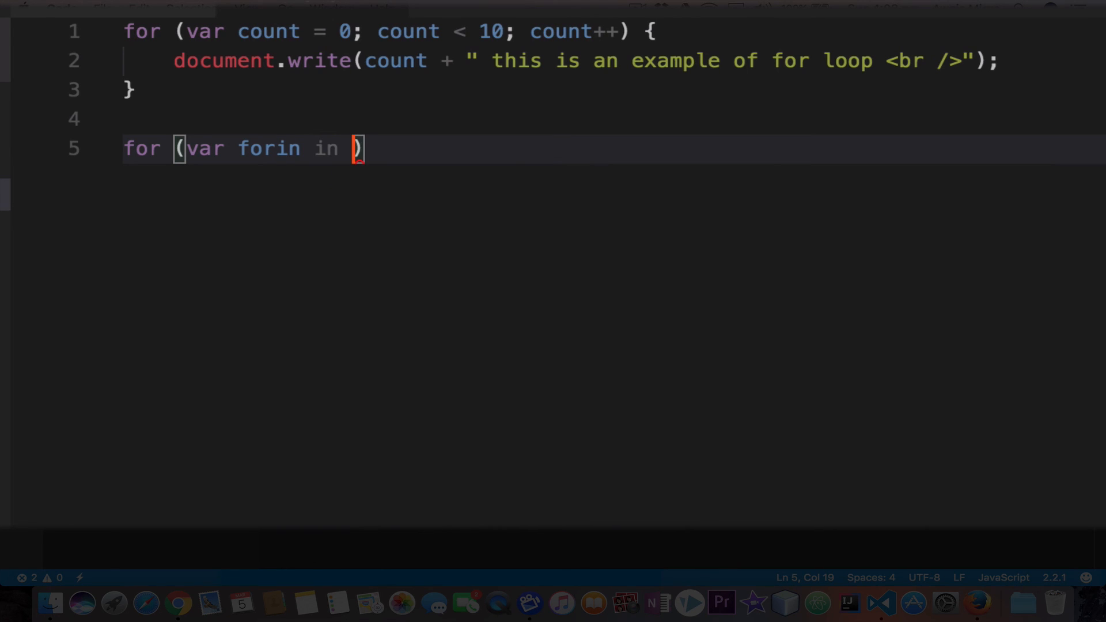
type("object")
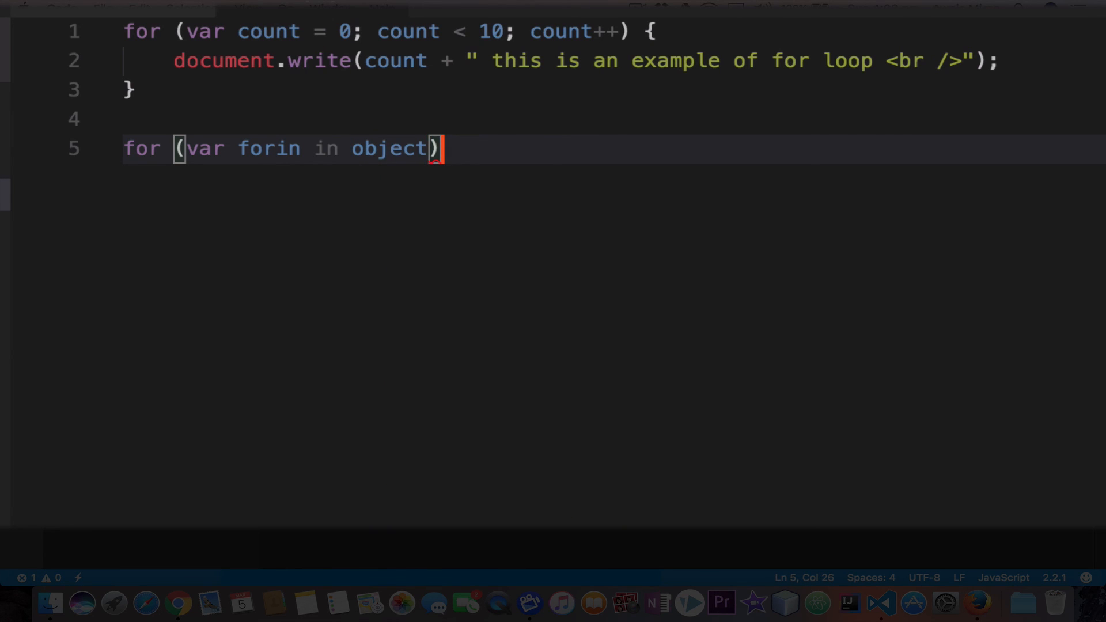
type("{")
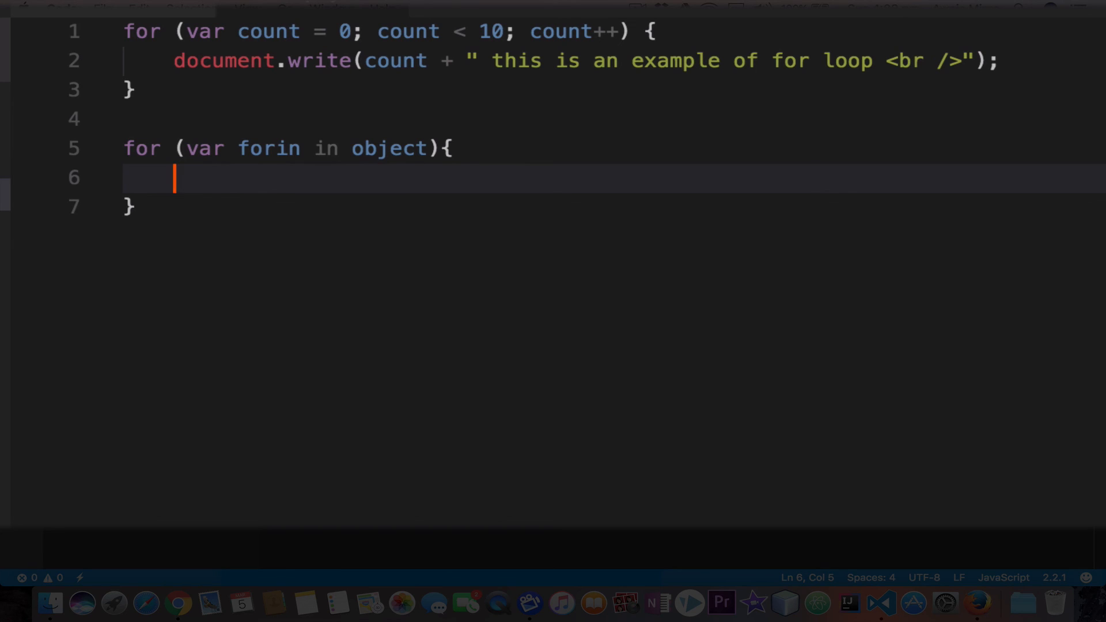
mouse_move(289, 202)
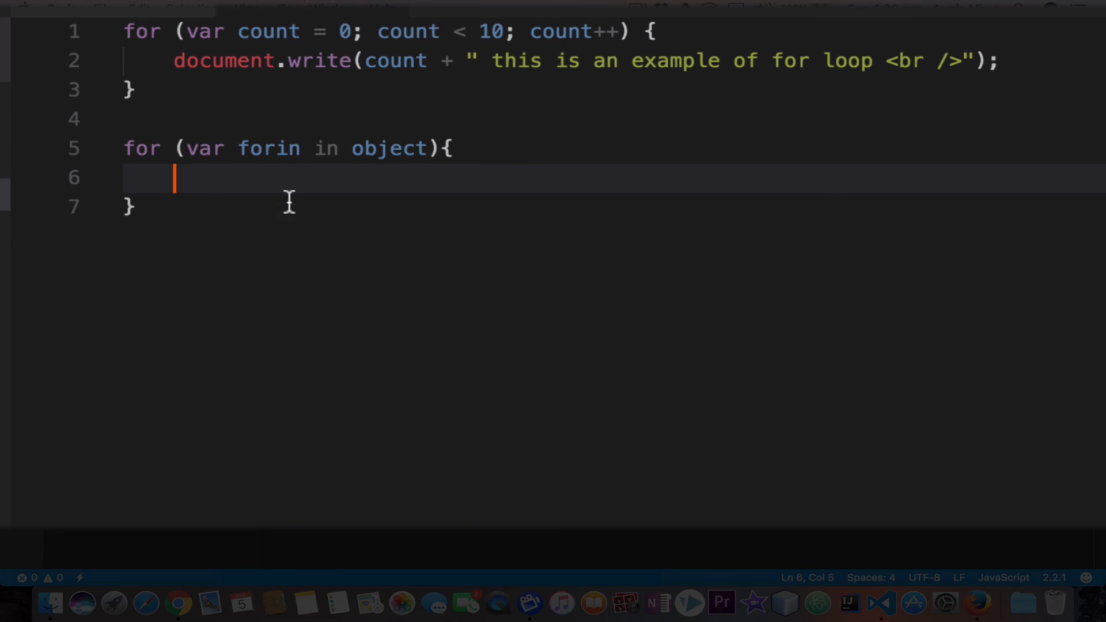
mouse_move(284, 224)
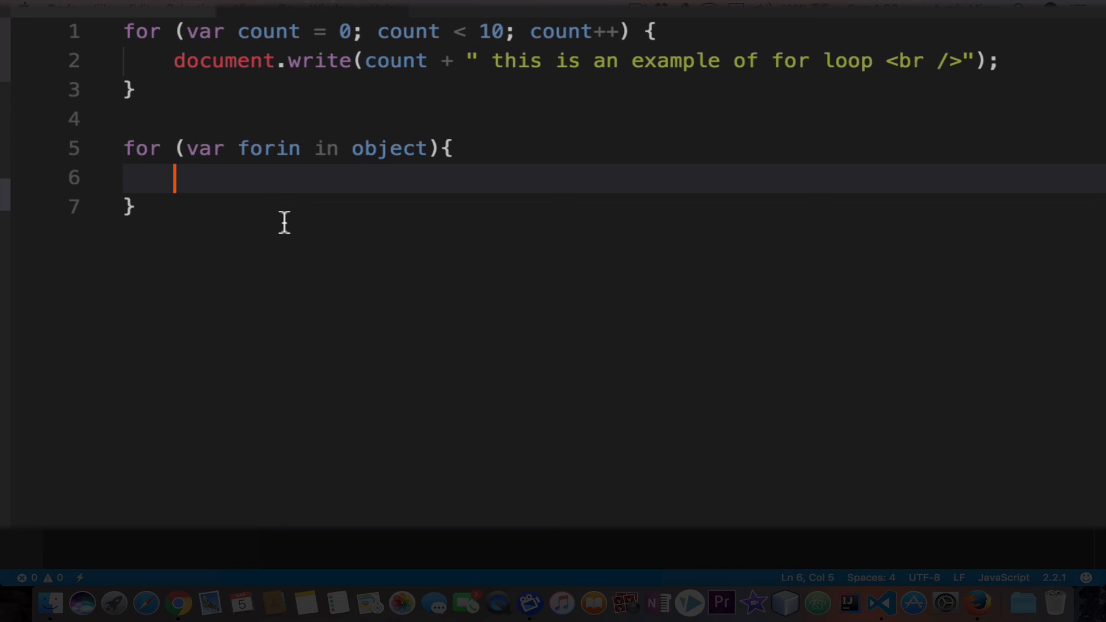